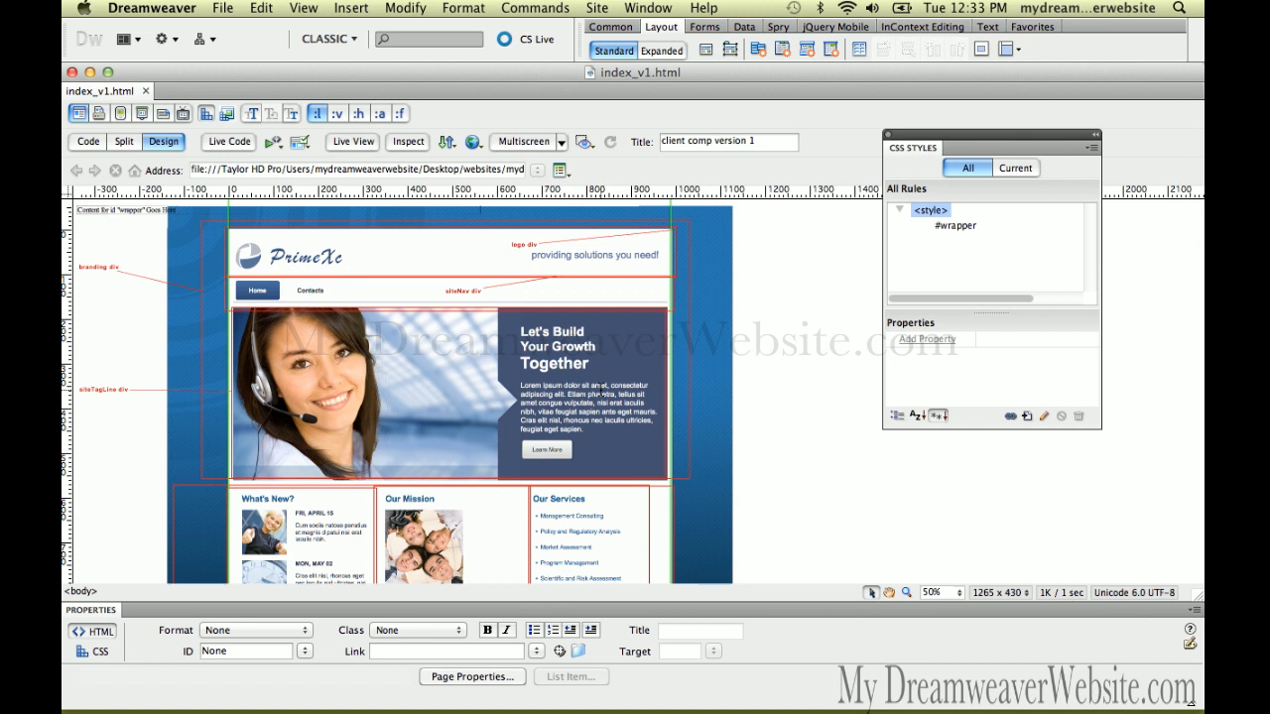
# Step: Save a copy of index_v1.html as index_v1b.html via Save As
pyautogui.press('Cmd+Shift+S')
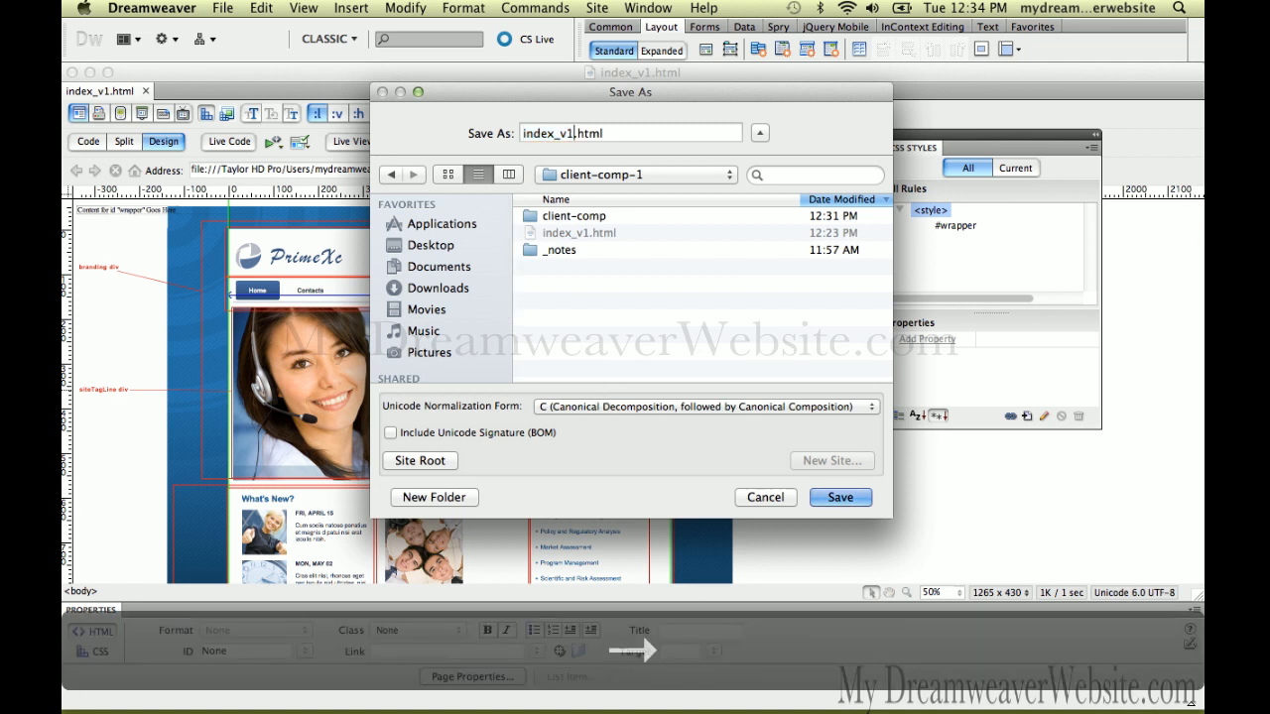
pyautogui.click(841, 496)
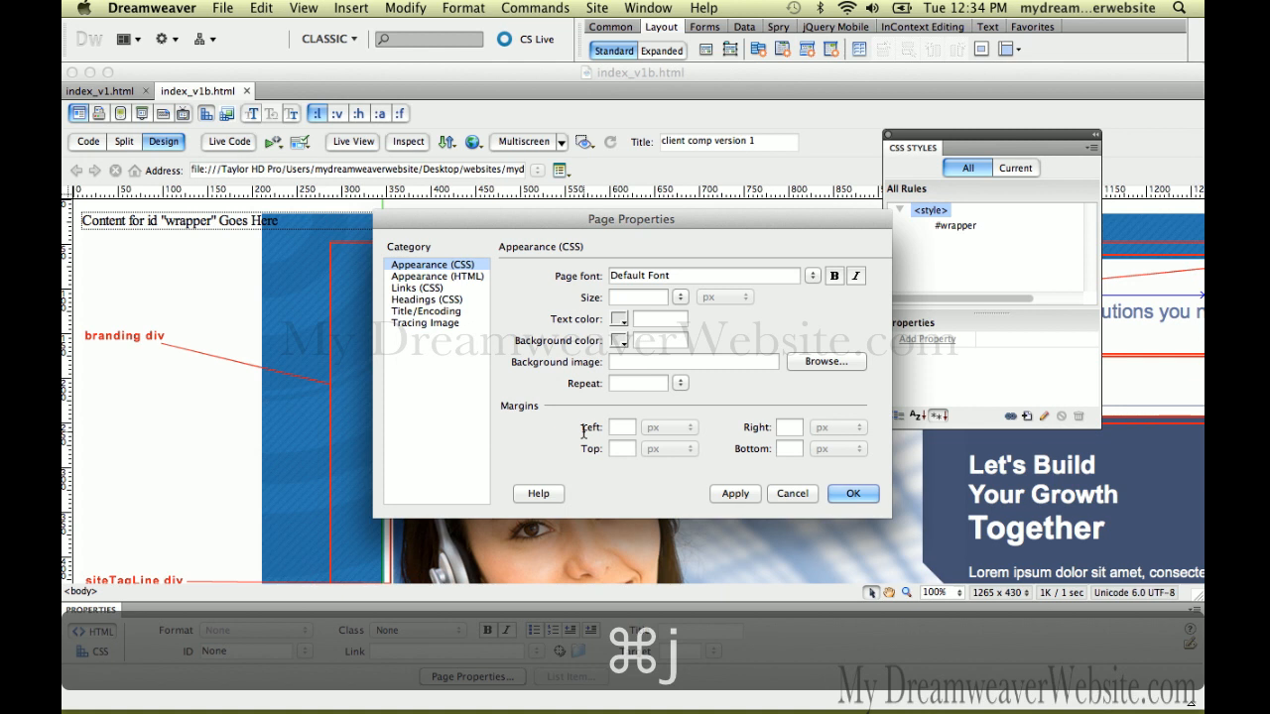
# Step: Set client-comp_v1_size-sans-blue.png as the tracing image of index_v1b.html and save the page
pyautogui.click(425, 321)
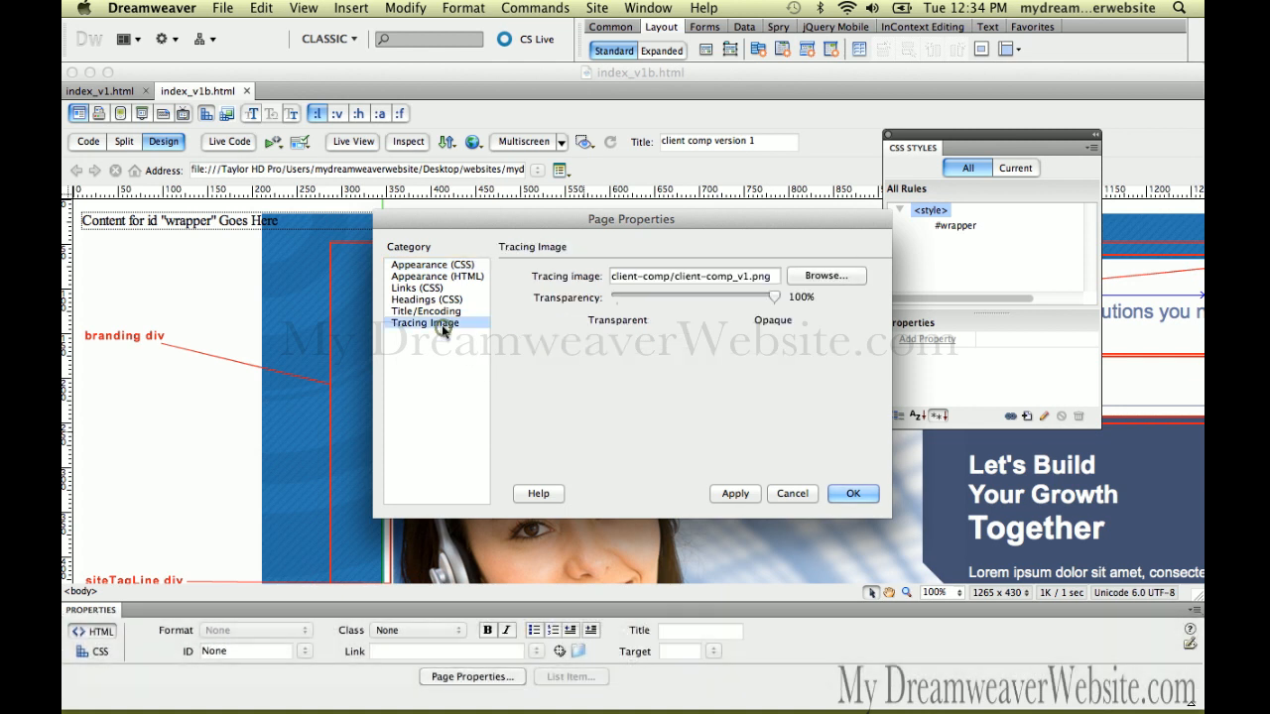
pyautogui.click(826, 276)
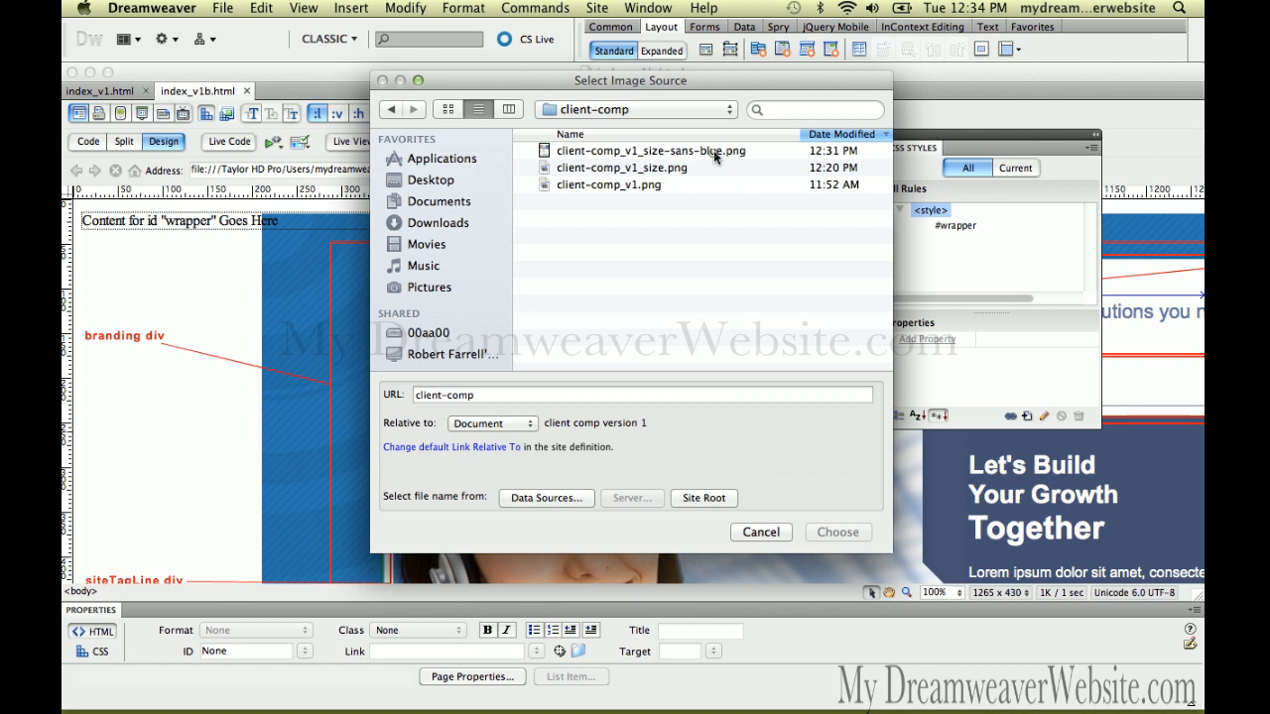
pyautogui.click(643, 150)
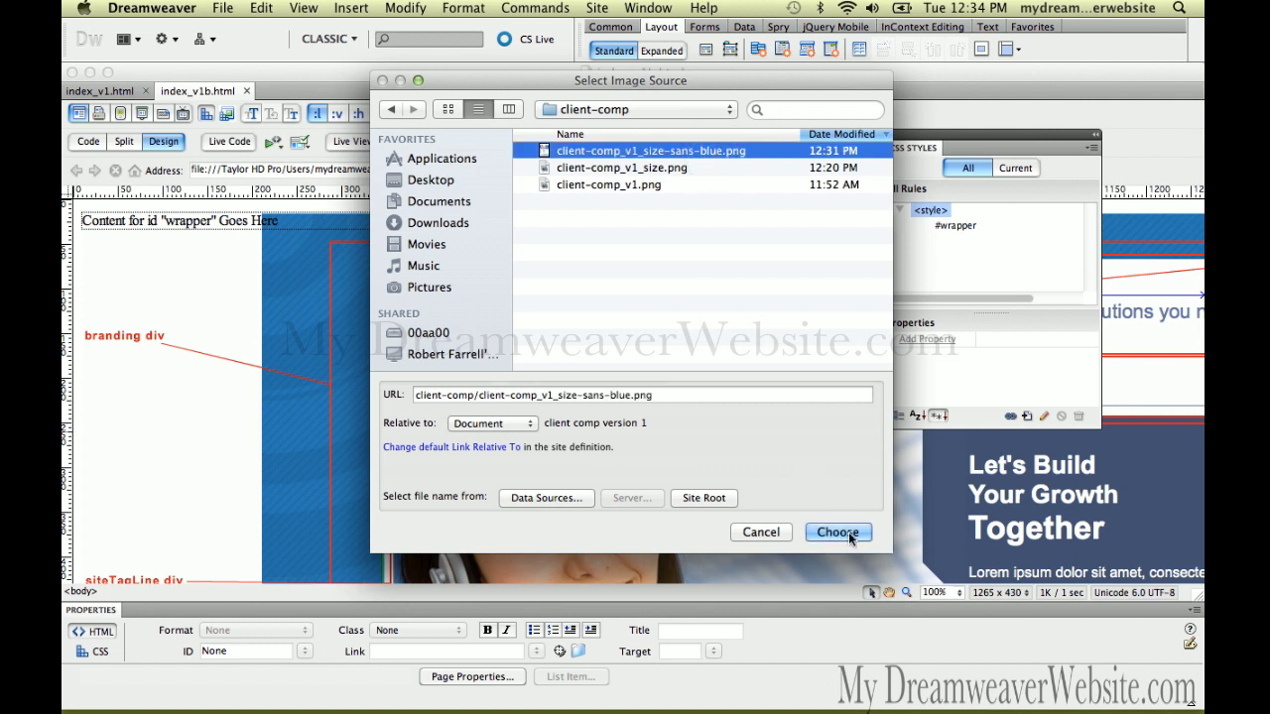
pyautogui.click(837, 532)
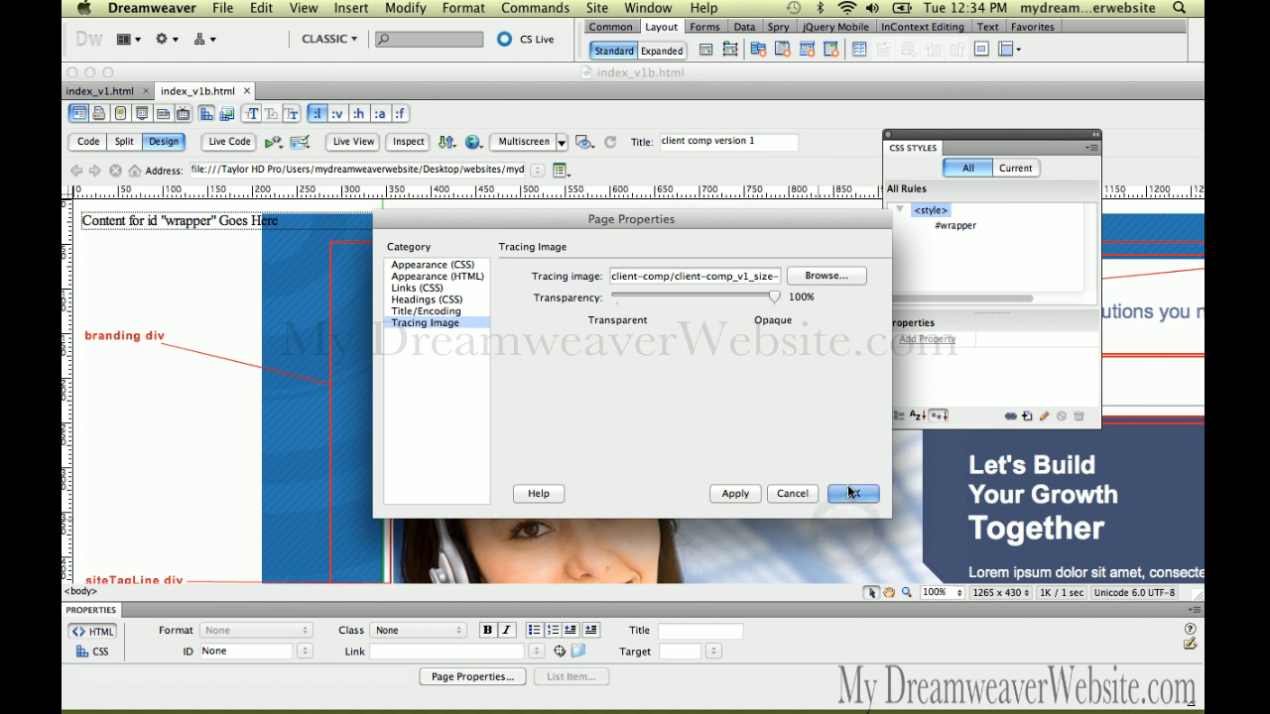
pyautogui.click(853, 492)
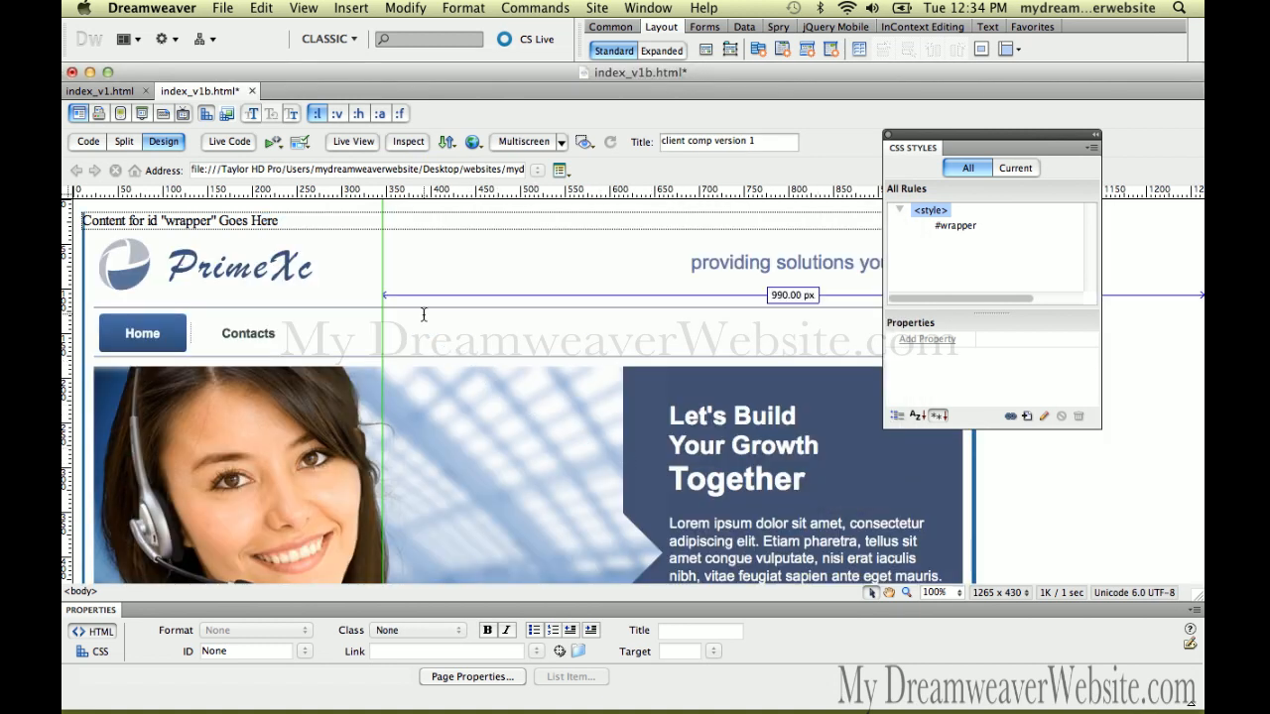
pyautogui.moveTo(417, 309)
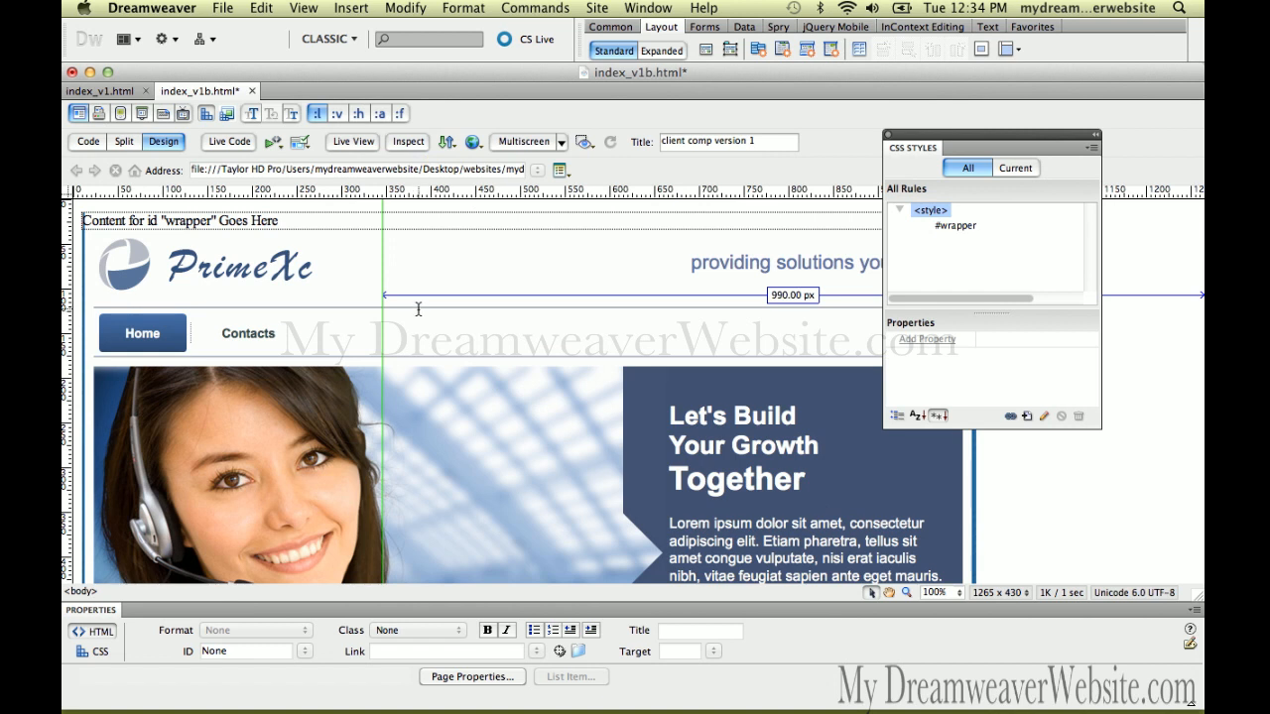
pyautogui.press('cmd+s')
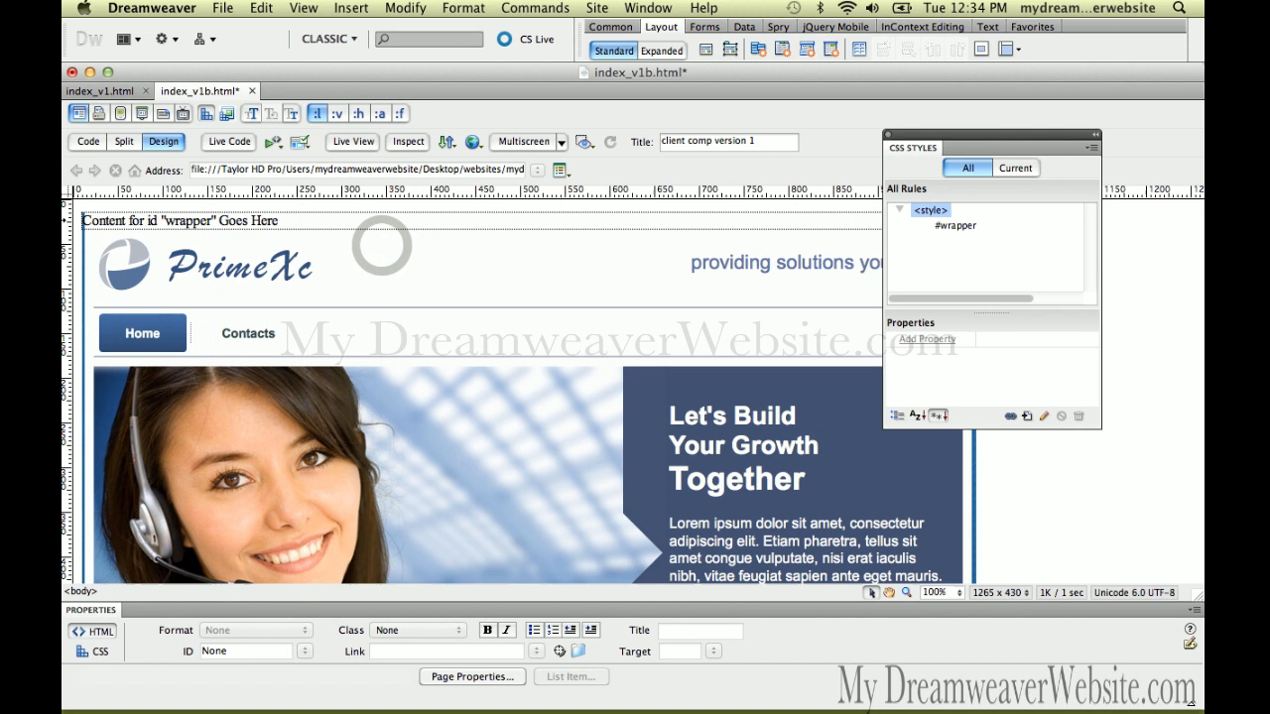
pyautogui.press('cmd+s')
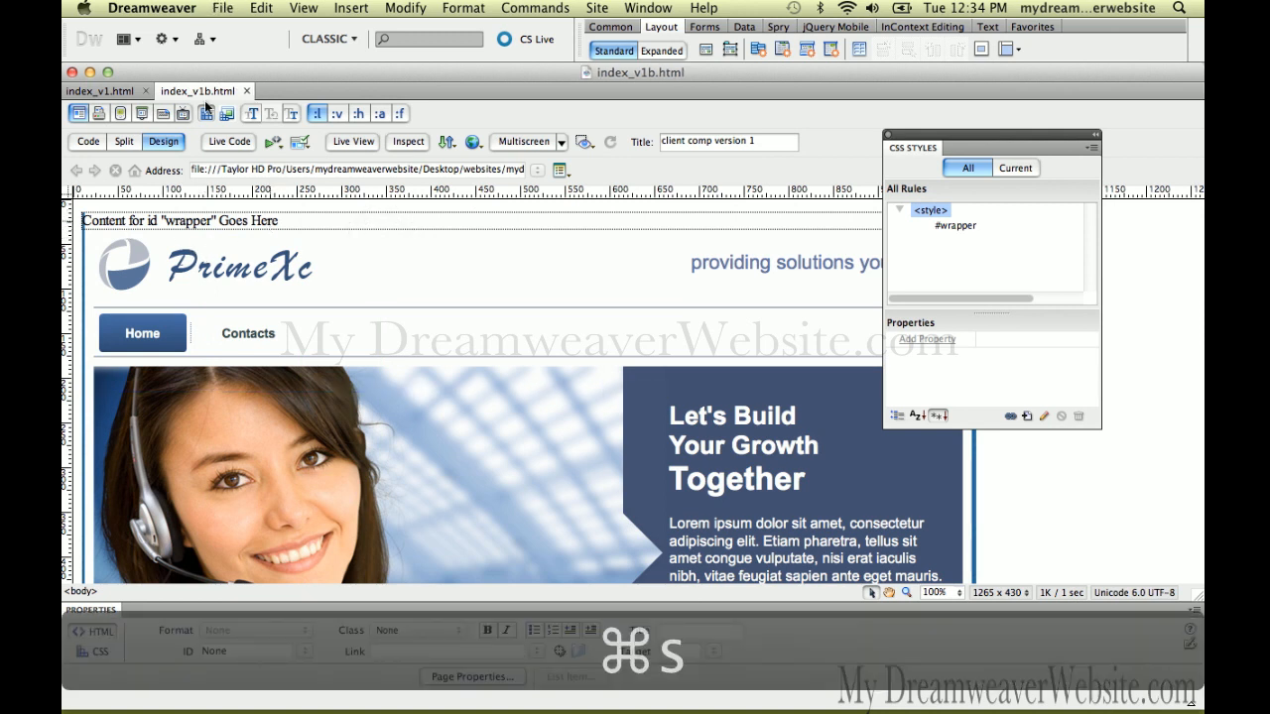
pyautogui.click(99, 91)
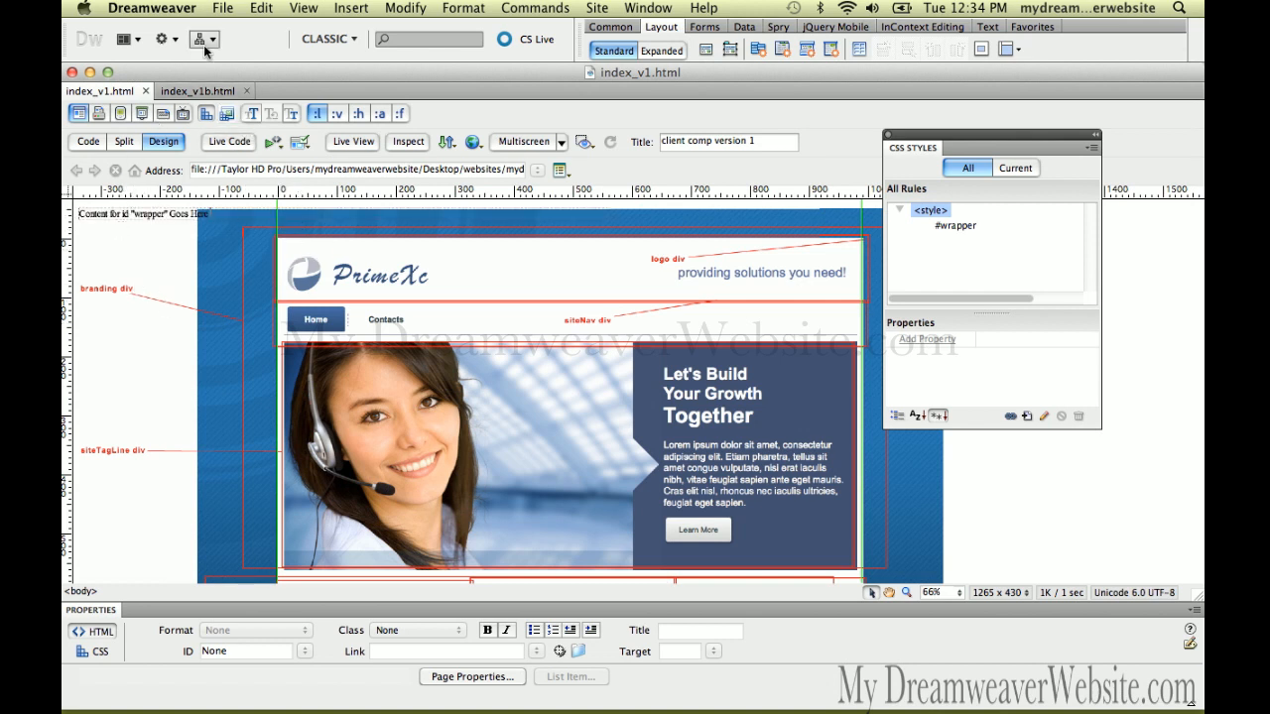
# Step: Bring index_v1b.html back to the front to reach its tracing image options
pyautogui.click(194, 91)
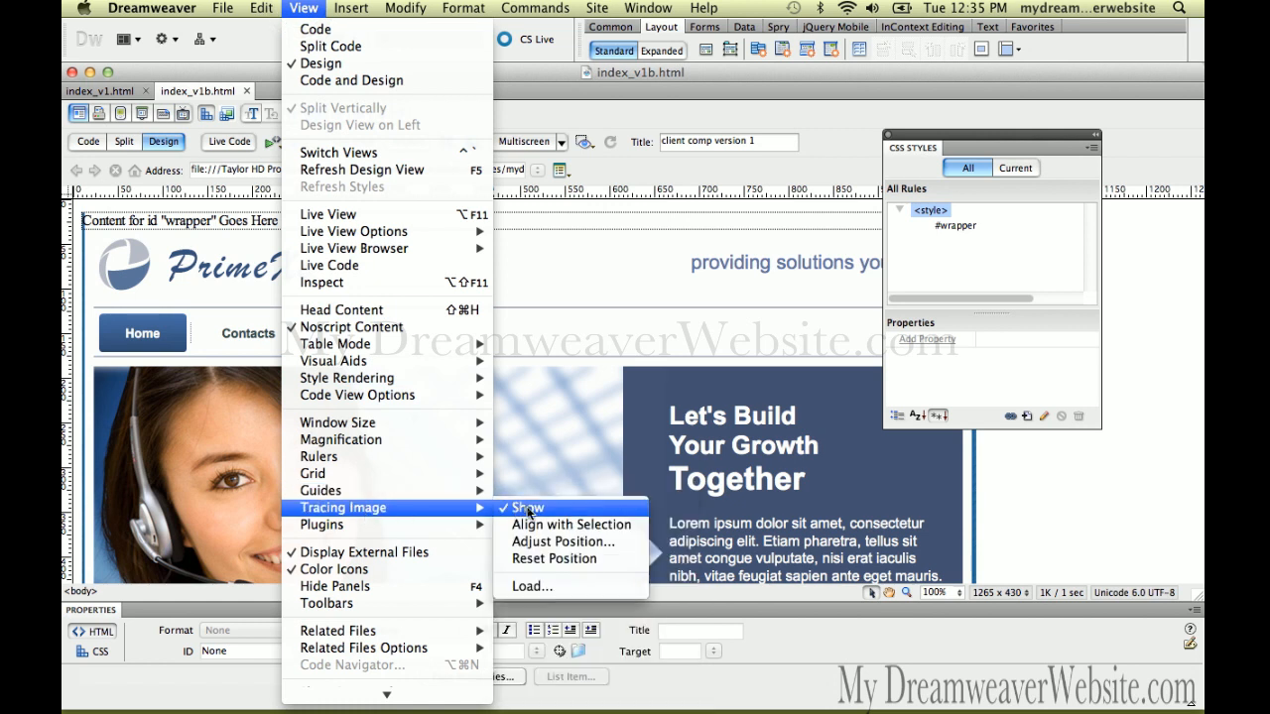
# Step: Hide the tracing image, save, and start replacing the wrapper placeholder with 'branding'
pyautogui.click(524, 508)
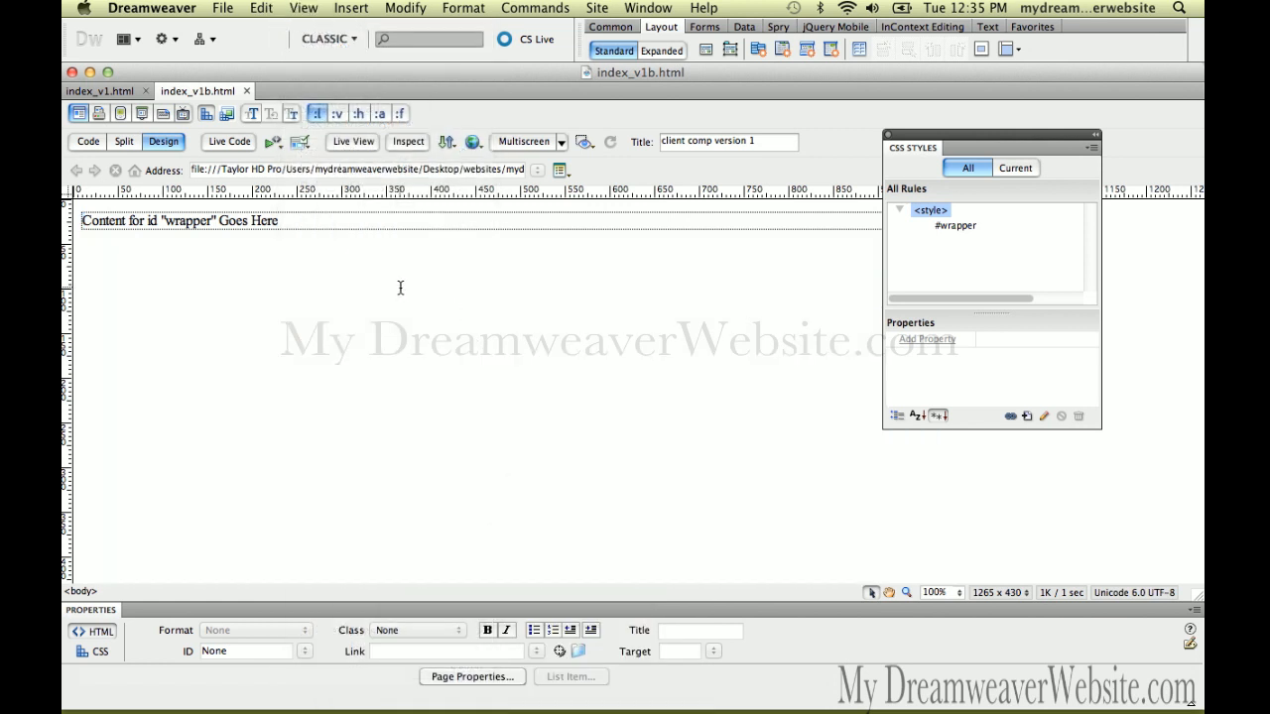
pyautogui.press('cmd+s')
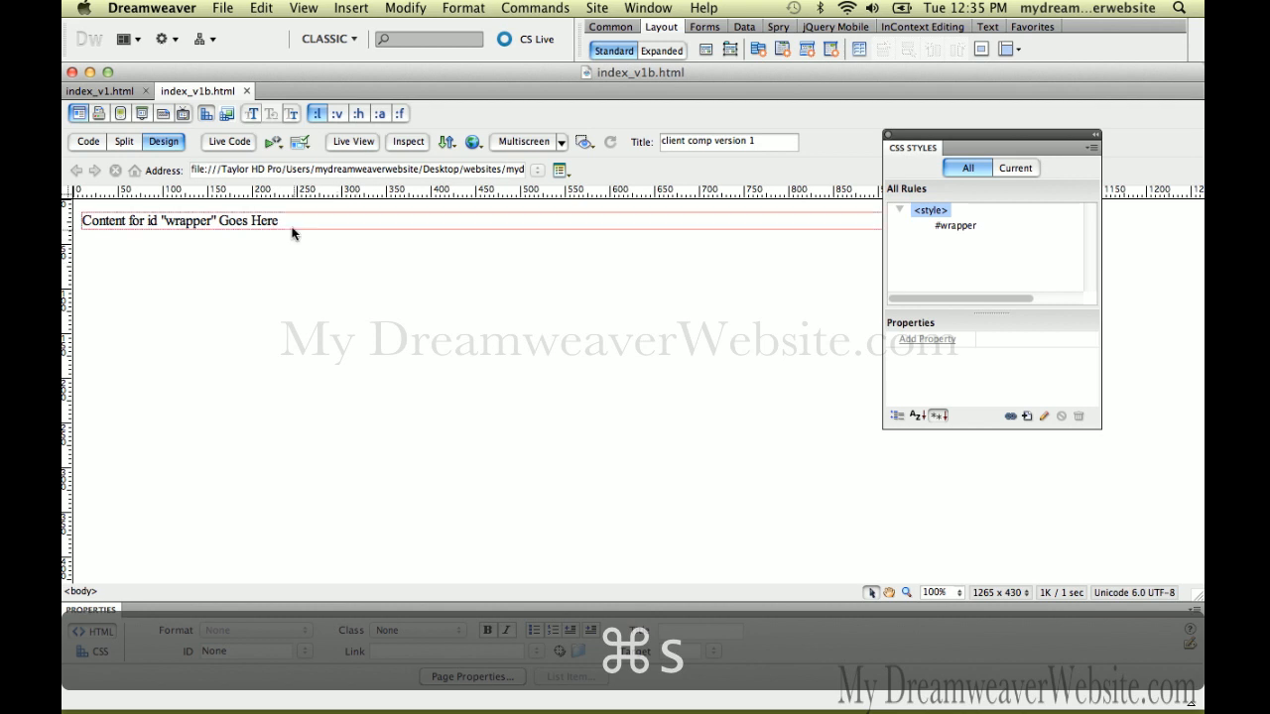
pyautogui.click(262, 220)
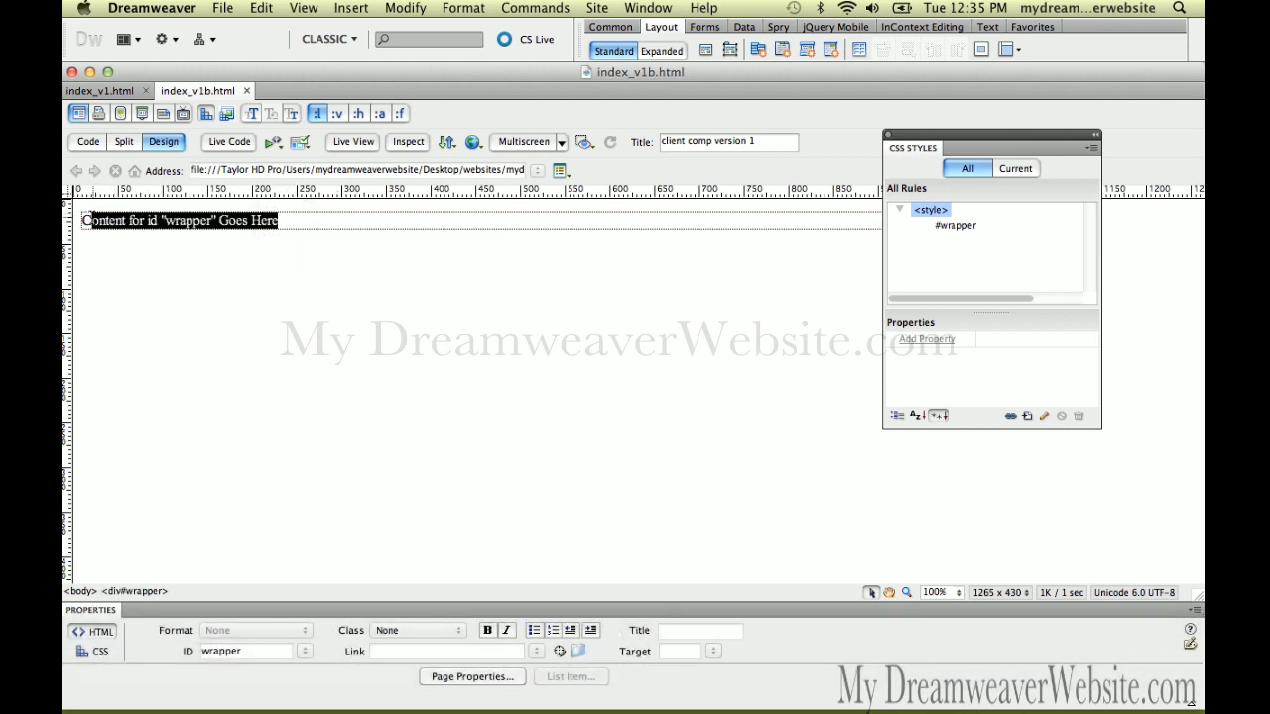
pyautogui.click(162, 223)
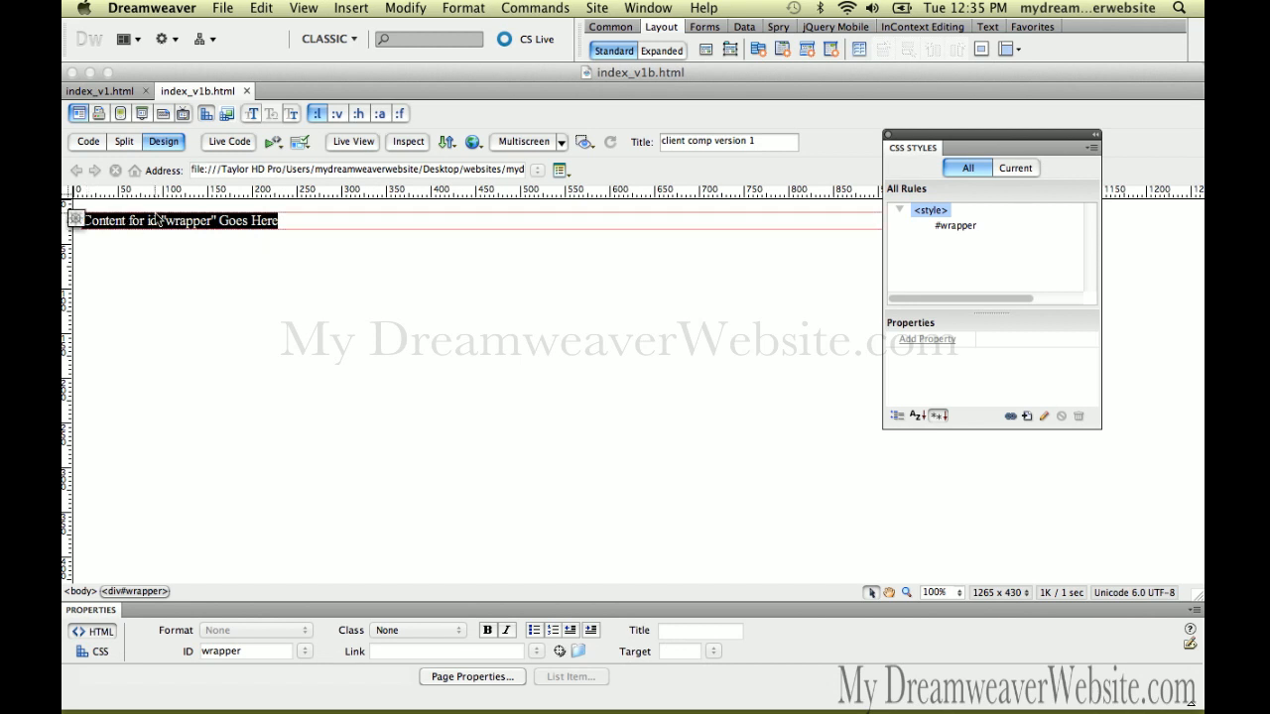
pyautogui.write('branding')
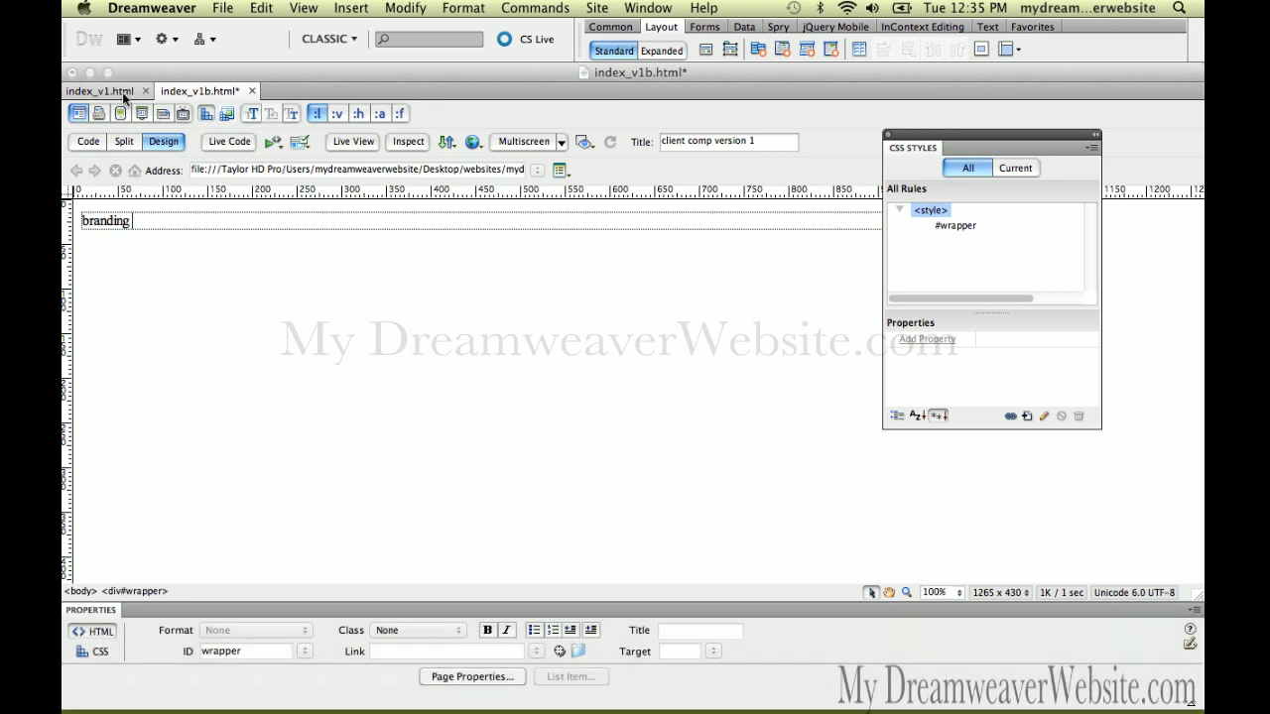
pyautogui.click(103, 90)
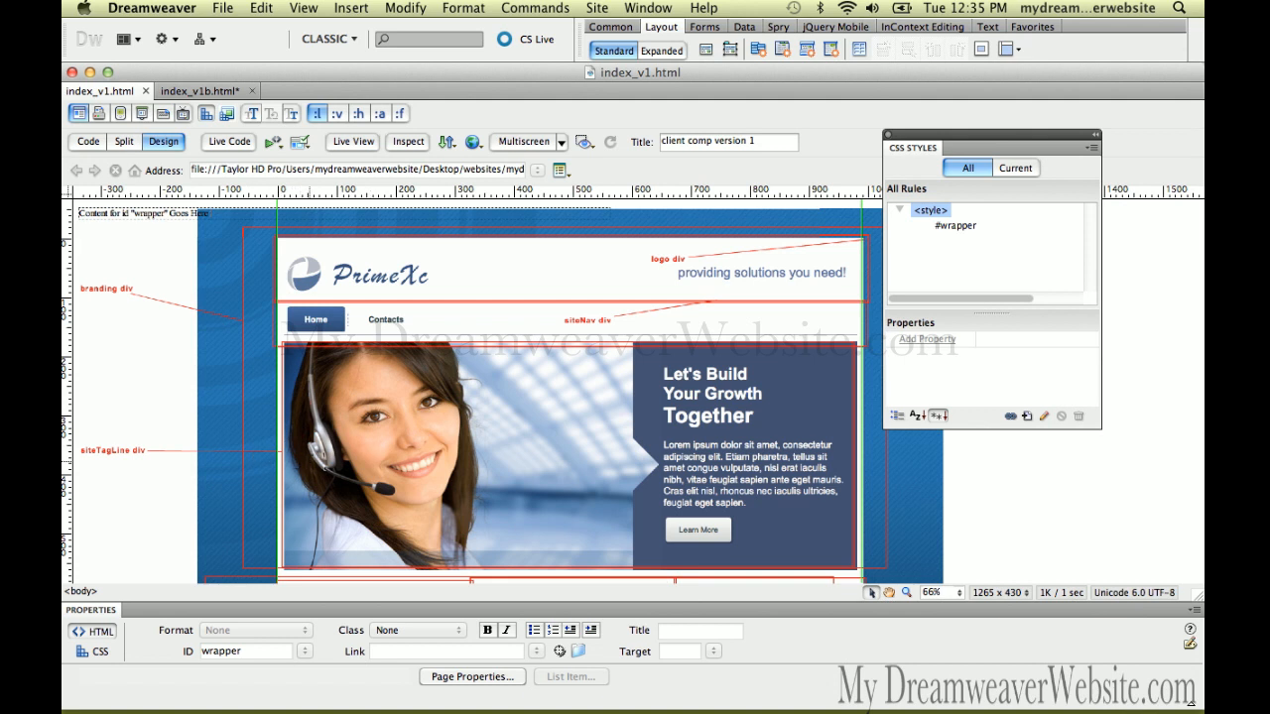
pyautogui.moveTo(500, 372)
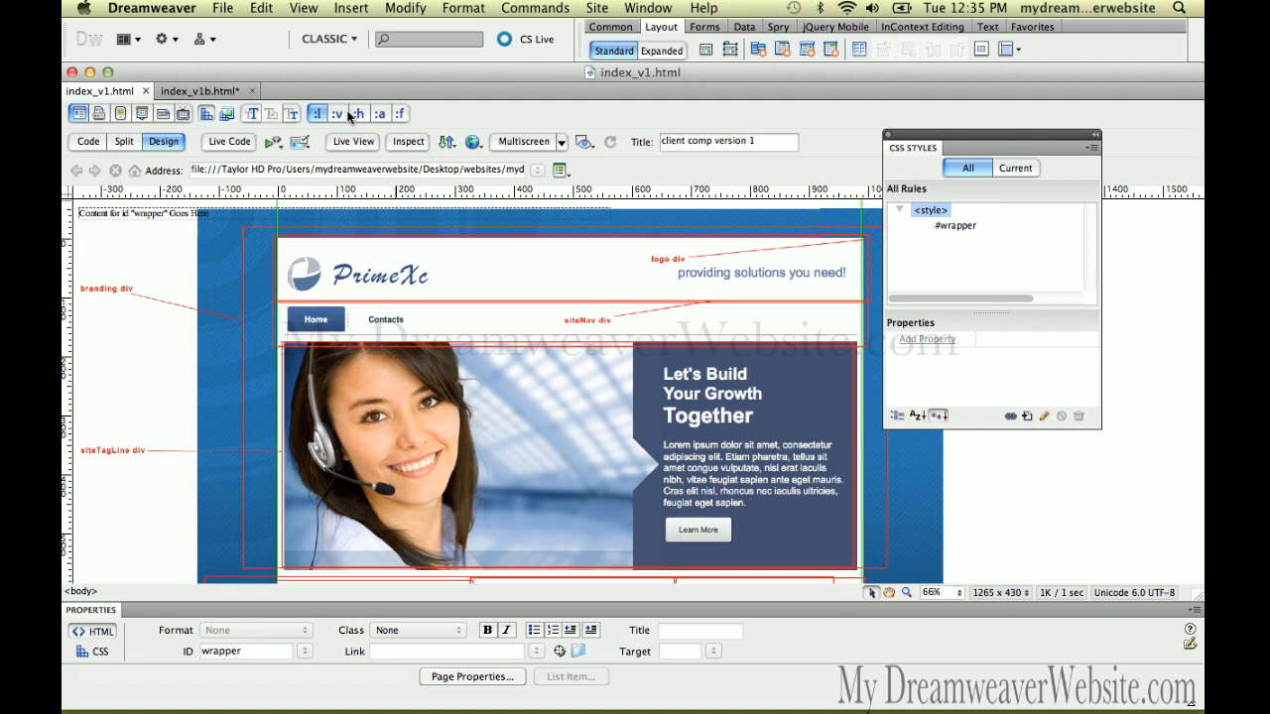
# Step: Continue the div-name list with logo, siteNav and siteTagline after checking the comp
pyautogui.click(198, 89)
pyautogui.write('branding lo')
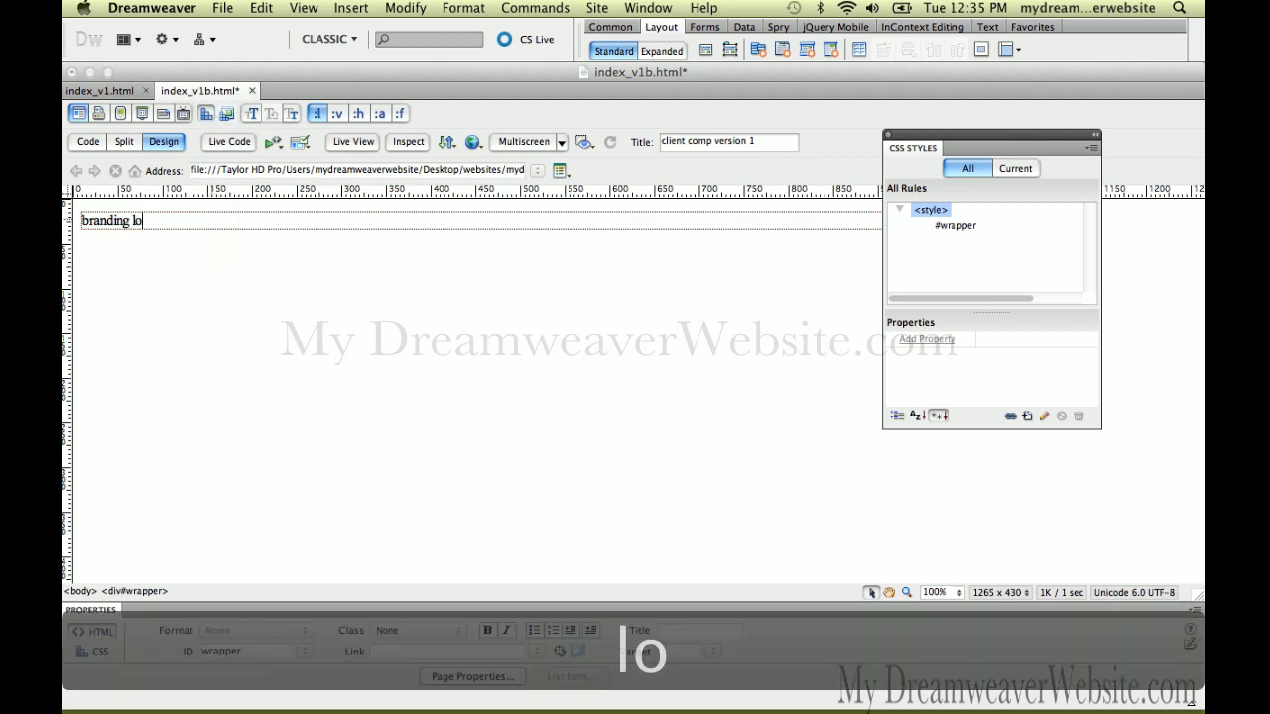
pyautogui.write('go siteNav')
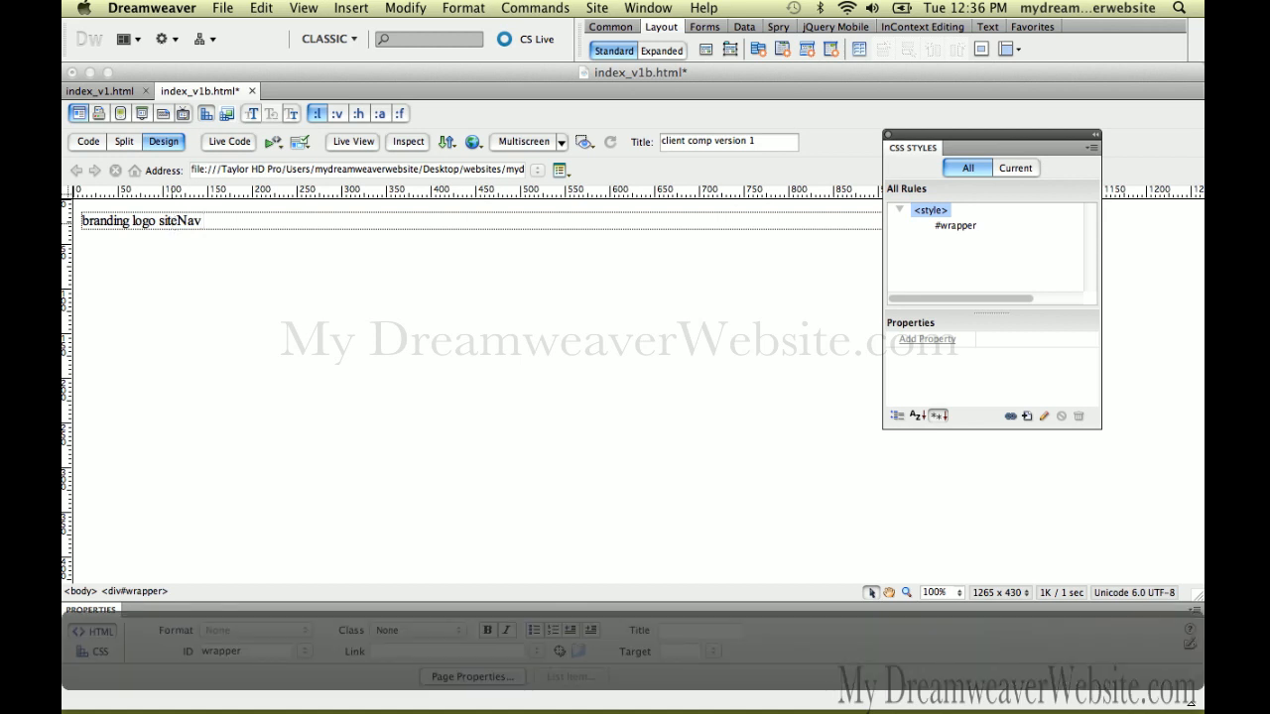
pyautogui.write('s')
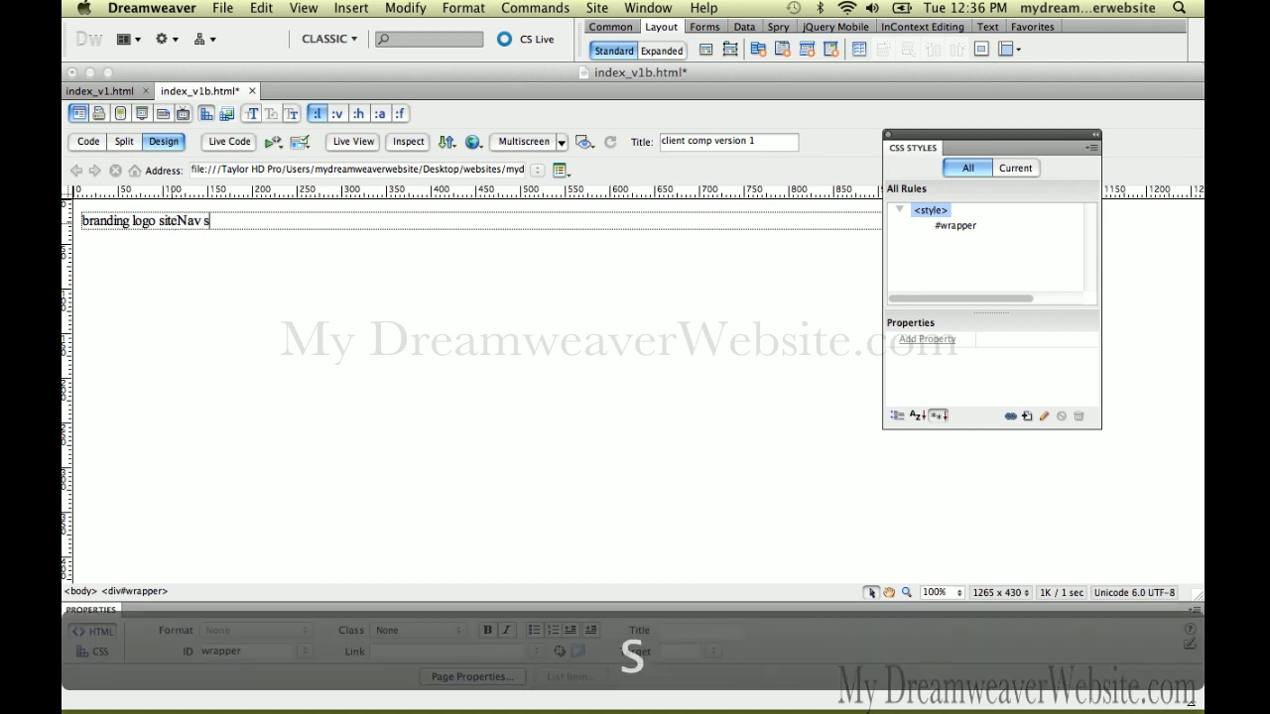
pyautogui.write('iteTag')
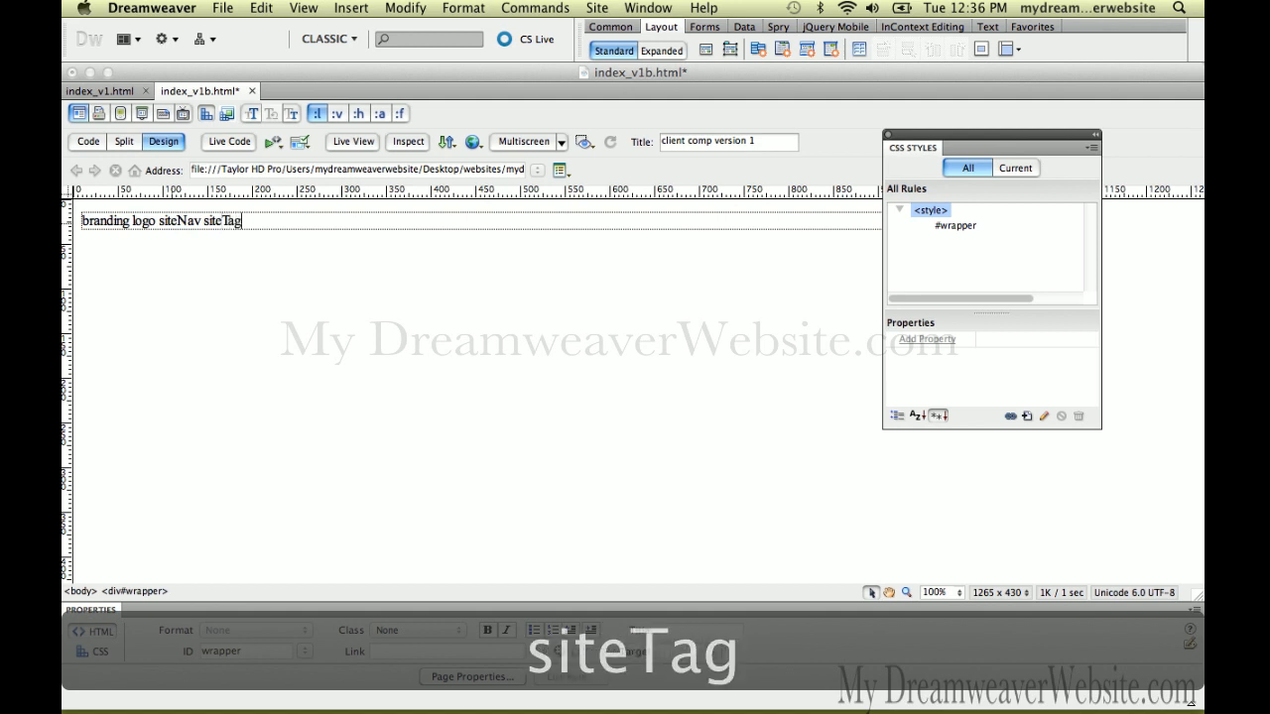
pyautogui.write('line')
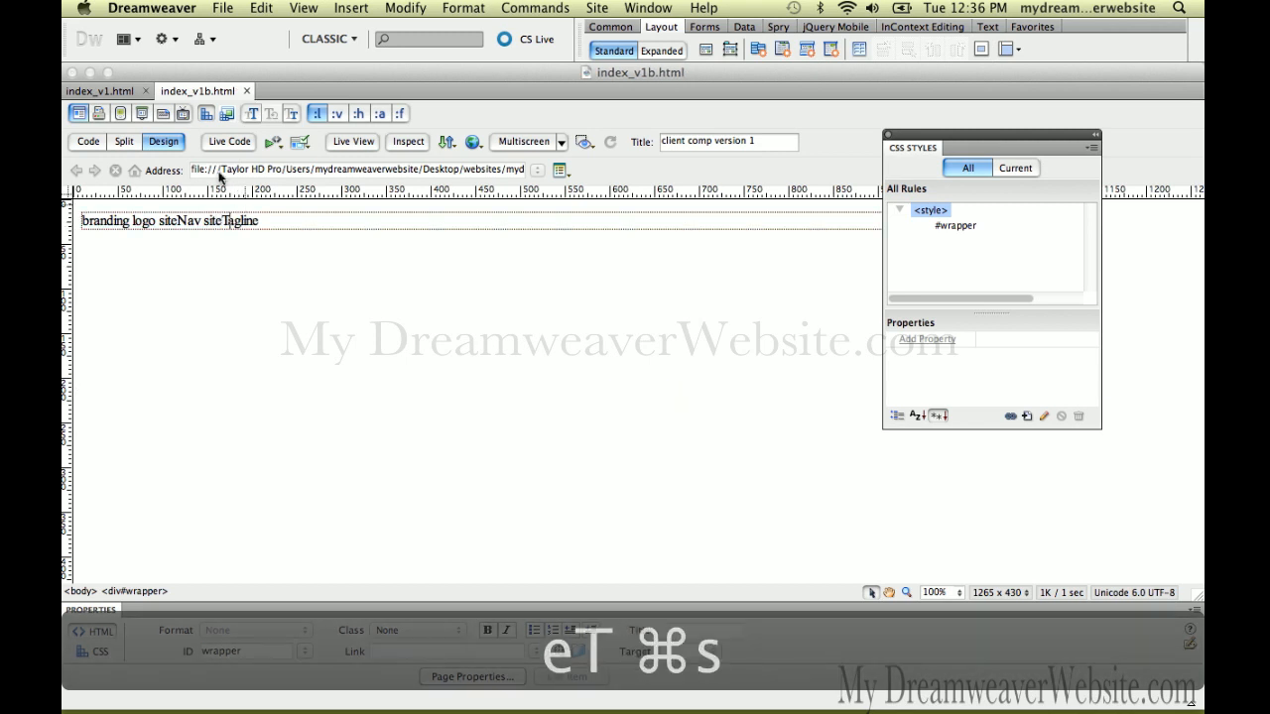
# Step: Return to index_v1.html and select its #wrapper div
pyautogui.click(99, 91)
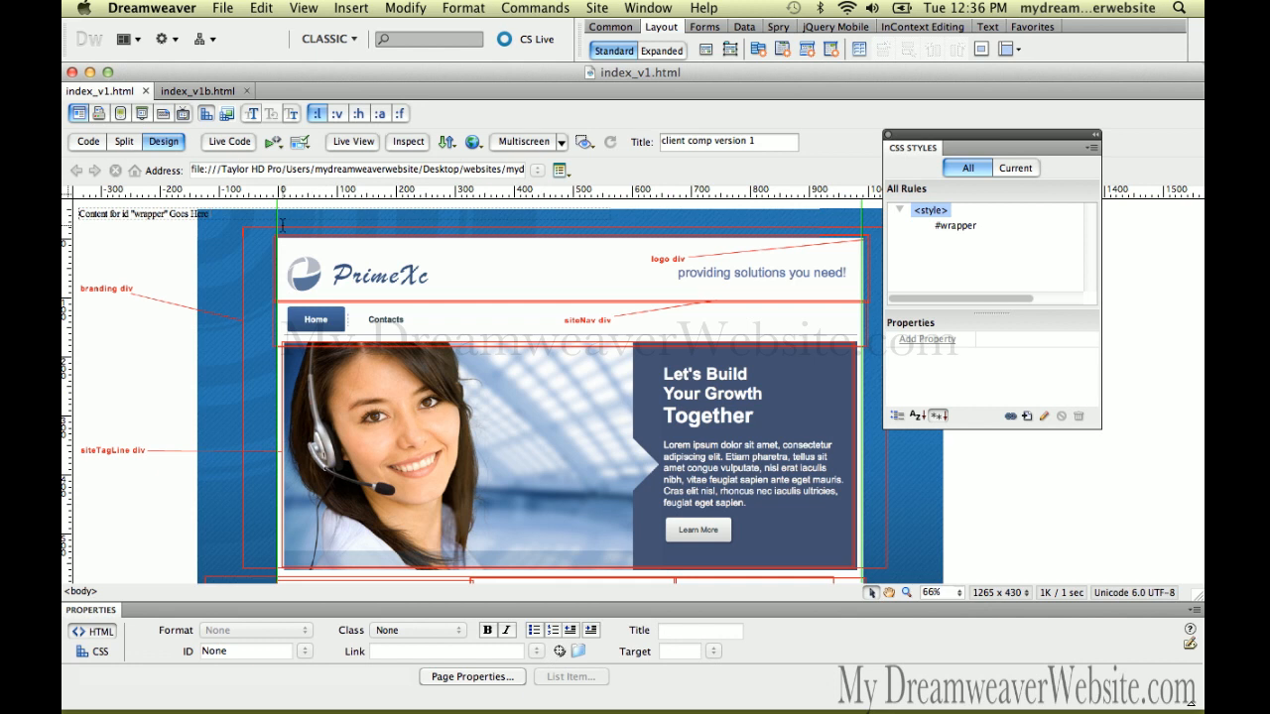
pyautogui.moveTo(282, 246)
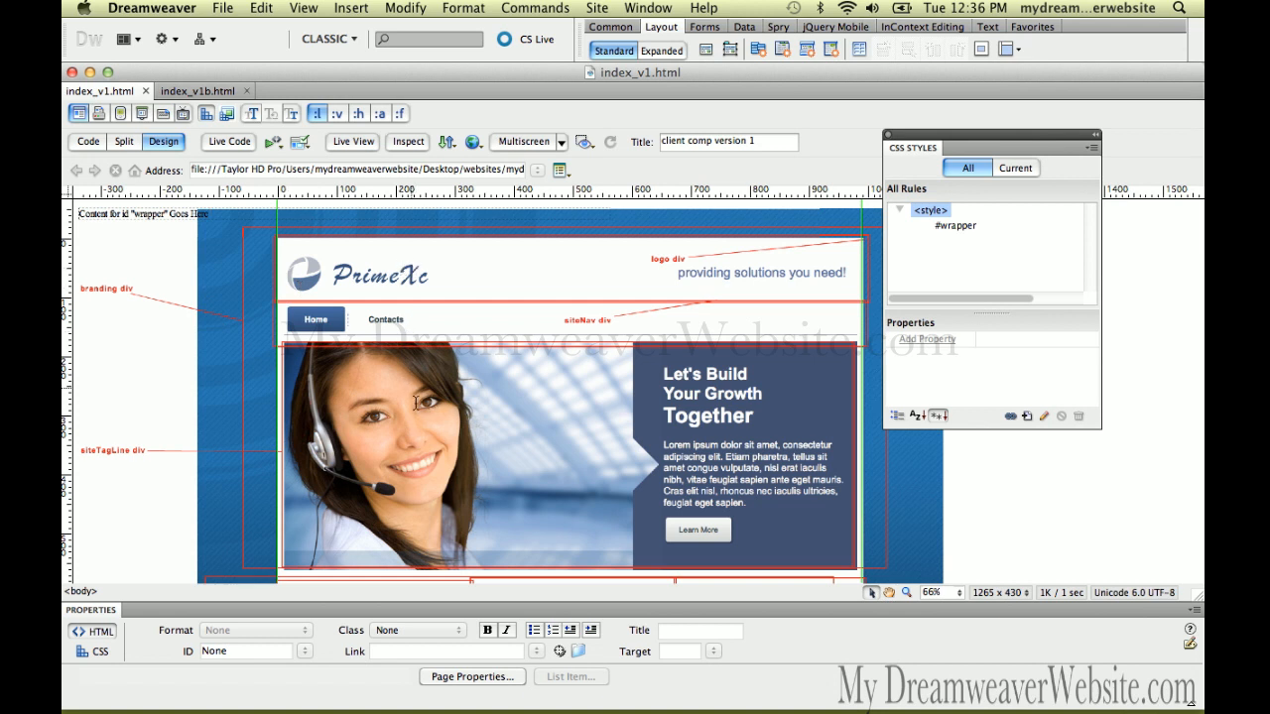
pyautogui.moveTo(516, 480)
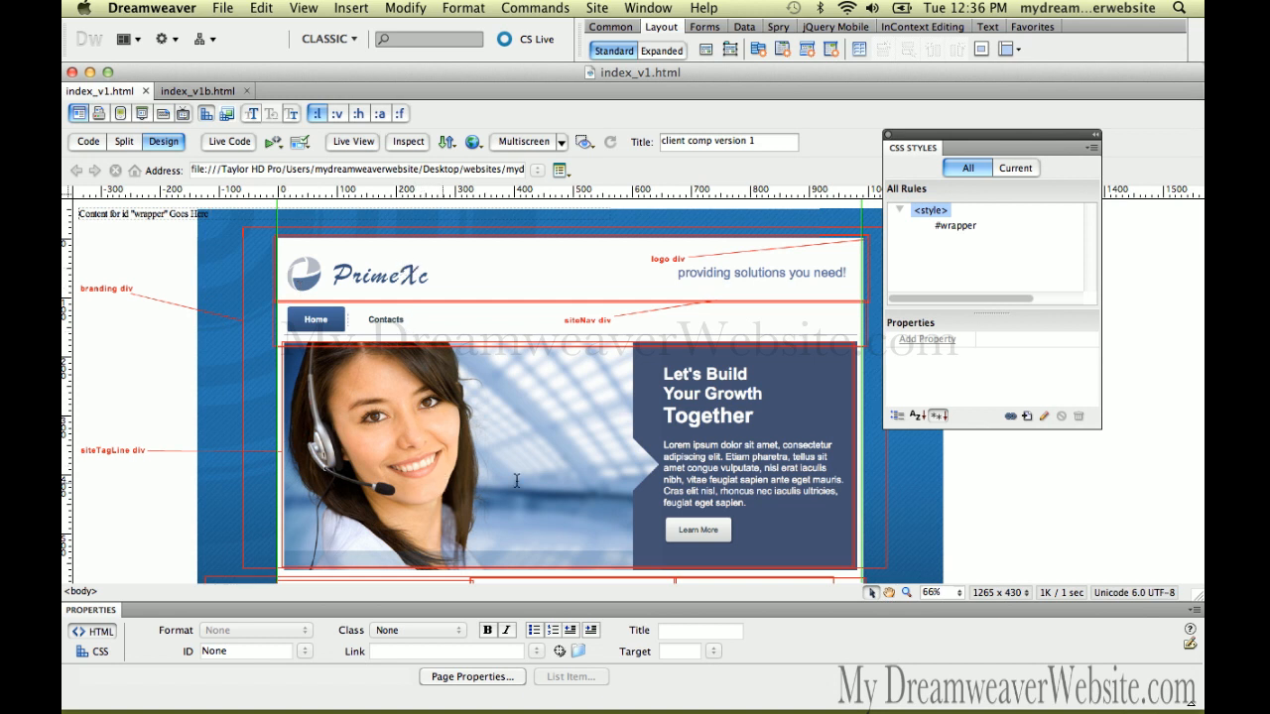
pyautogui.moveTo(869, 524)
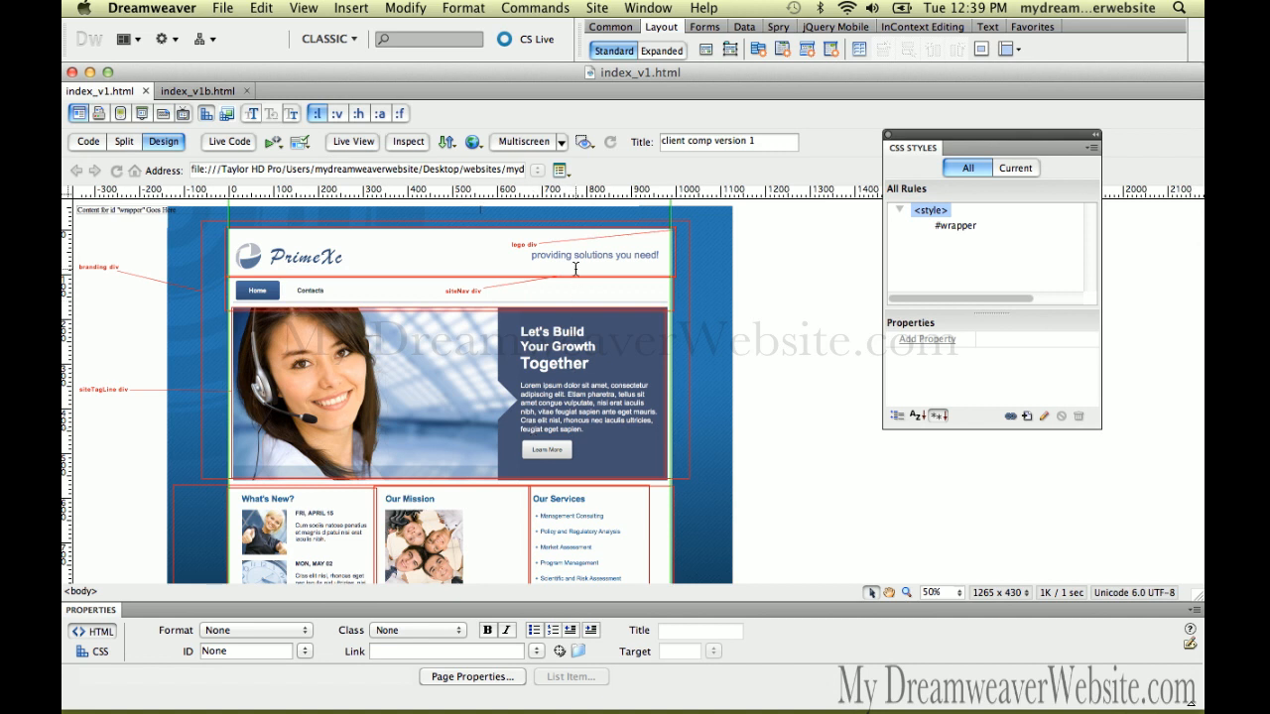
pyautogui.click(353, 140)
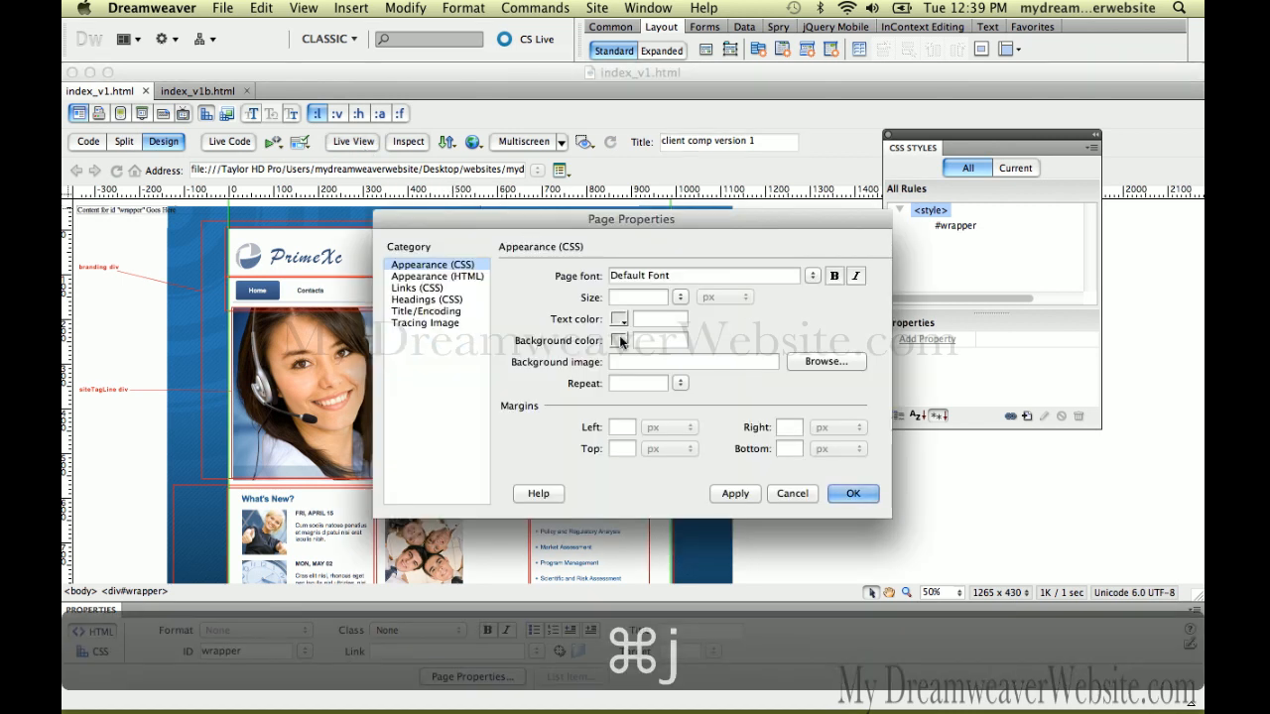
# Step: Set client-comp_v1.png as a non-repeating page background and start a Live View preview
pyautogui.click(691, 361)
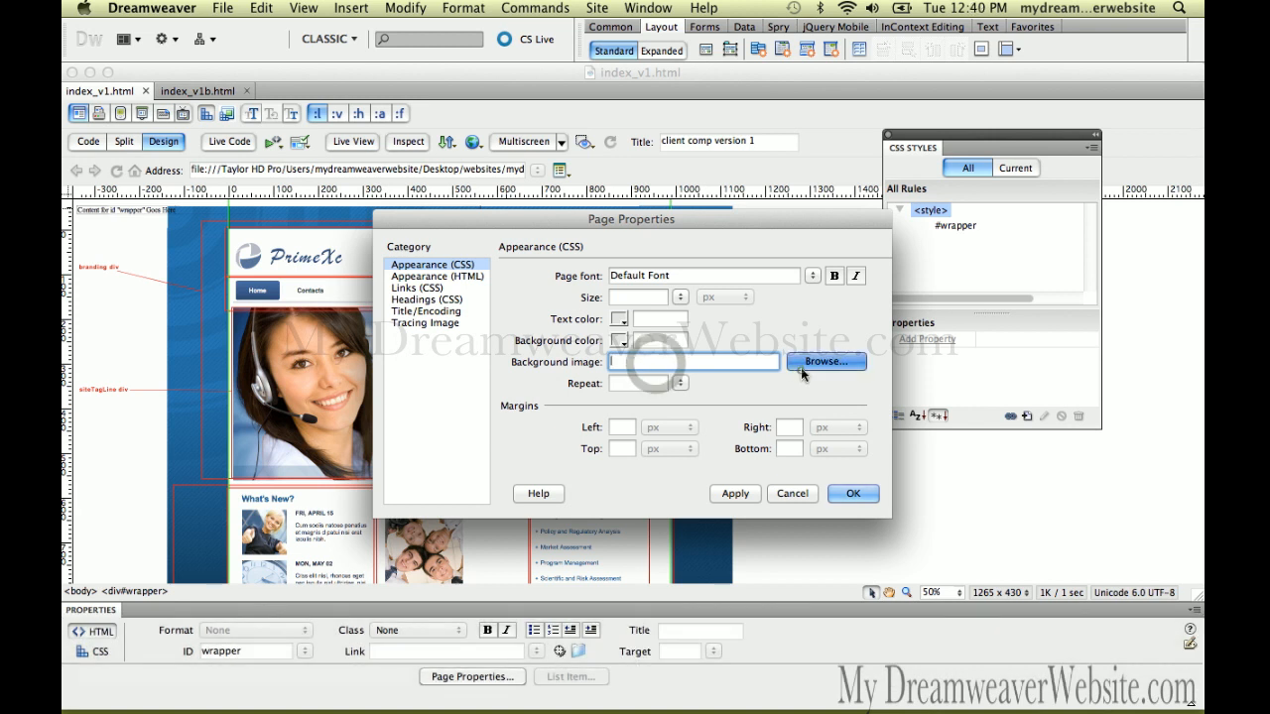
pyautogui.click(825, 361)
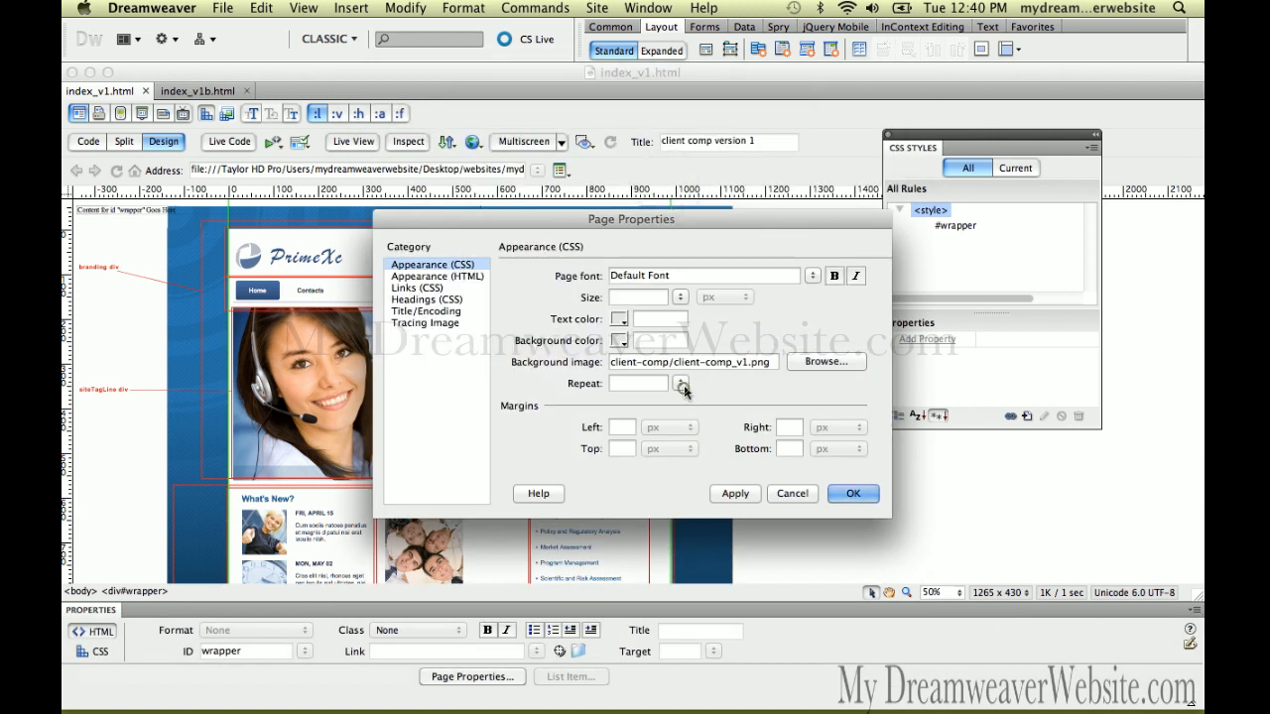
pyautogui.click(678, 383)
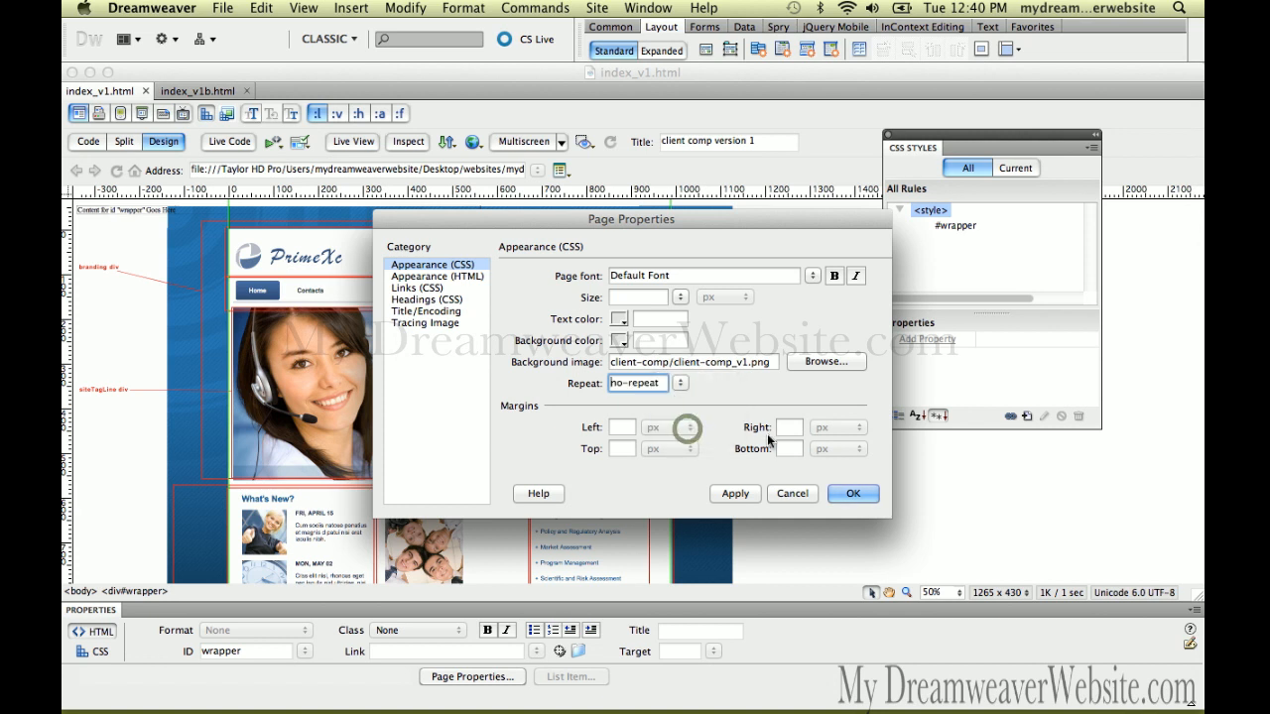
pyautogui.click(853, 494)
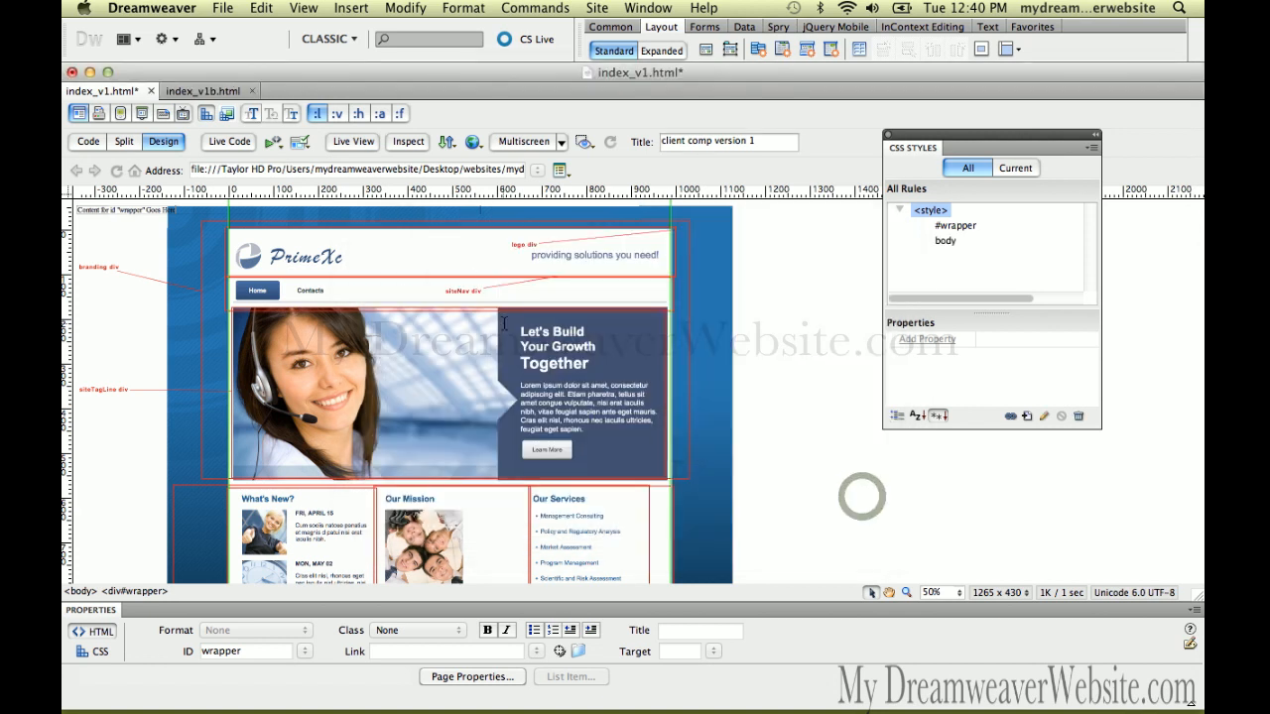
pyautogui.click(353, 141)
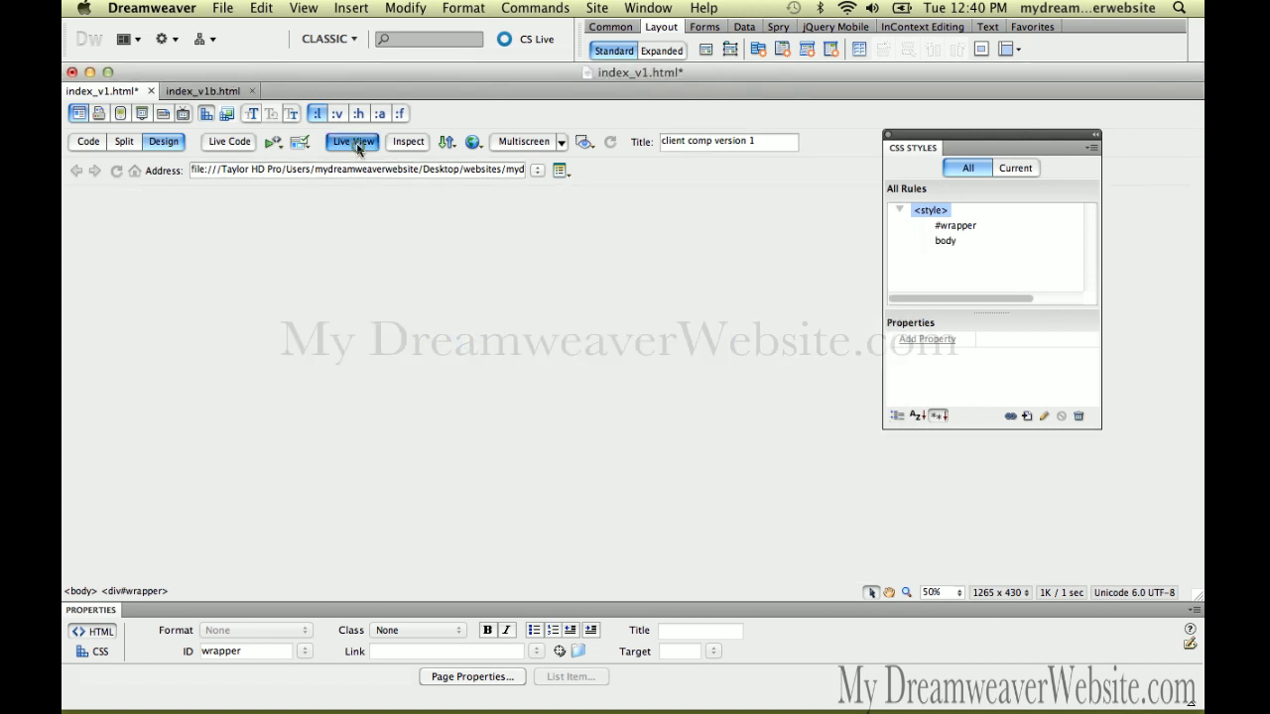
pyautogui.click(351, 141)
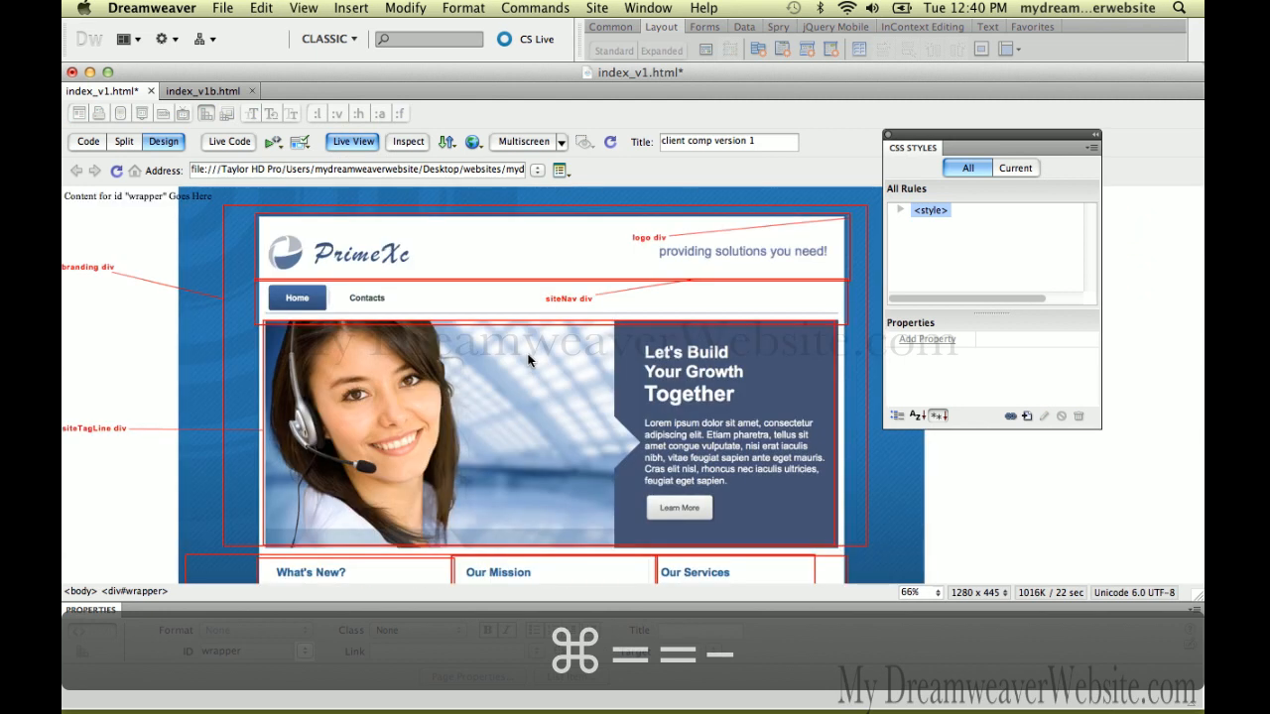
pyautogui.click(917, 591)
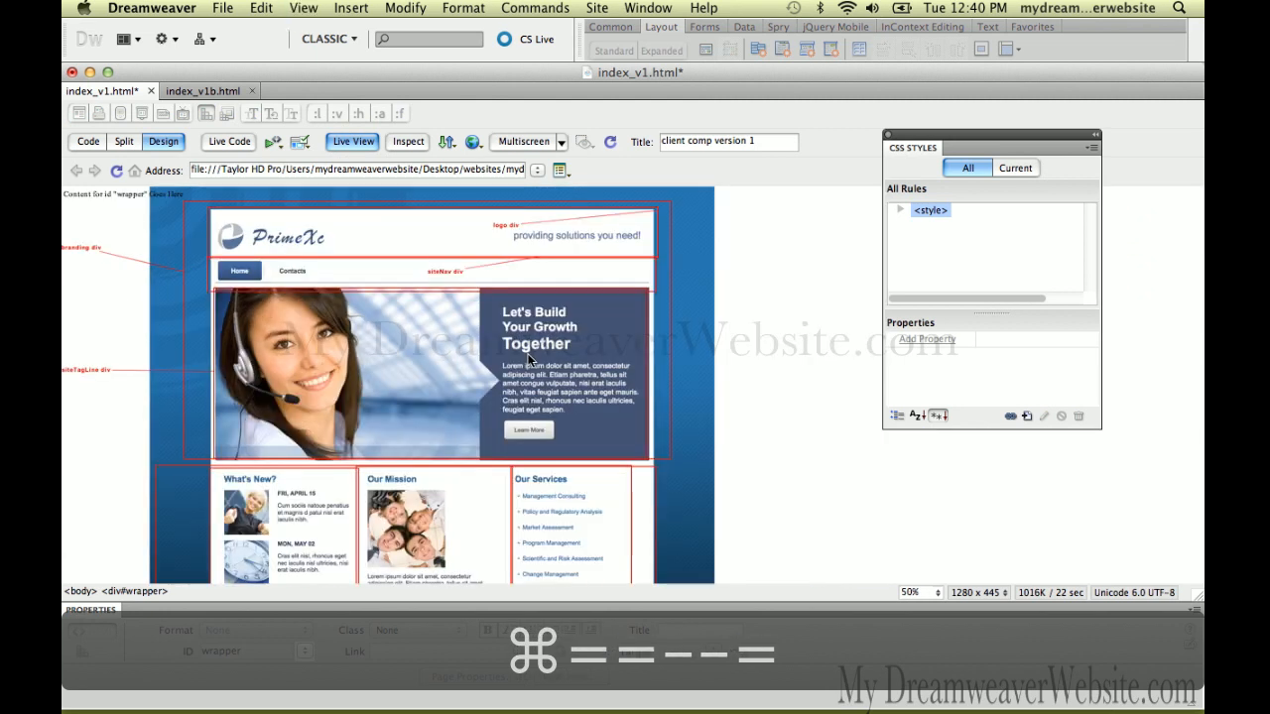
pyautogui.click(924, 592)
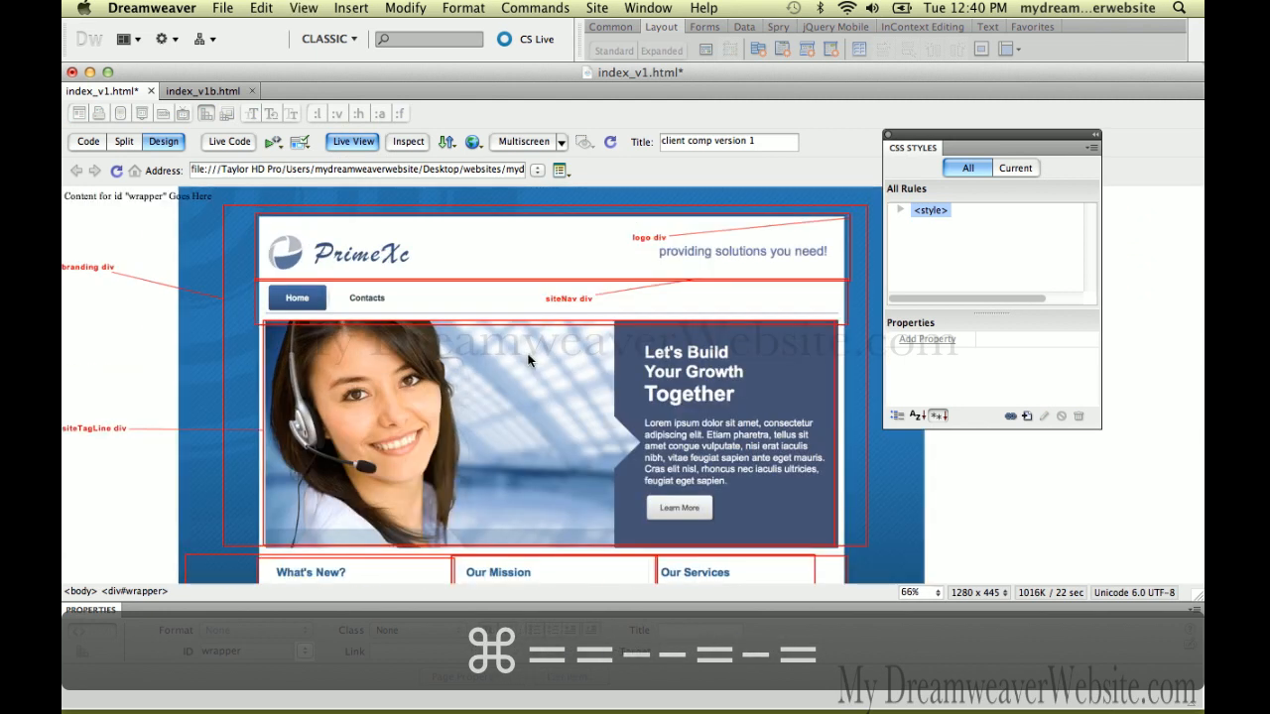
pyautogui.click(924, 592)
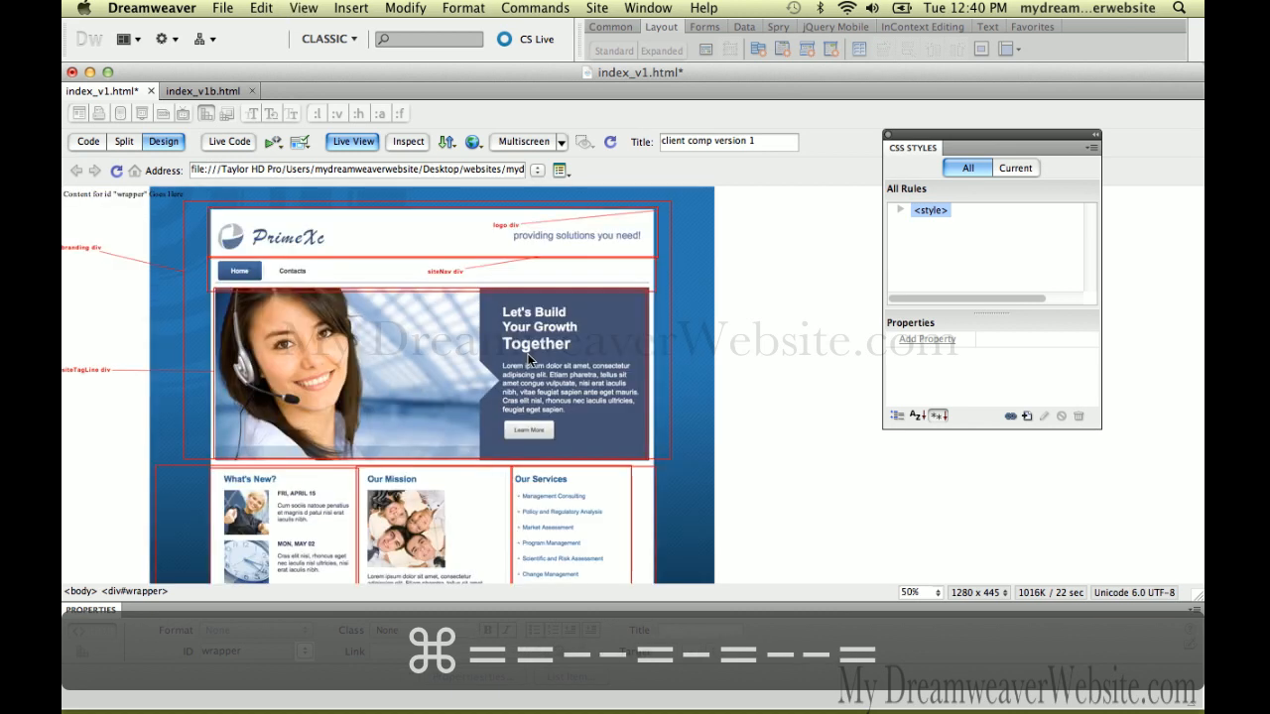
pyautogui.click(919, 593)
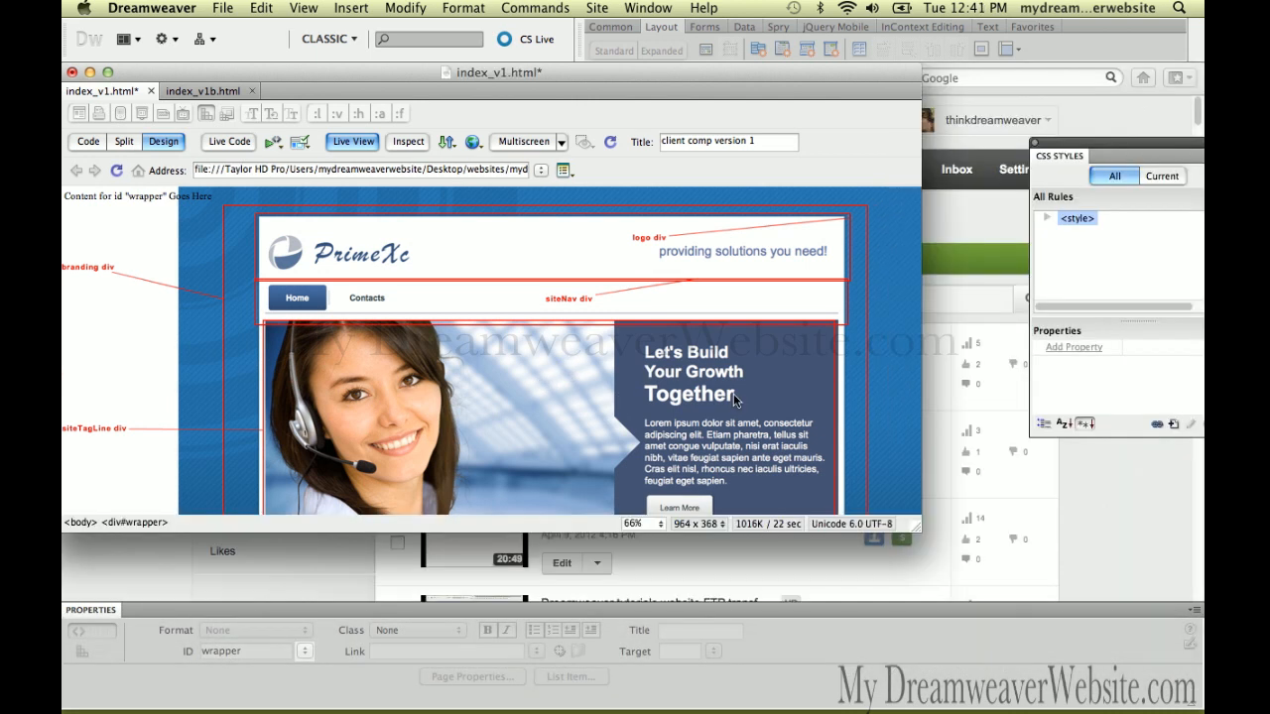
pyautogui.moveTo(754, 401)
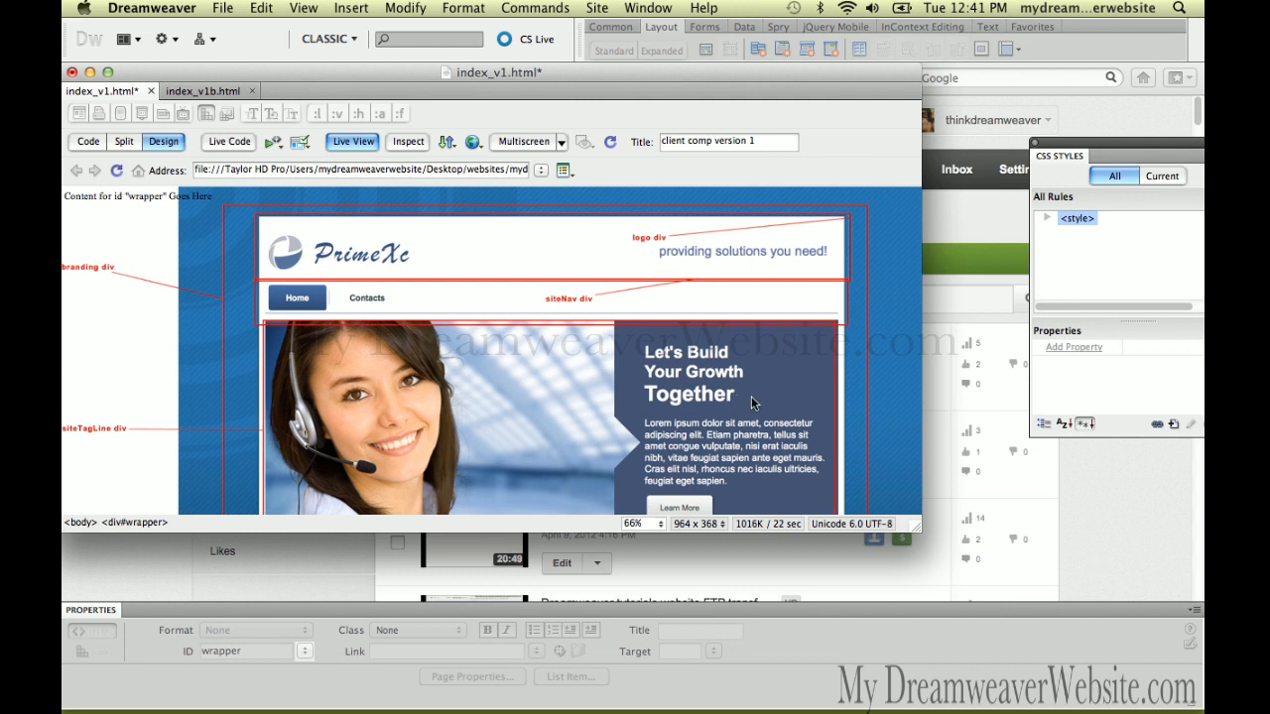
pyautogui.moveTo(917, 527)
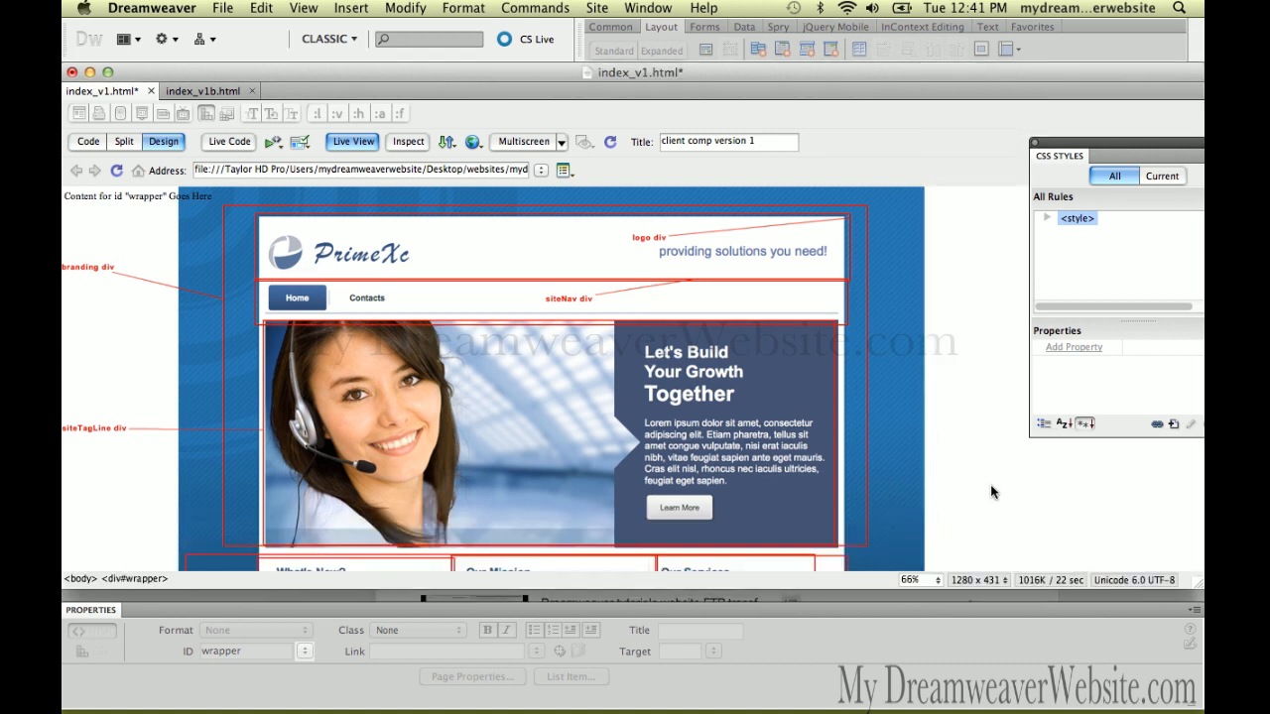
pyautogui.moveTo(953, 460)
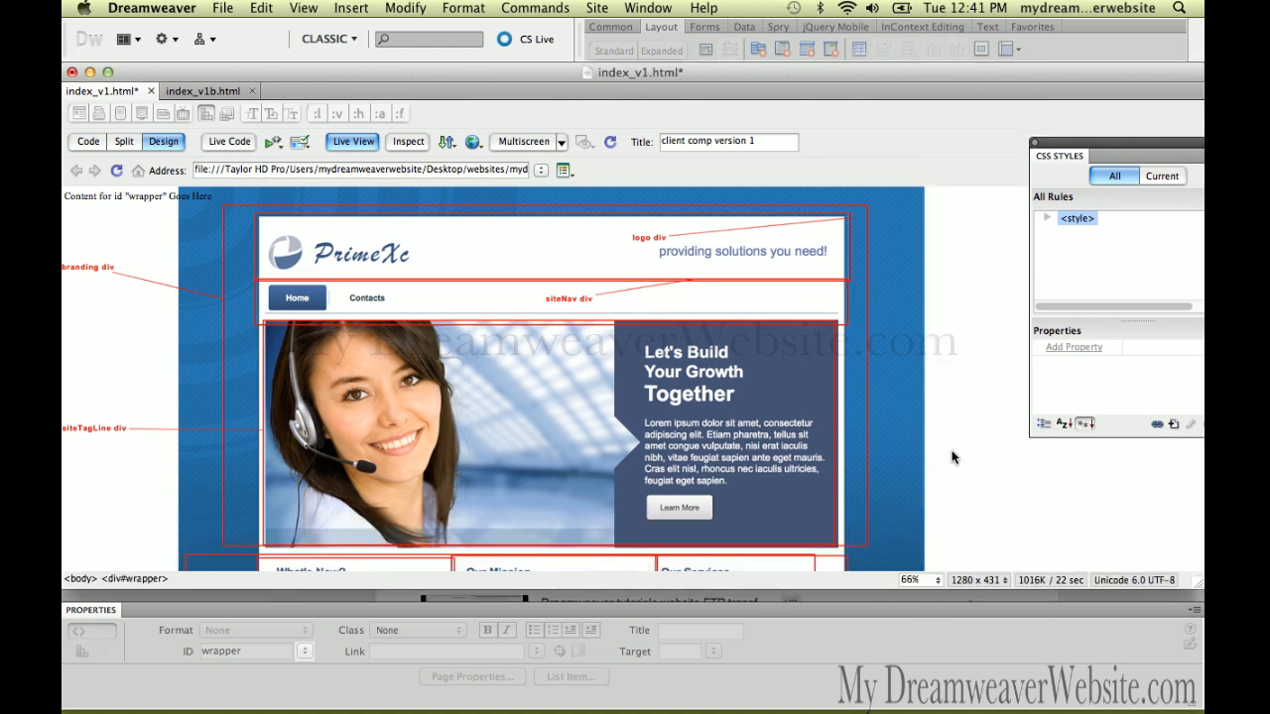
pyautogui.moveTo(754, 397)
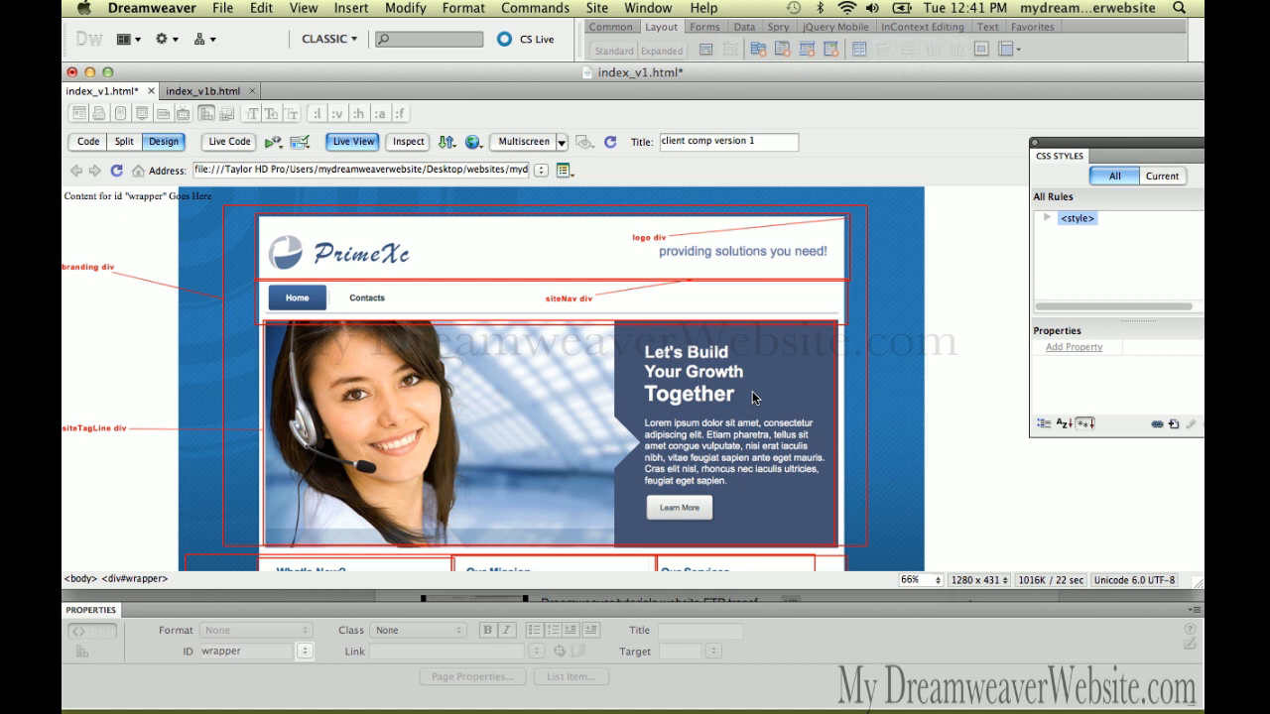
pyautogui.moveTo(782, 401)
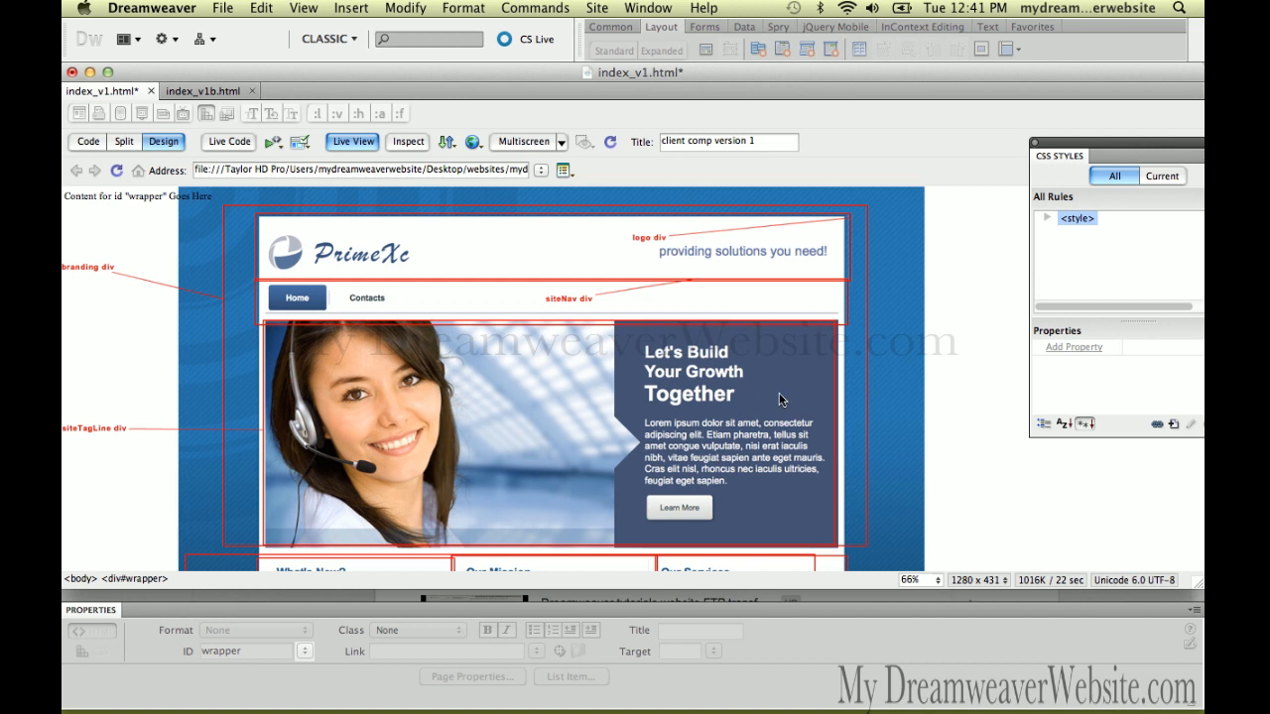
pyautogui.moveTo(1006, 584)
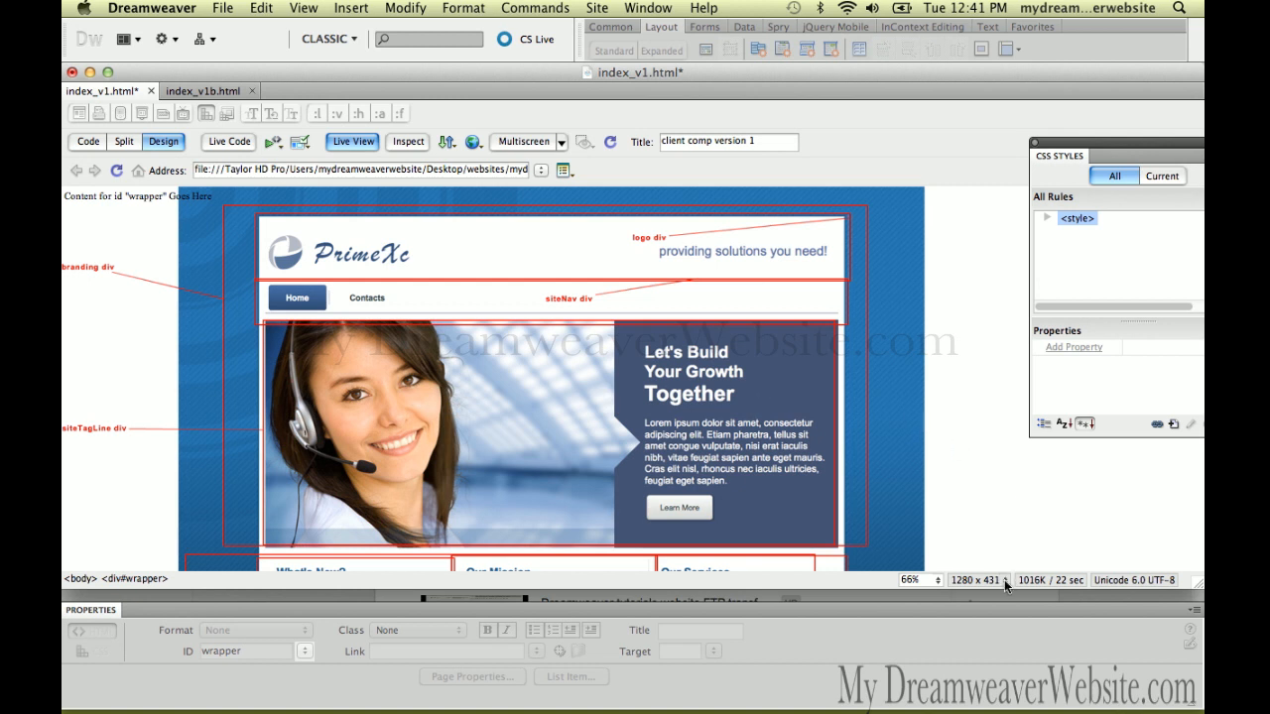
# Step: Preview index_v1.html at the 768 × 1024 tablet window size and scroll through its sections
pyautogui.click(983, 579)
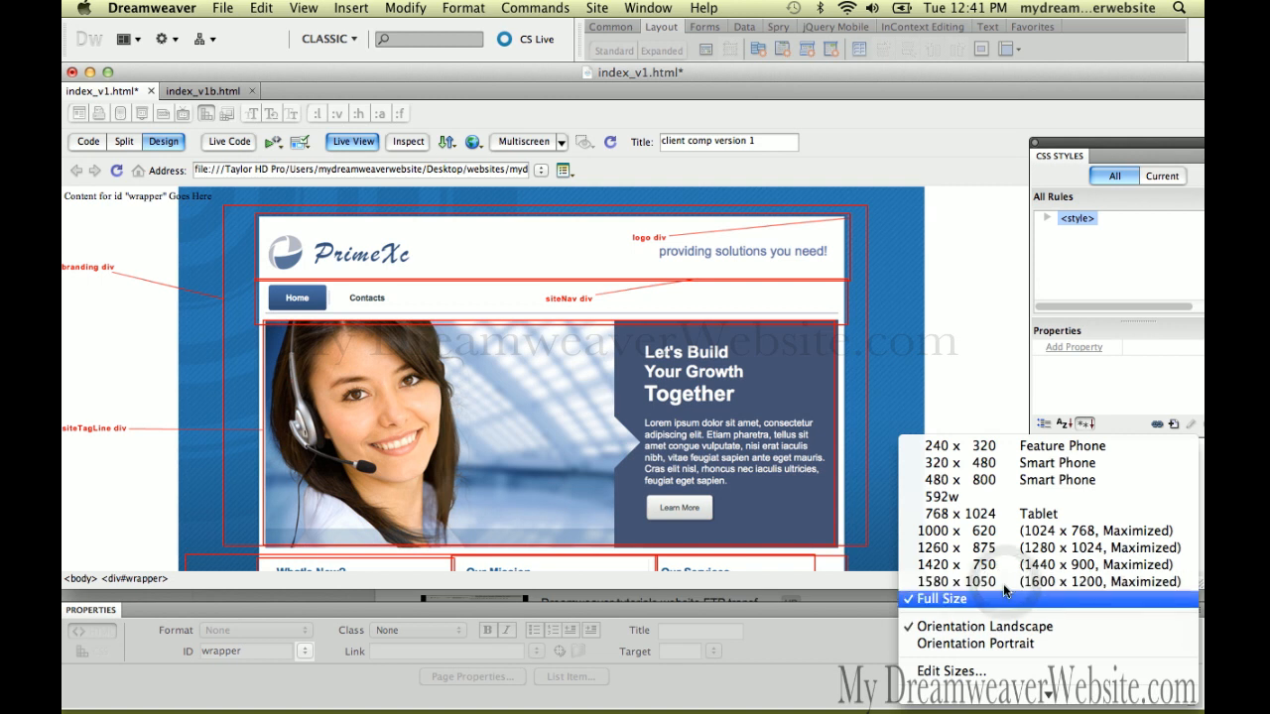
pyautogui.click(946, 603)
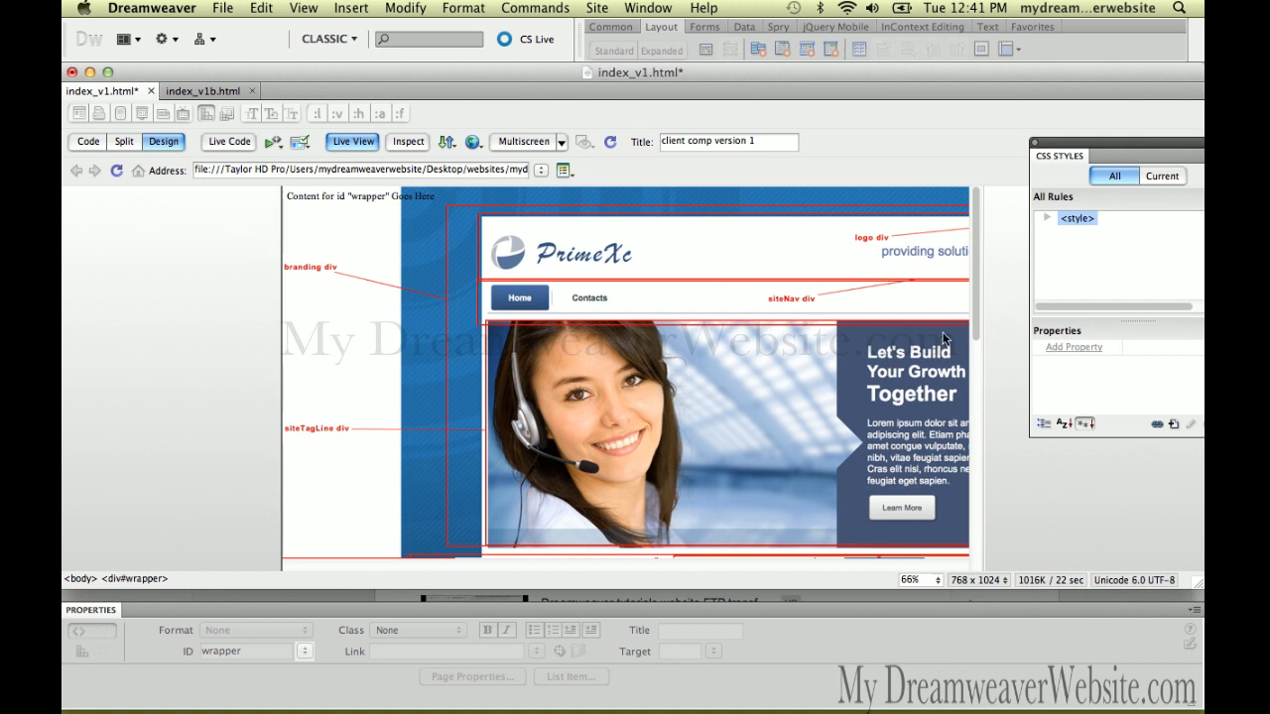
pyautogui.moveTo(980, 332)
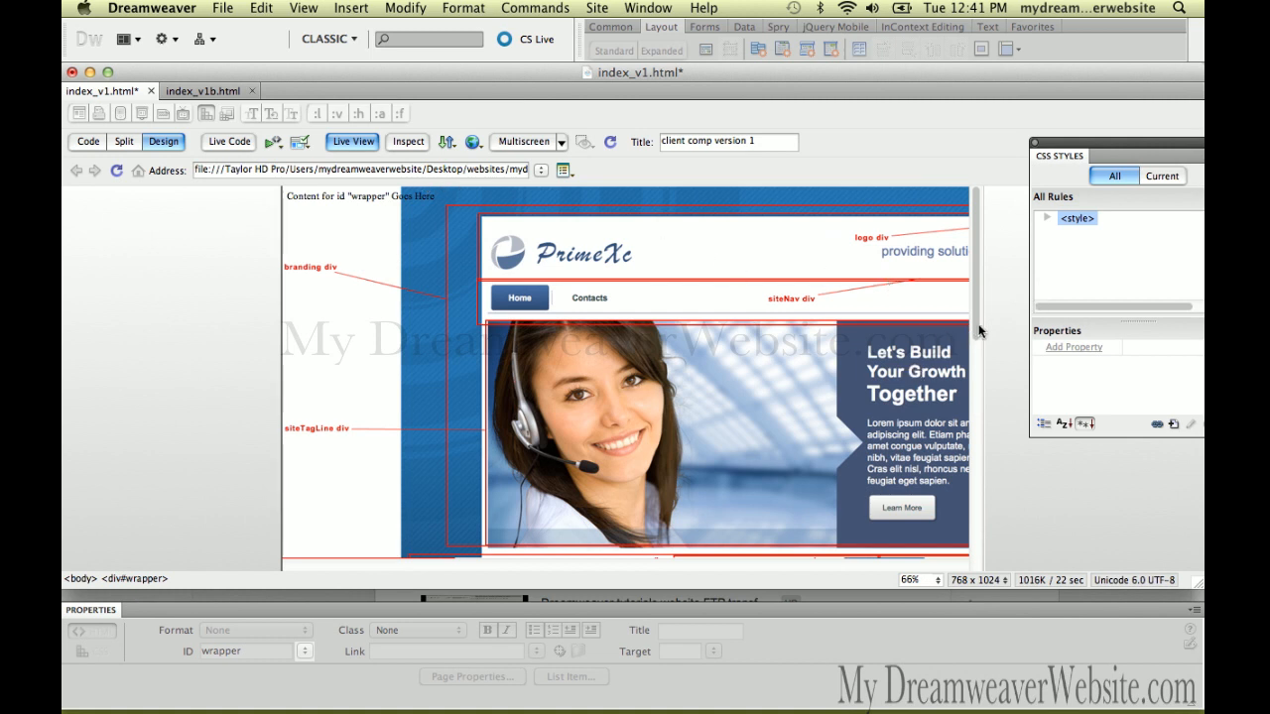
pyautogui.scroll(-3)
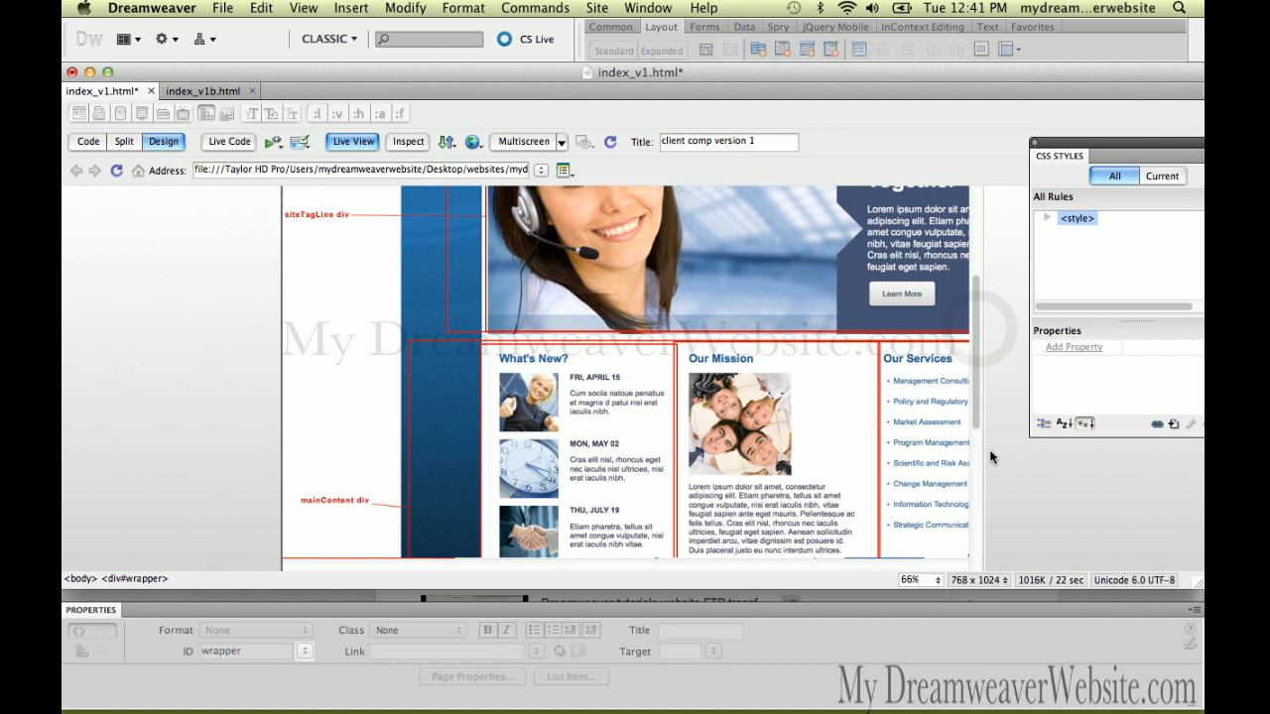
pyautogui.scroll(-3)
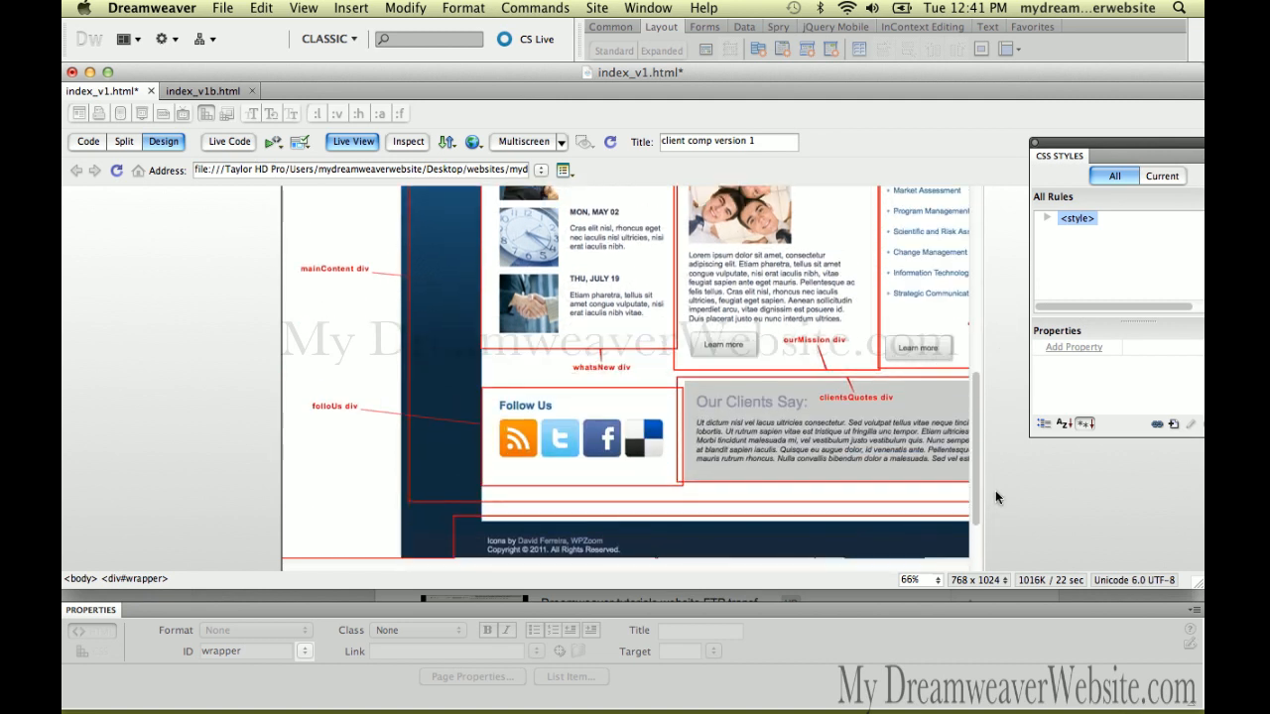
pyautogui.scroll(3)
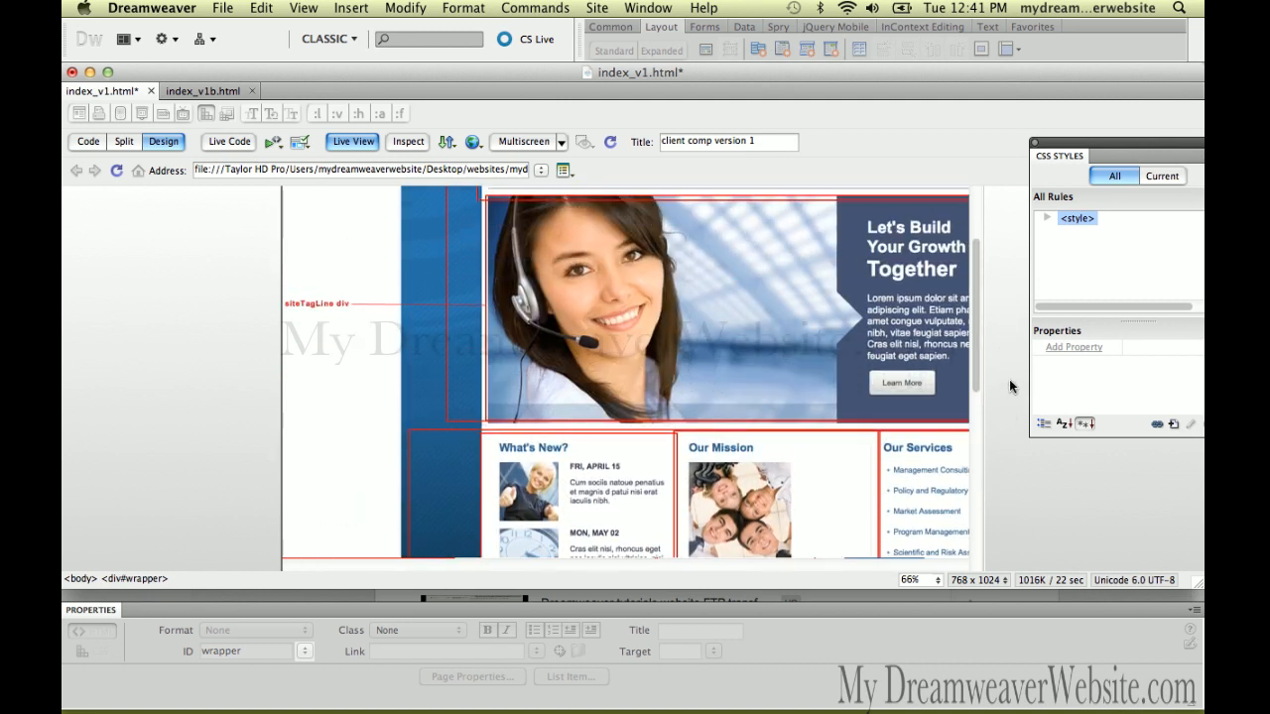
pyautogui.moveTo(584, 512)
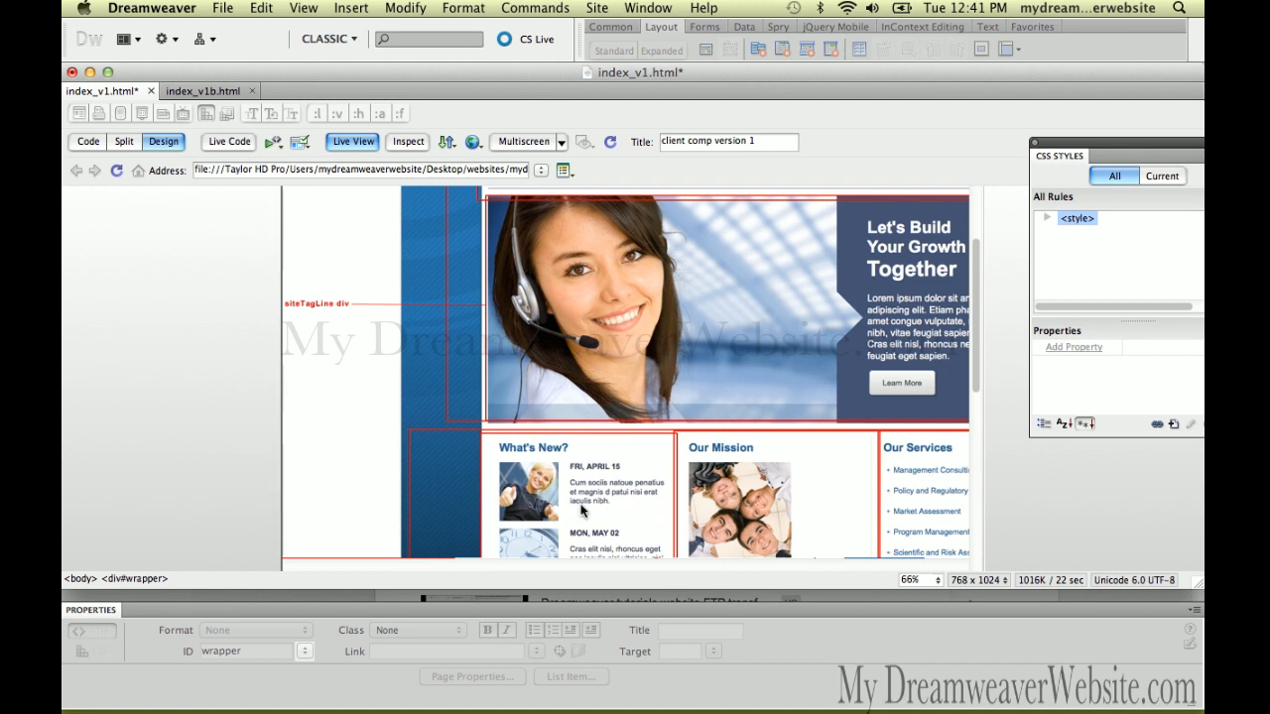
pyautogui.moveTo(750, 445)
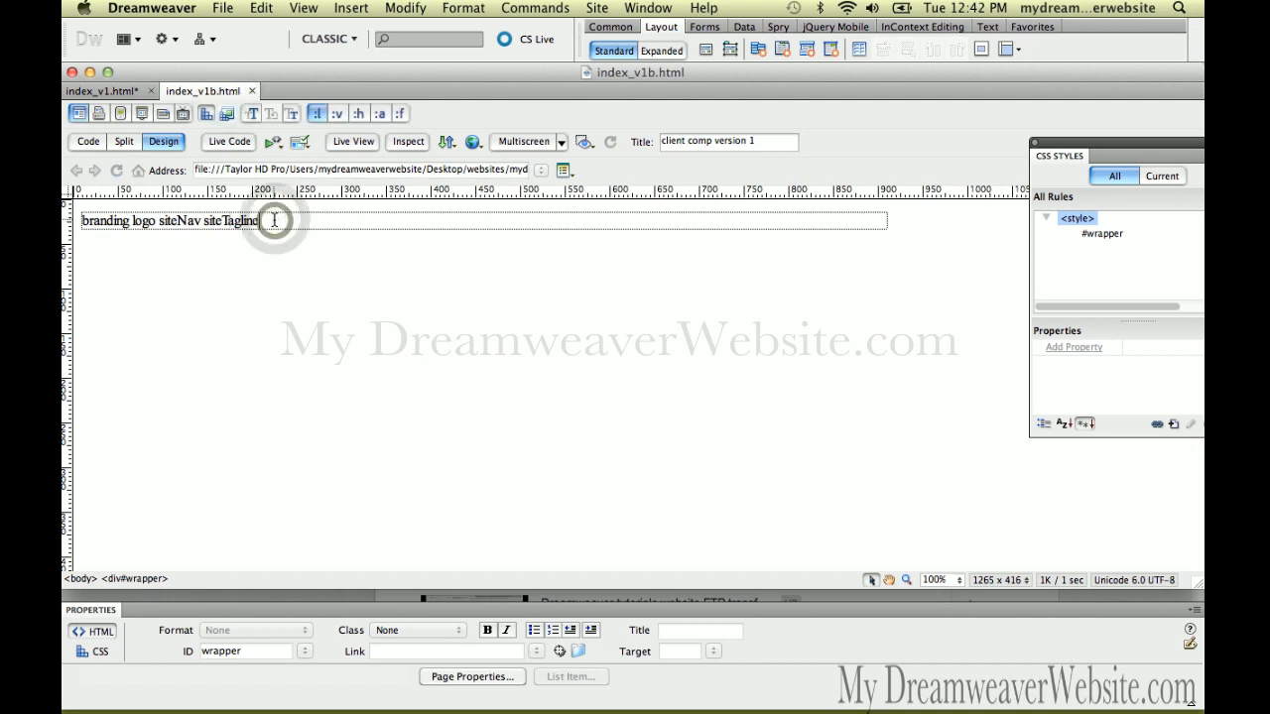
# Step: Add mainContent after siteTagline in the index_v1b.html wrapper list and save
pyautogui.write('mainContent')
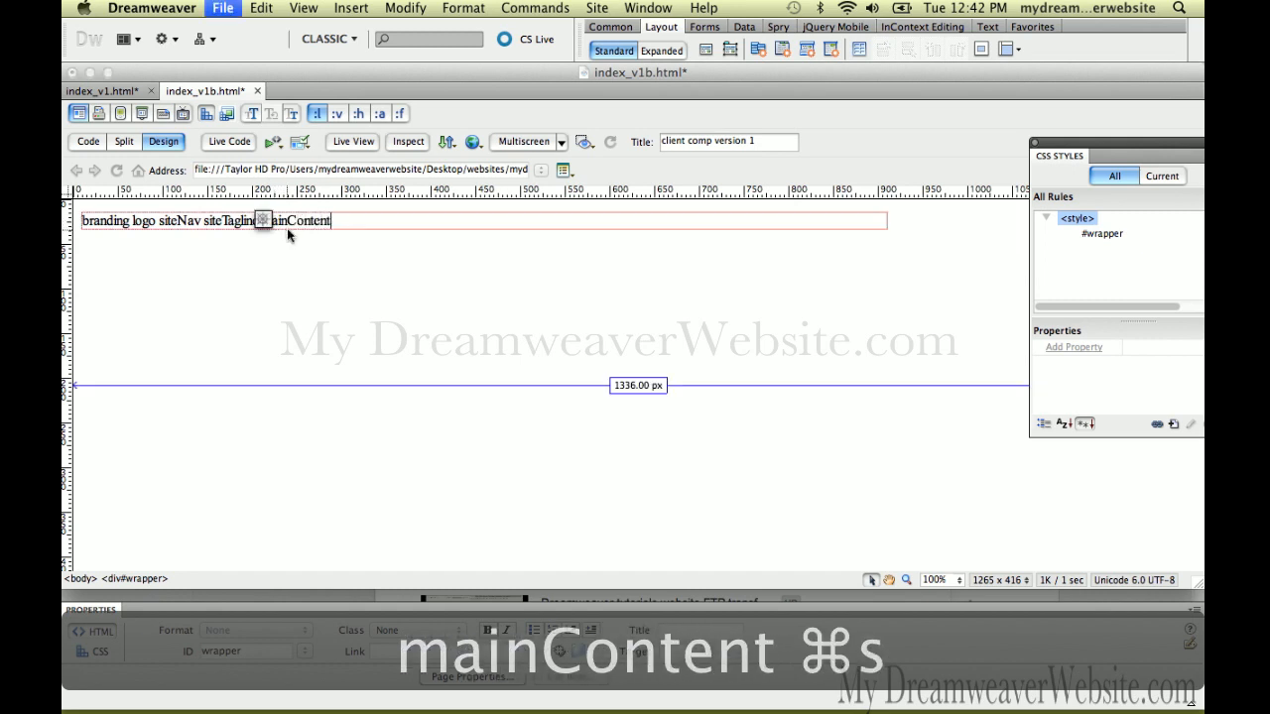
pyautogui.press('cmd+s')
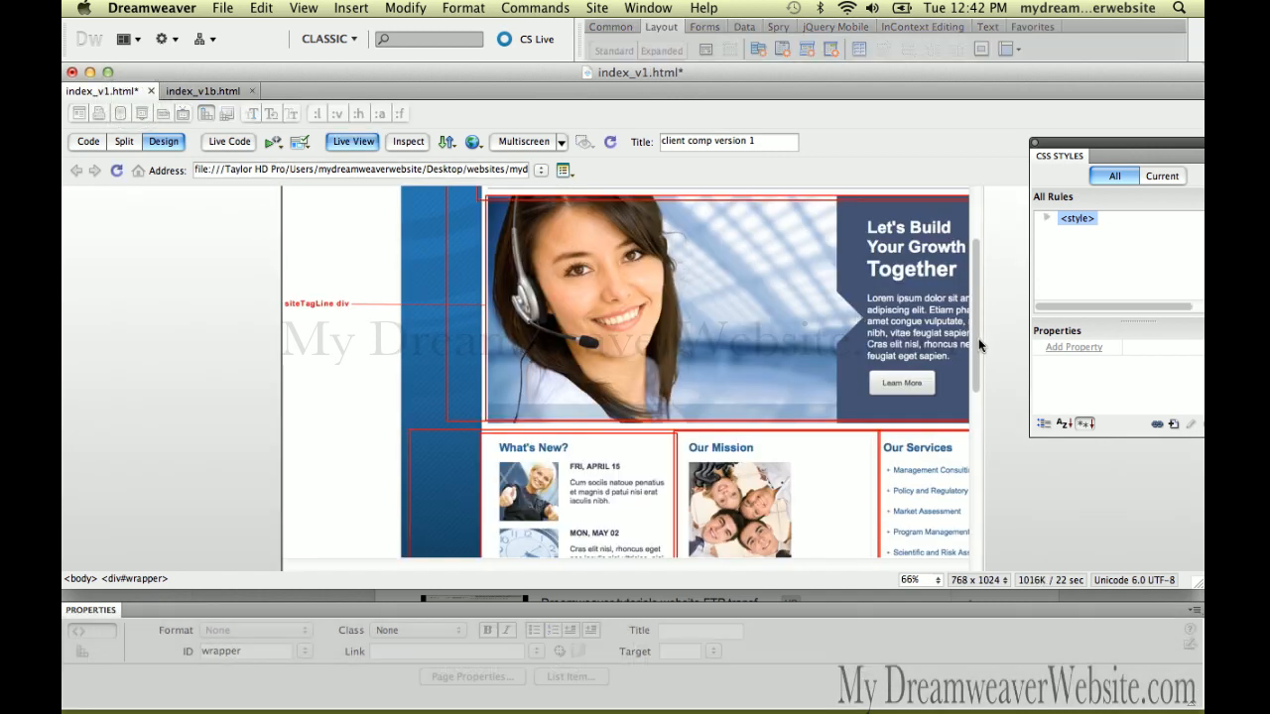
# Step: Scroll the comp to its content sections, then switch back to index_v1b.html
pyautogui.scroll(-3)
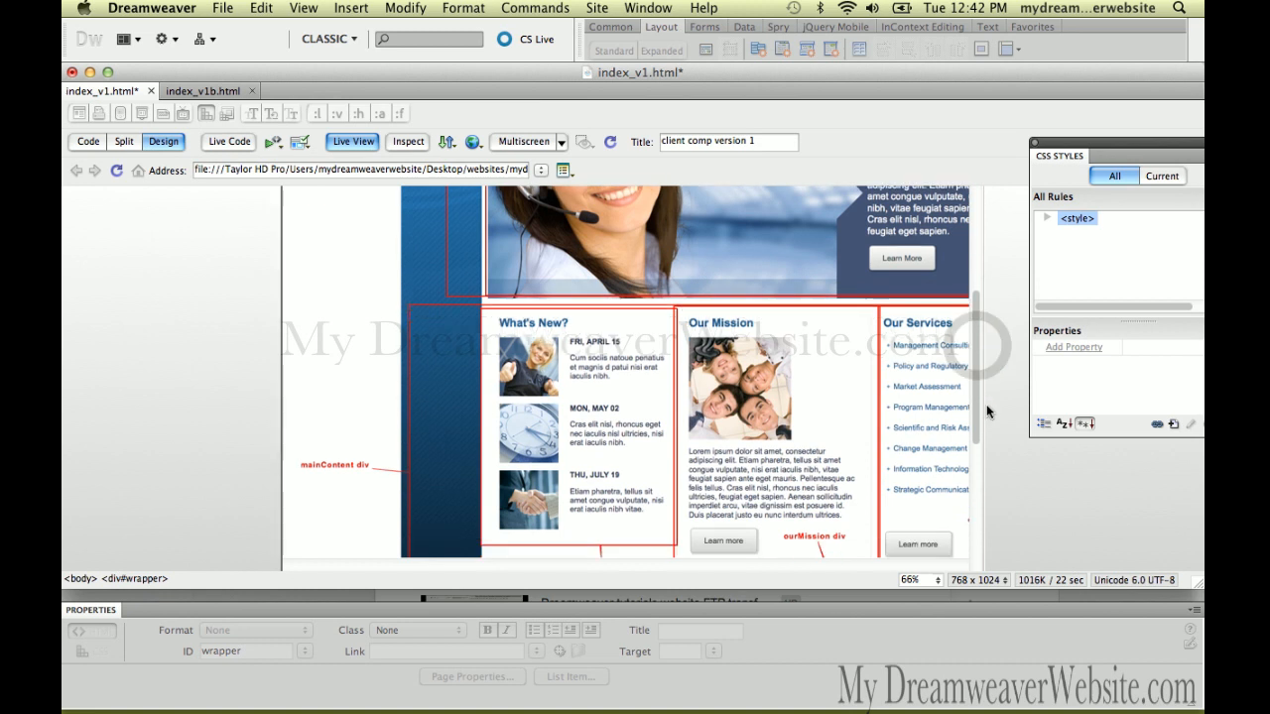
pyautogui.scroll(-3)
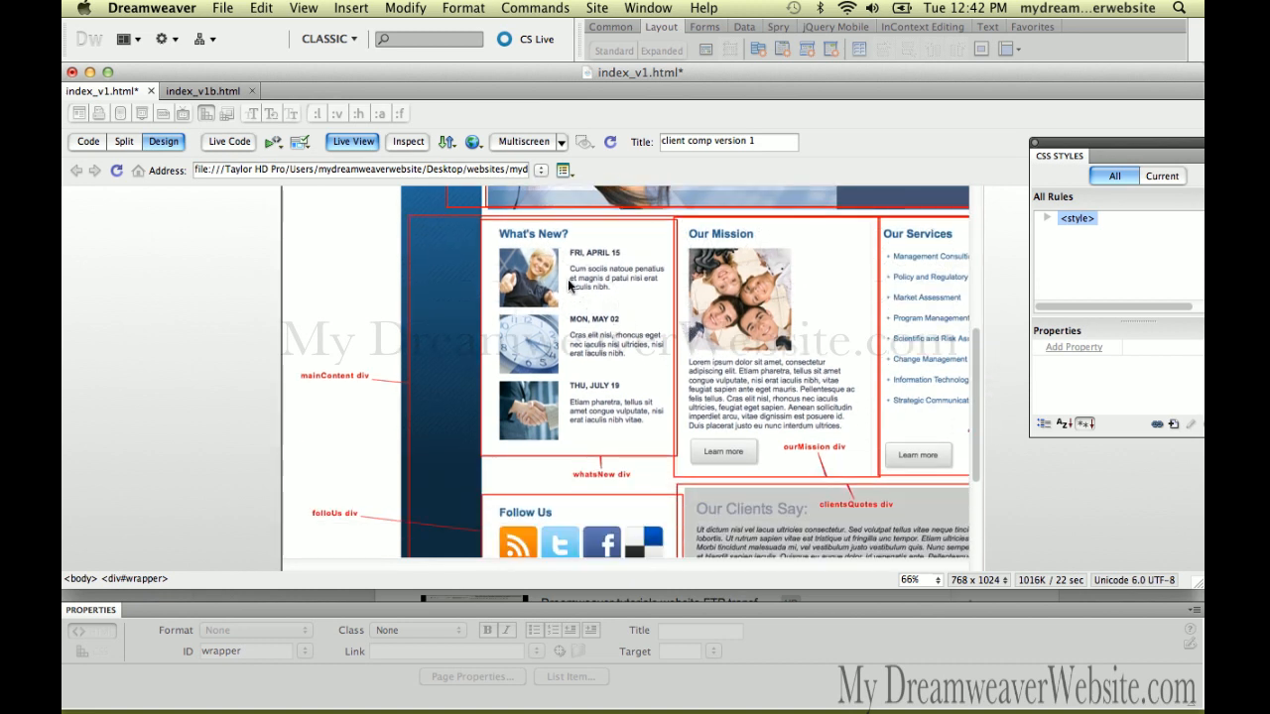
pyautogui.moveTo(756, 315)
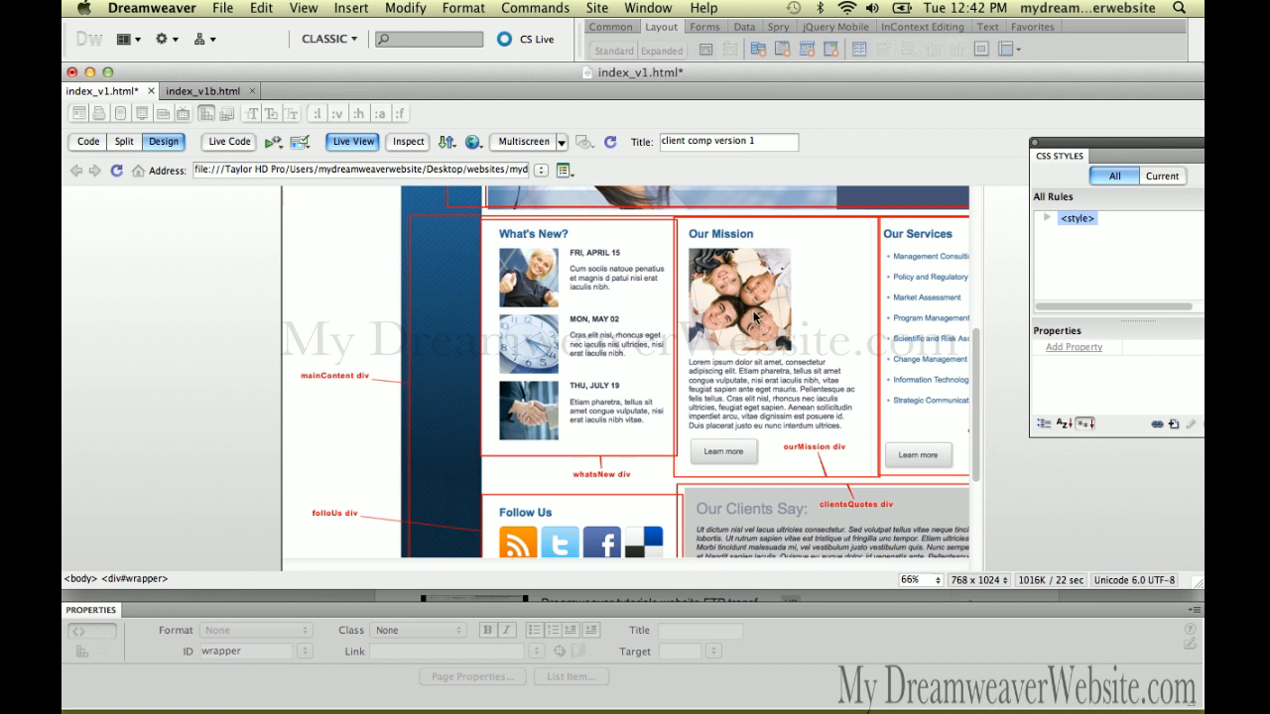
pyautogui.moveTo(508, 109)
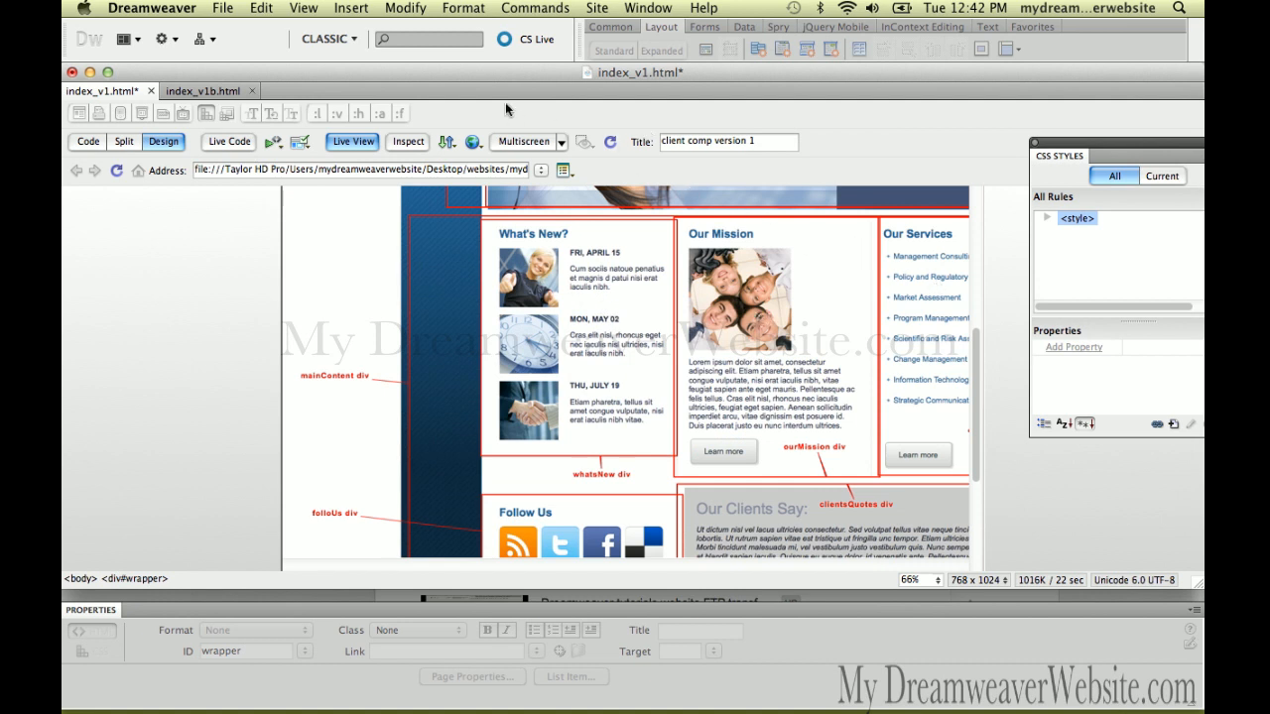
pyautogui.click(203, 88)
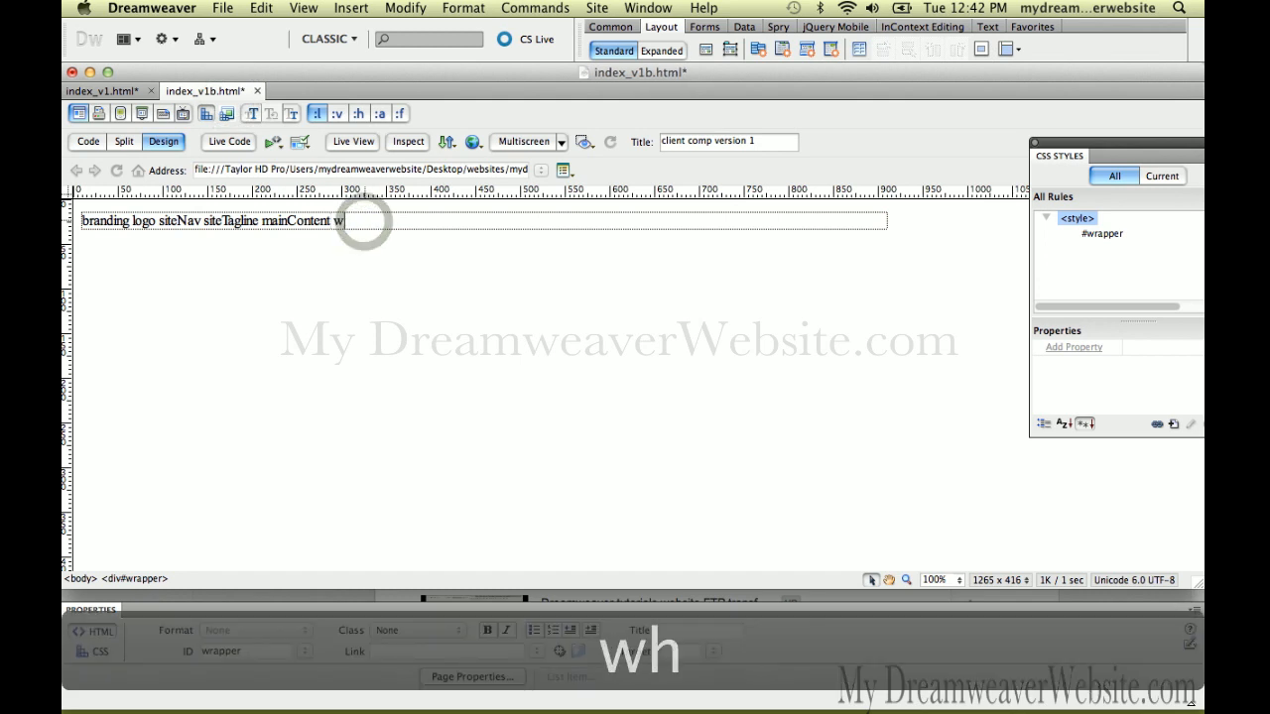
# Step: Add whatsNew, ourMission and ourServices after mainContent and save the page
pyautogui.write('hatsNew out')
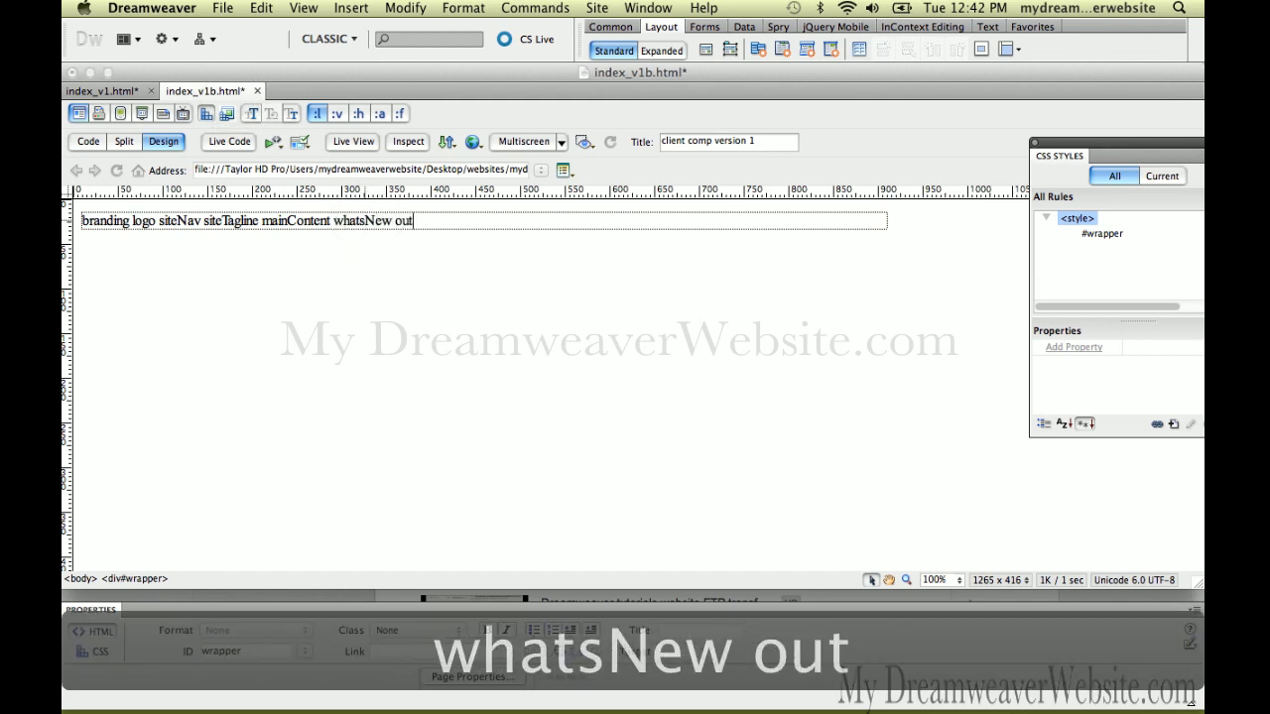
pyautogui.write('ourMission')
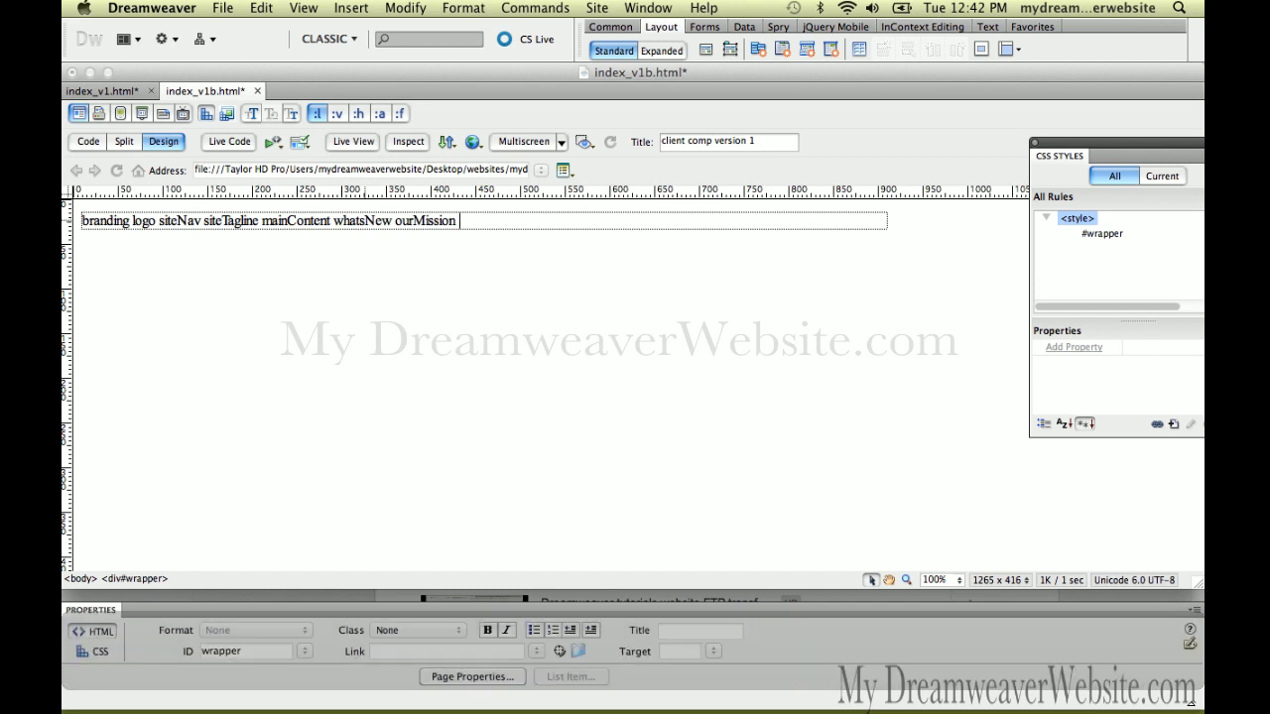
pyautogui.write('ourSer')
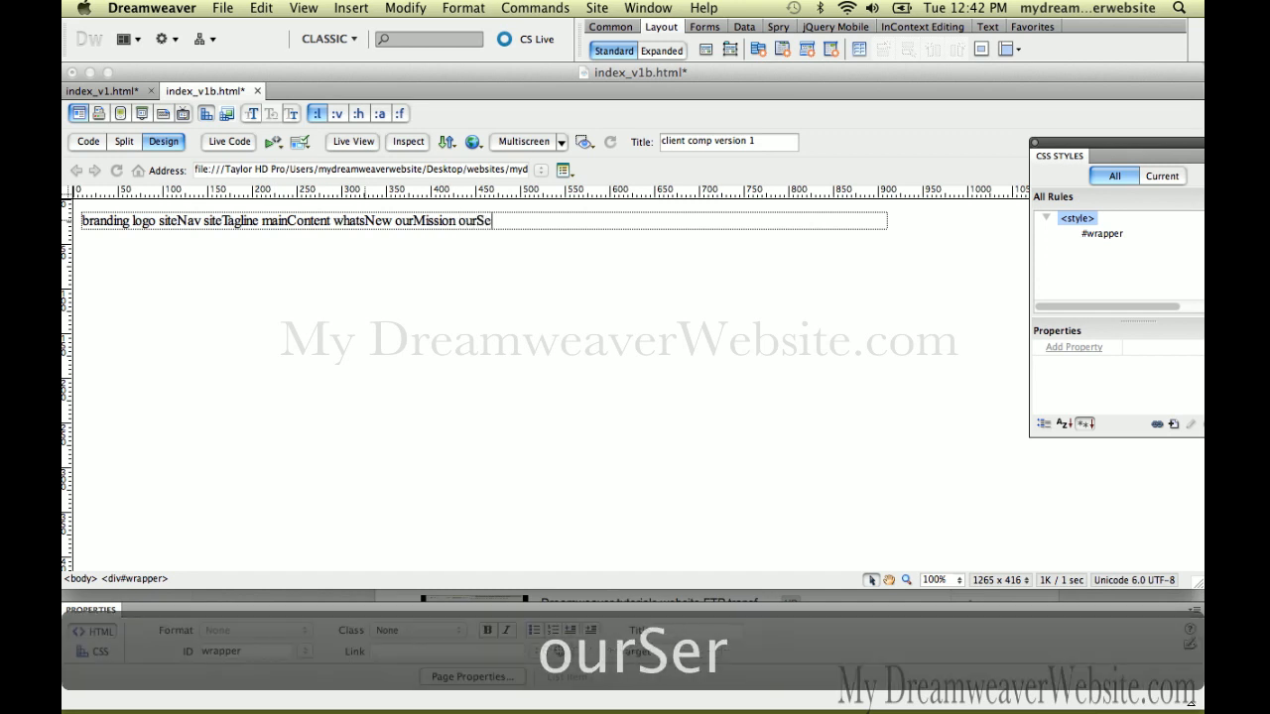
pyautogui.write('rvices')
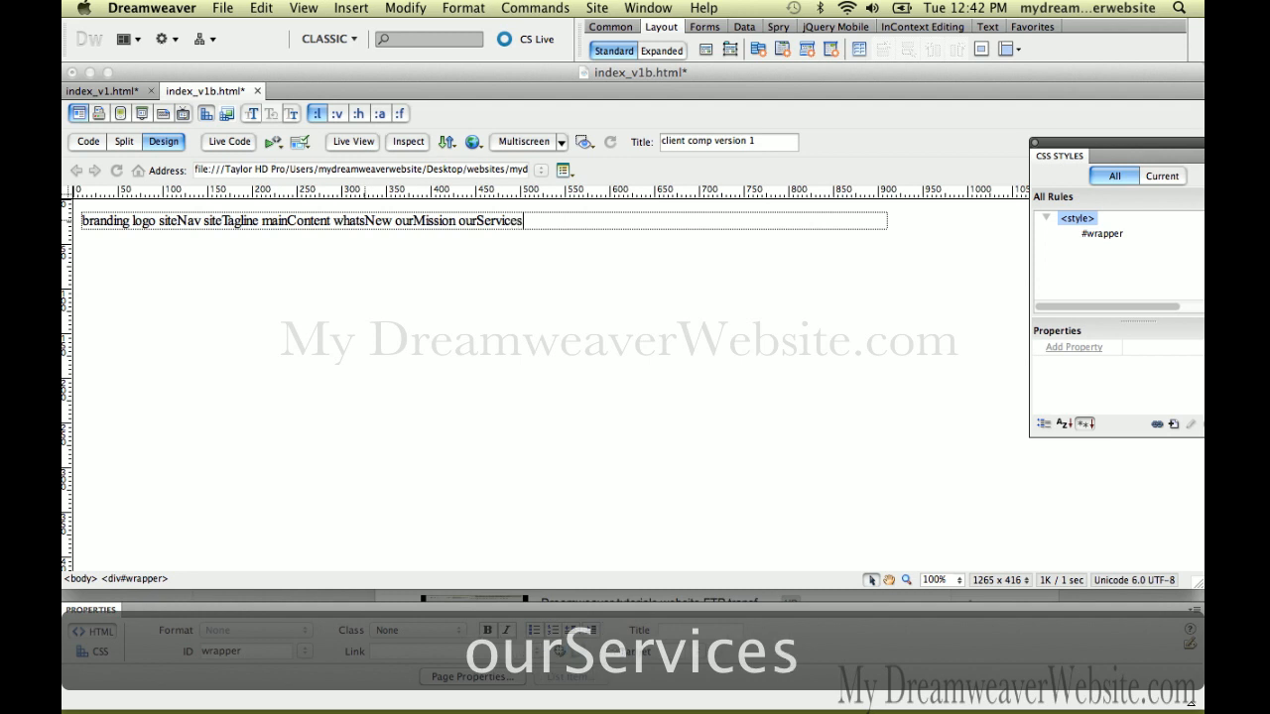
pyautogui.press('cmd+s')
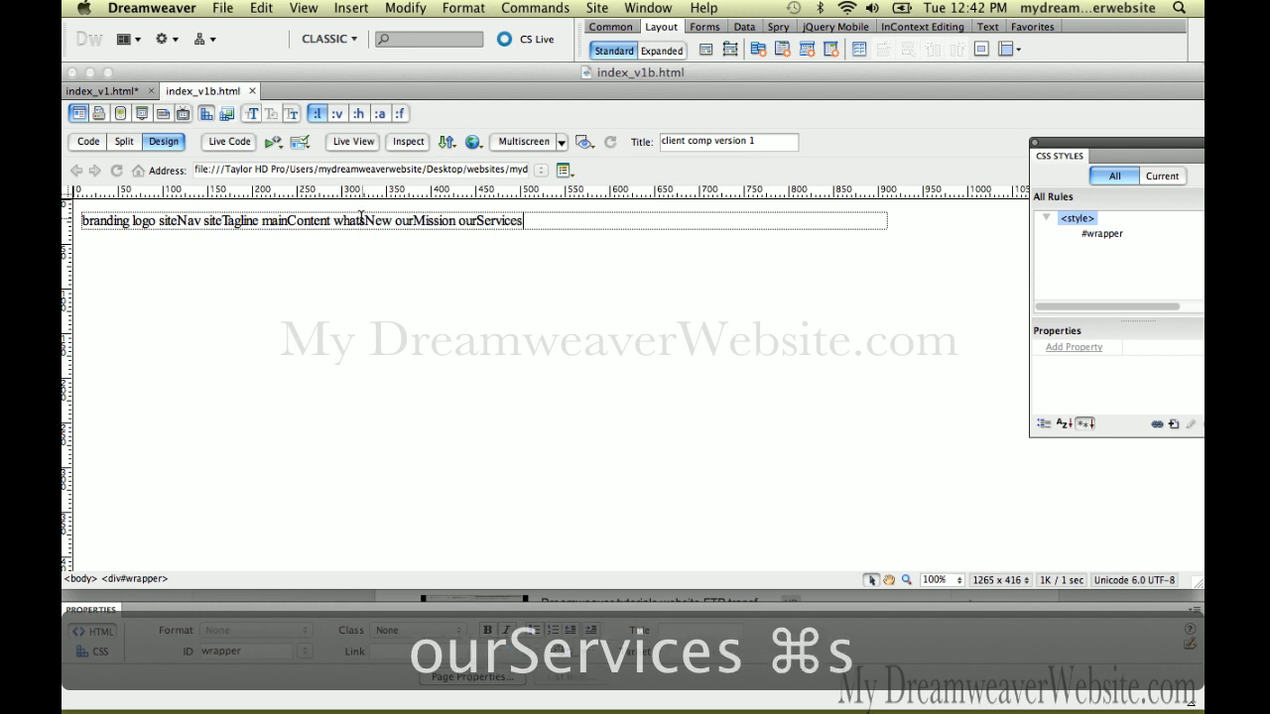
pyautogui.click(99, 91)
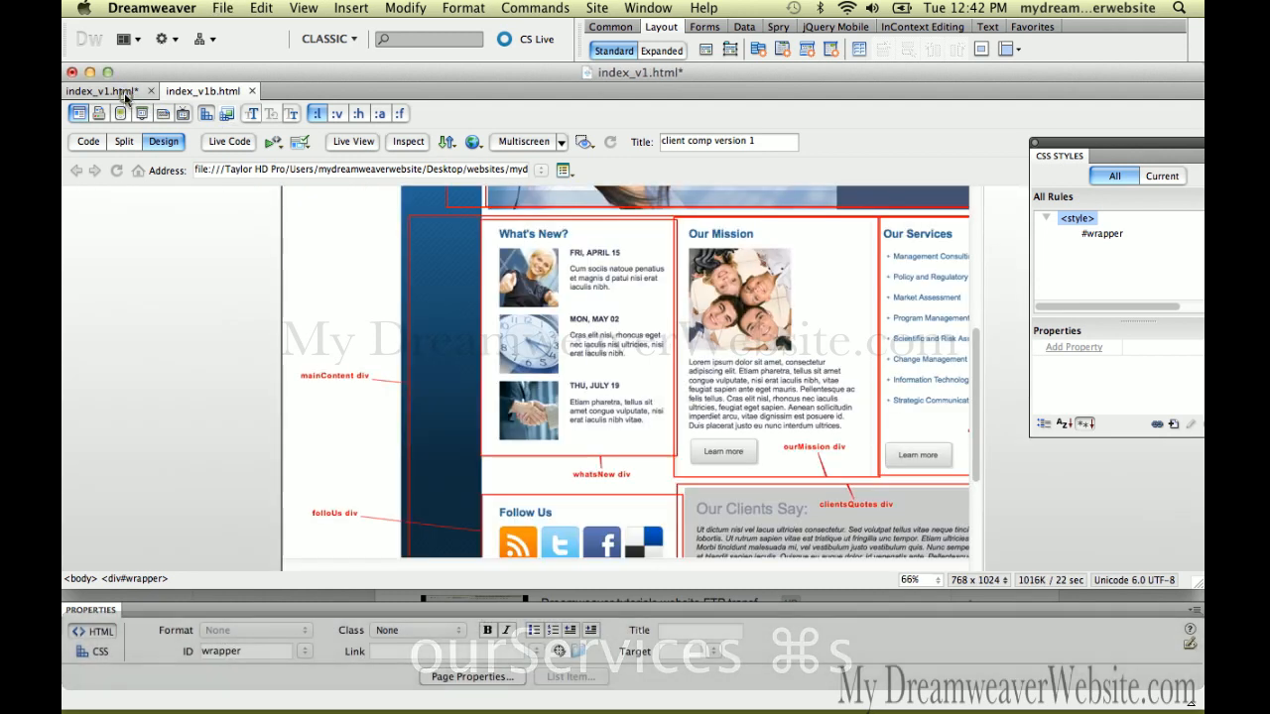
pyautogui.click(353, 143)
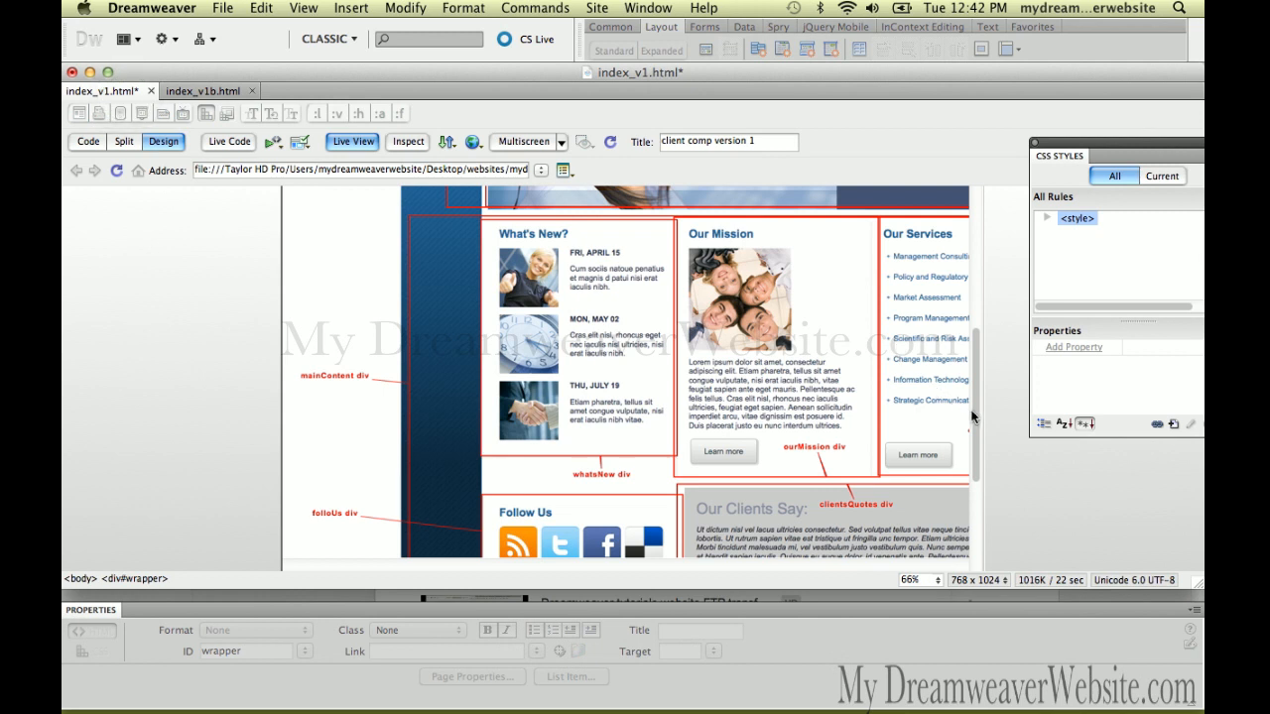
pyautogui.scroll(-3)
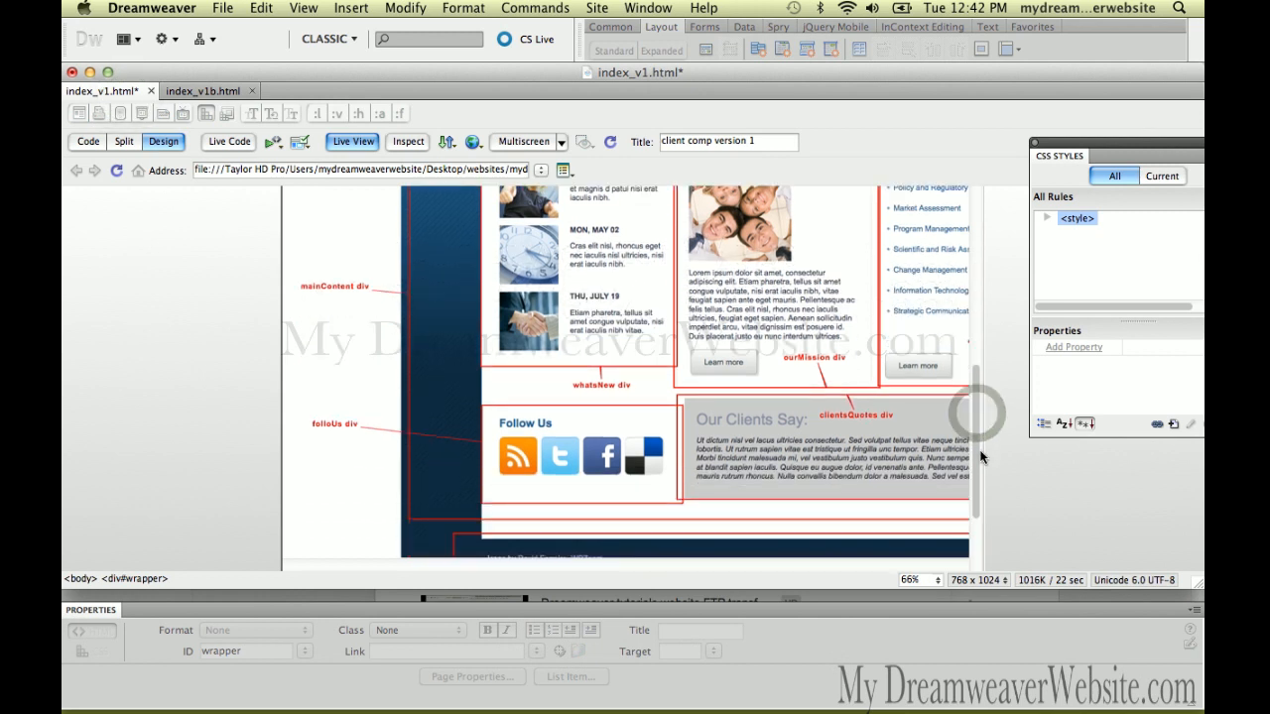
pyautogui.scroll(-3)
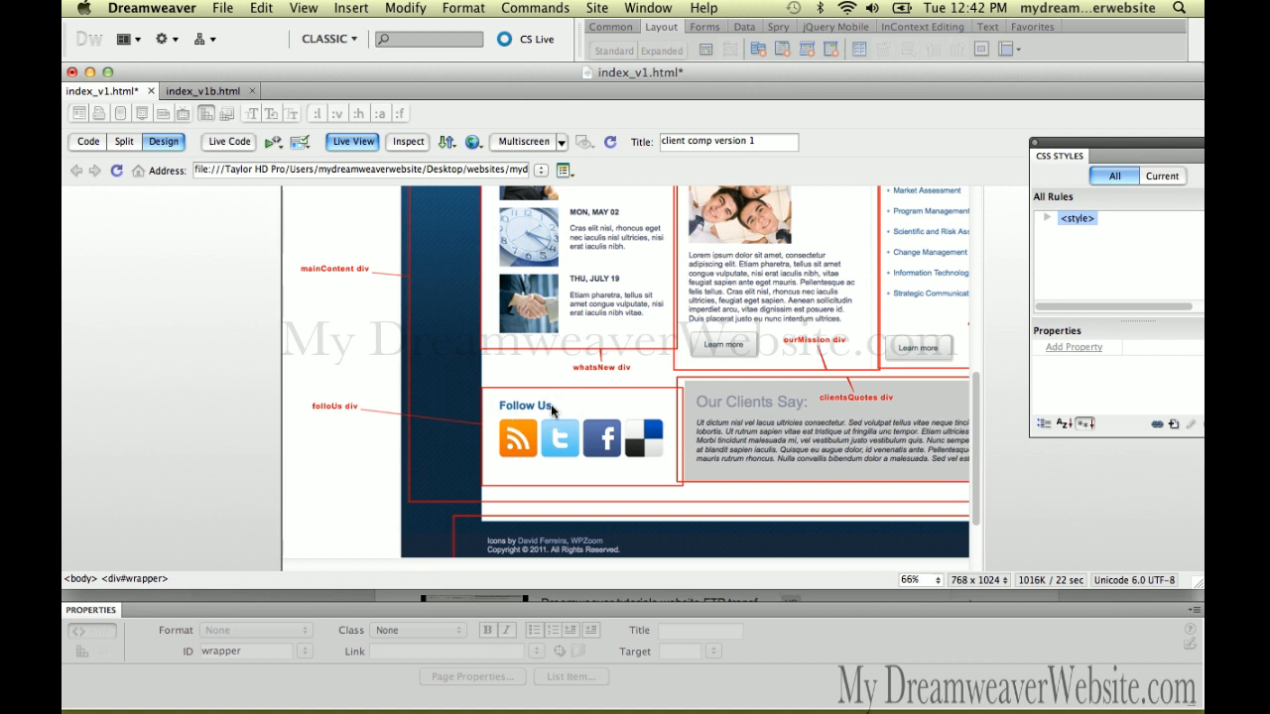
pyautogui.moveTo(770, 369)
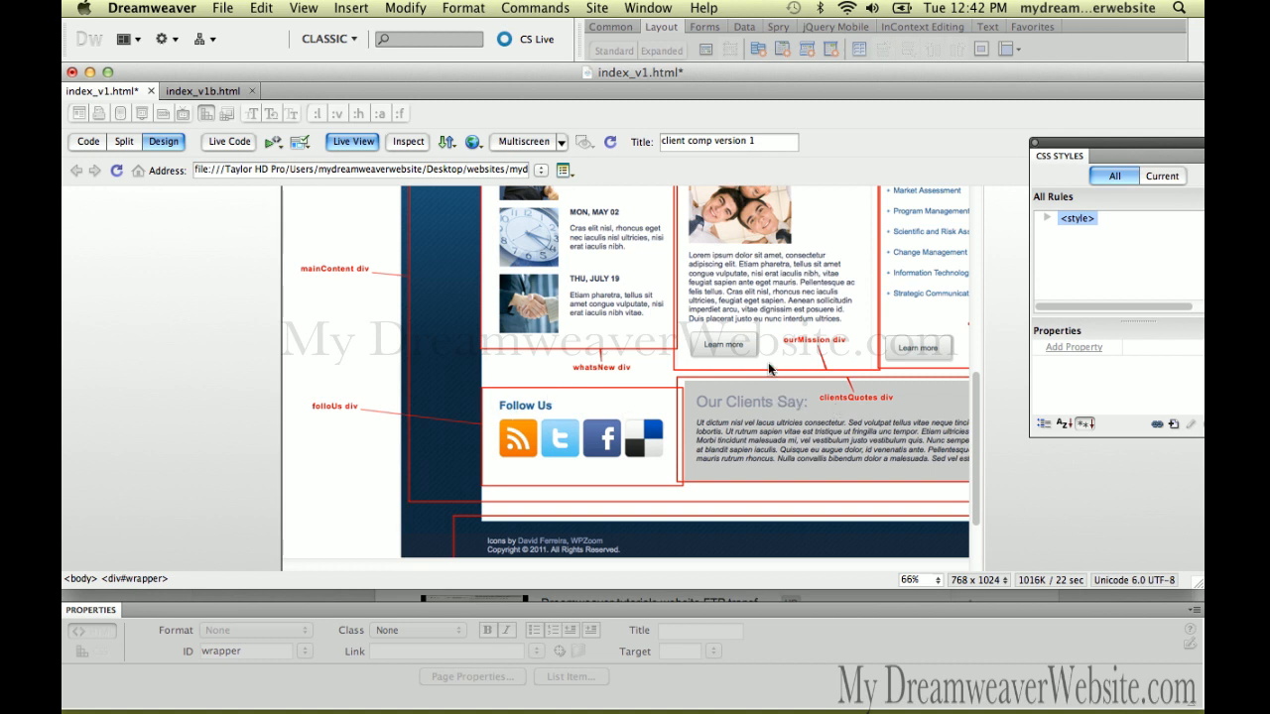
pyautogui.click(206, 87)
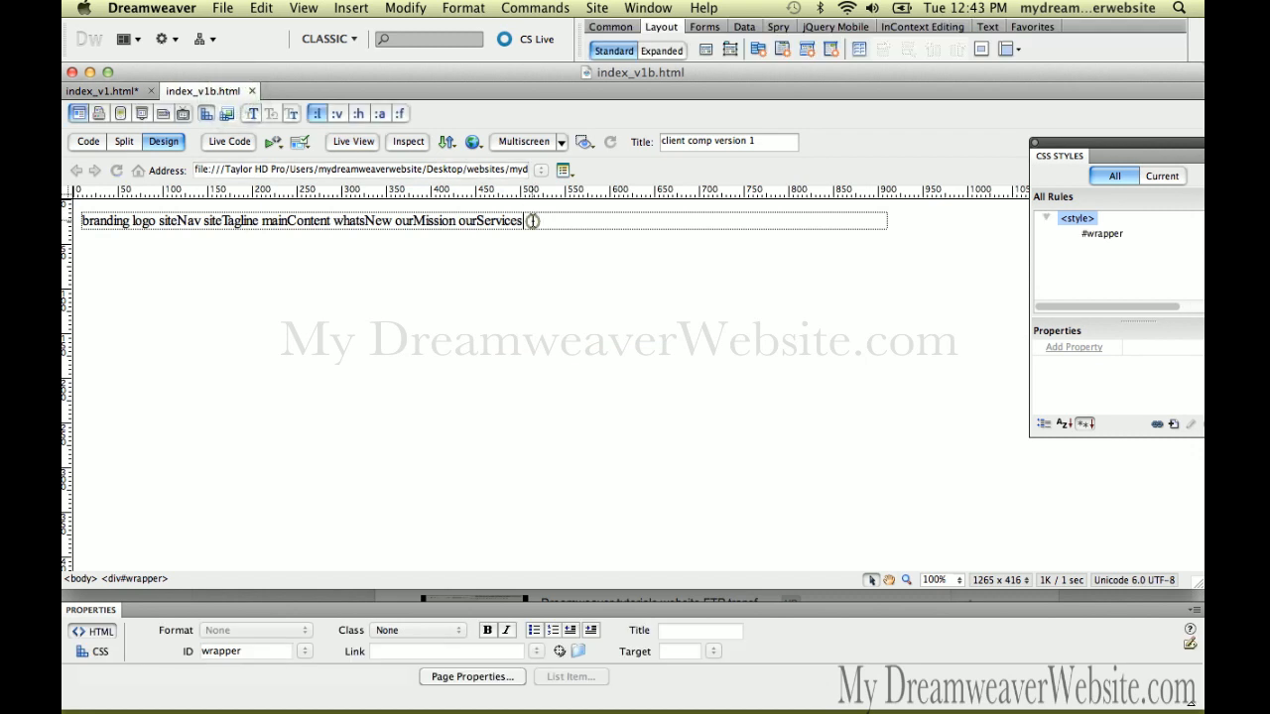
# Step: Add followUs to the div-name list and begin the clientQuotes entry
pyautogui.write('followUs')
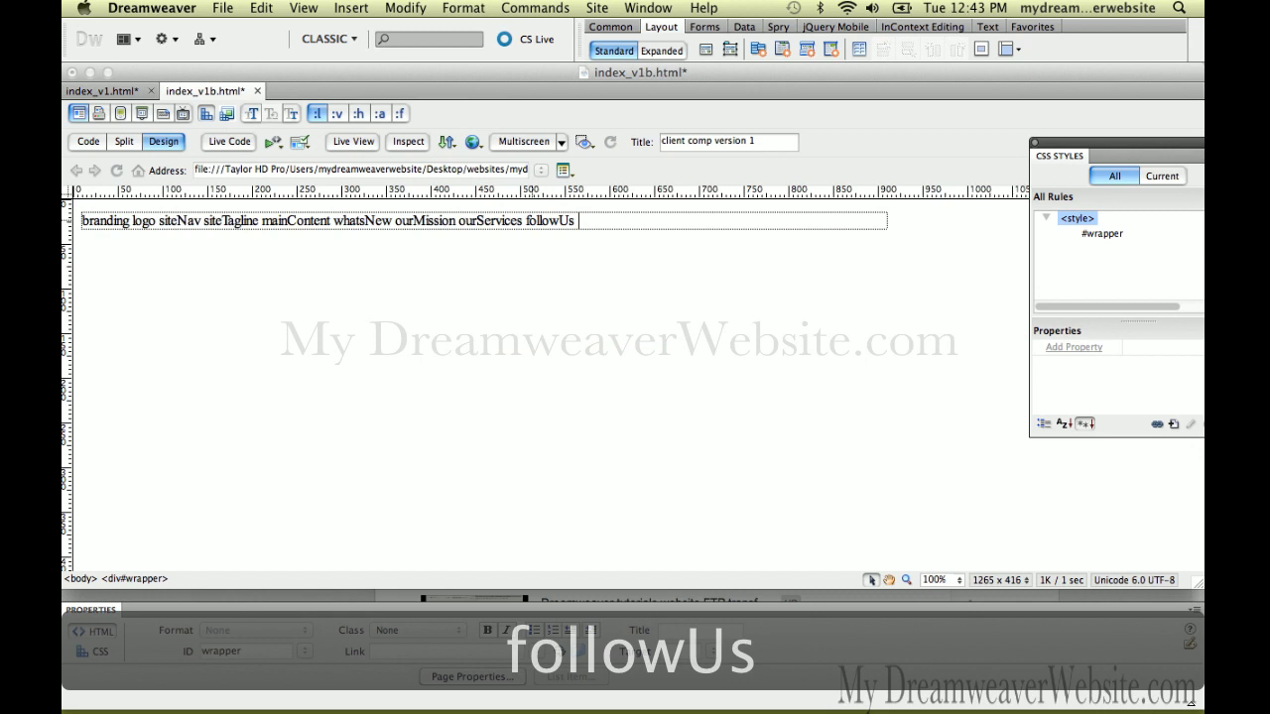
pyautogui.write('cl')
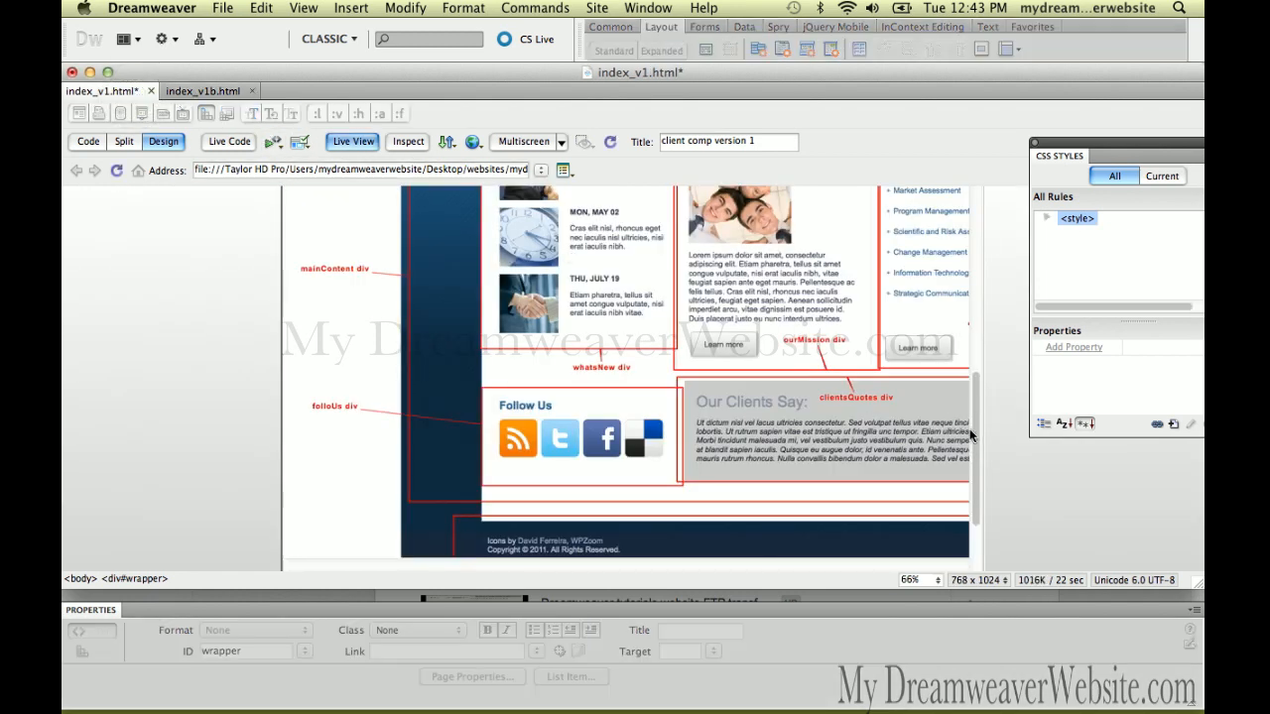
# Step: Check the comp's footer label, then return to the index_v1b.html div-name list
pyautogui.scroll(-3)
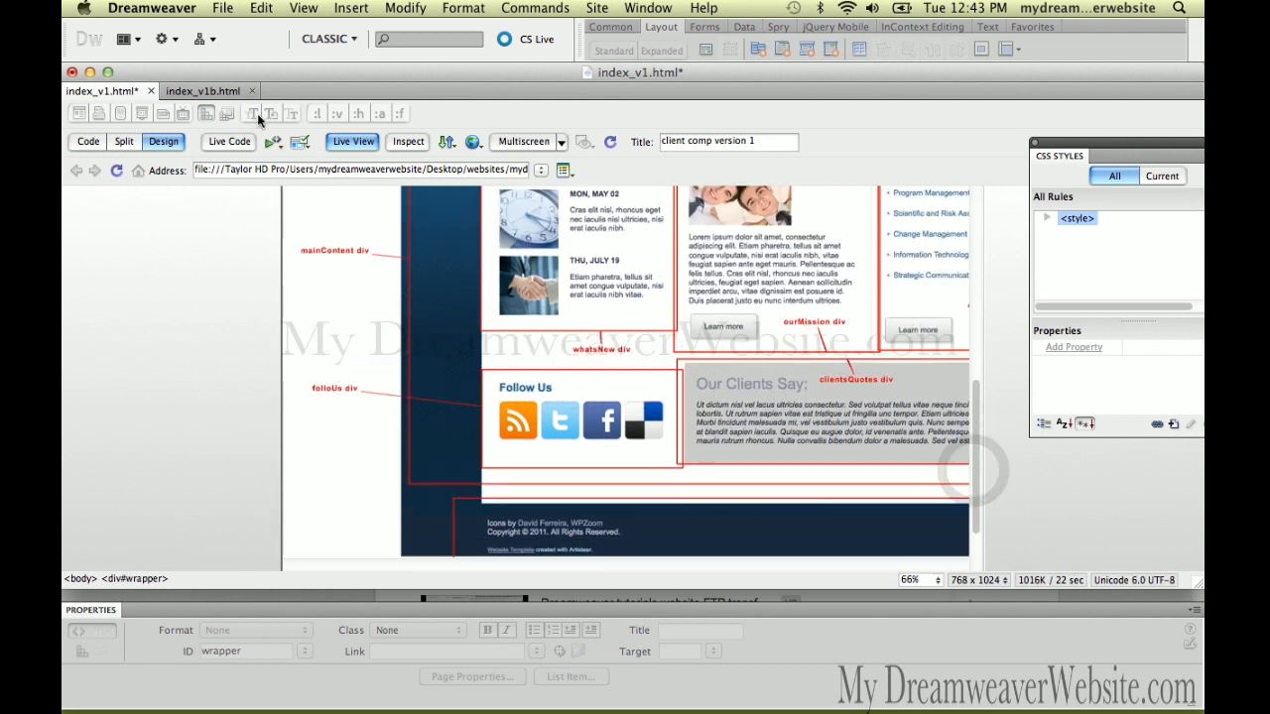
pyautogui.click(203, 91)
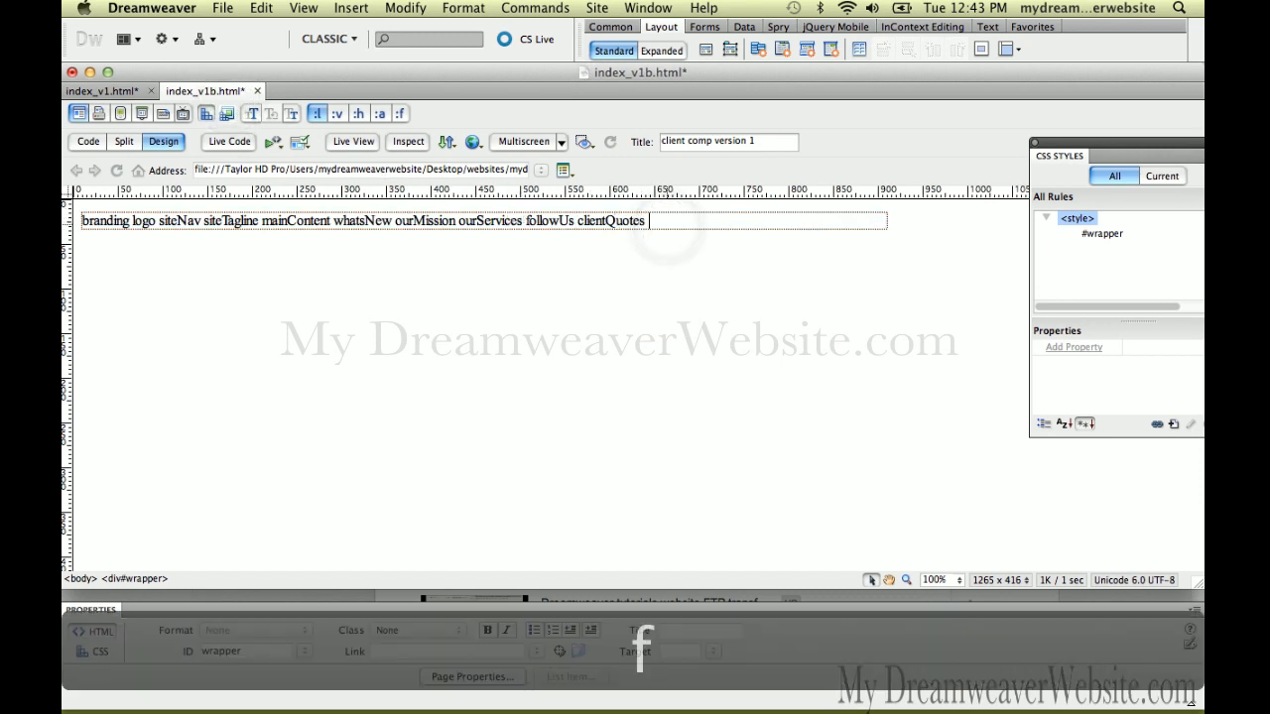
# Step: End the list with footer after clientQuotes, review siteNav, and return to the index_v1.html comp
pyautogui.write('footer')
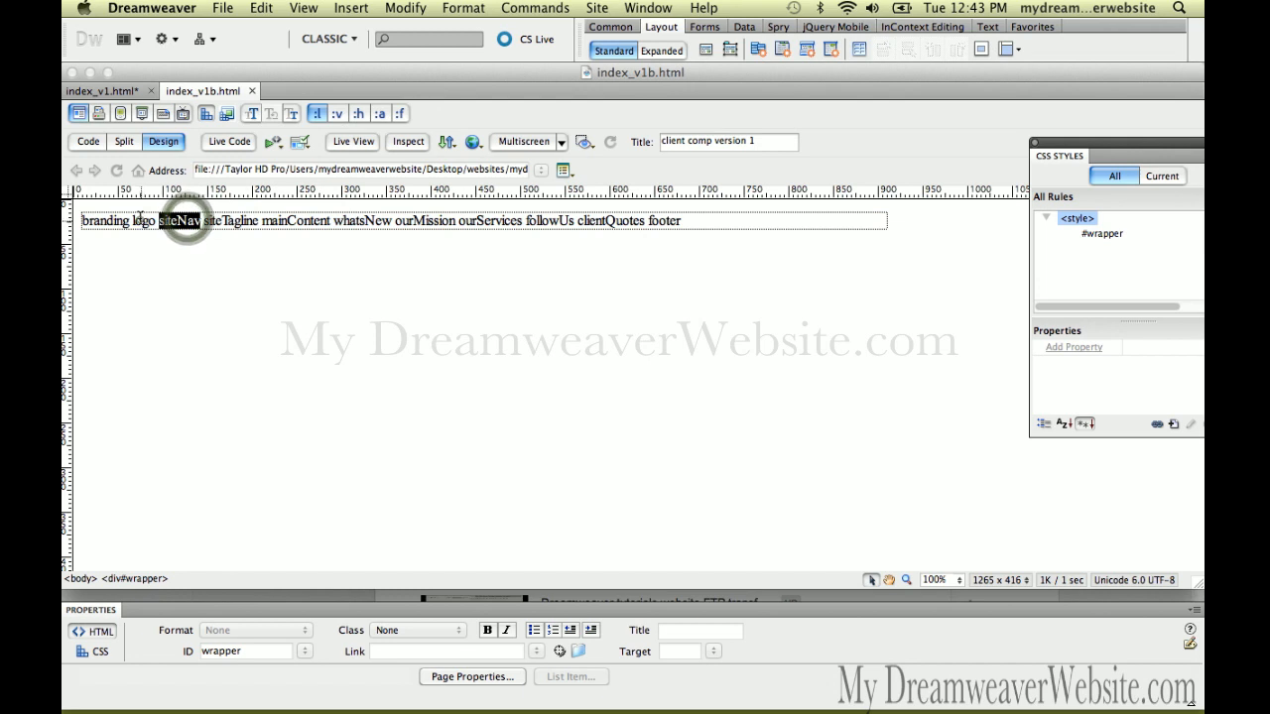
pyautogui.doubleClick(99, 220)
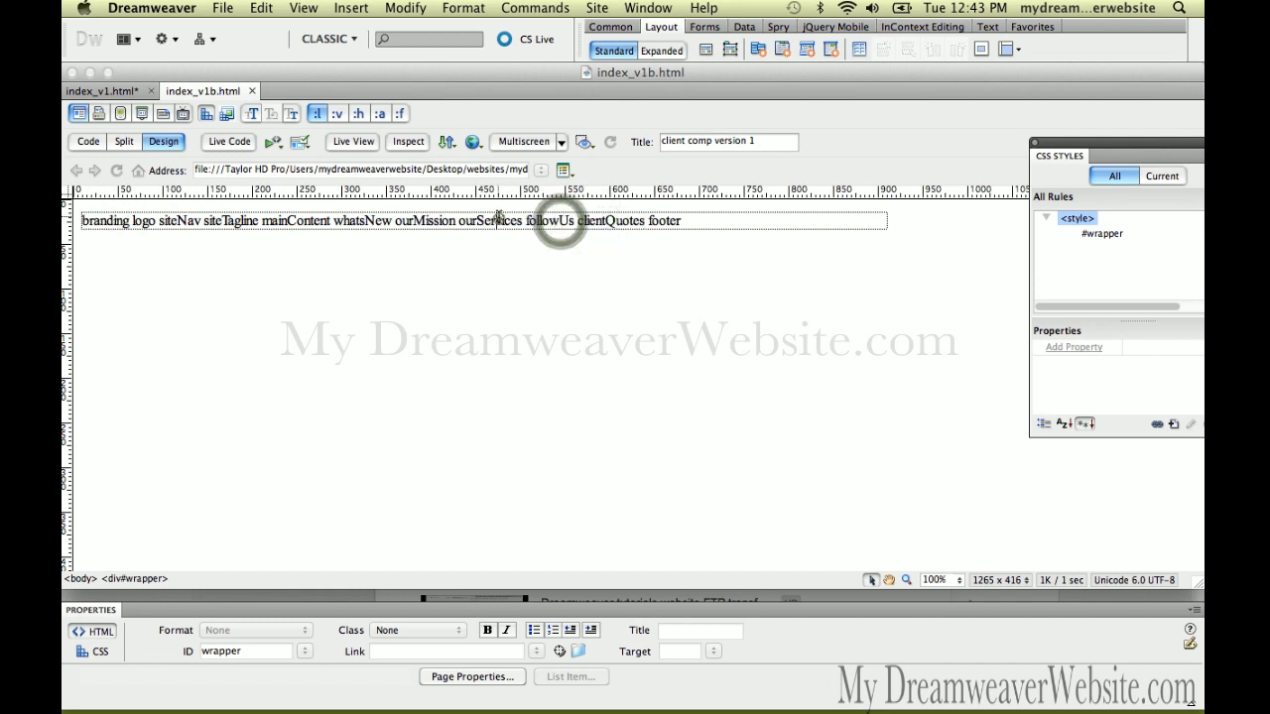
pyautogui.moveTo(441, 221)
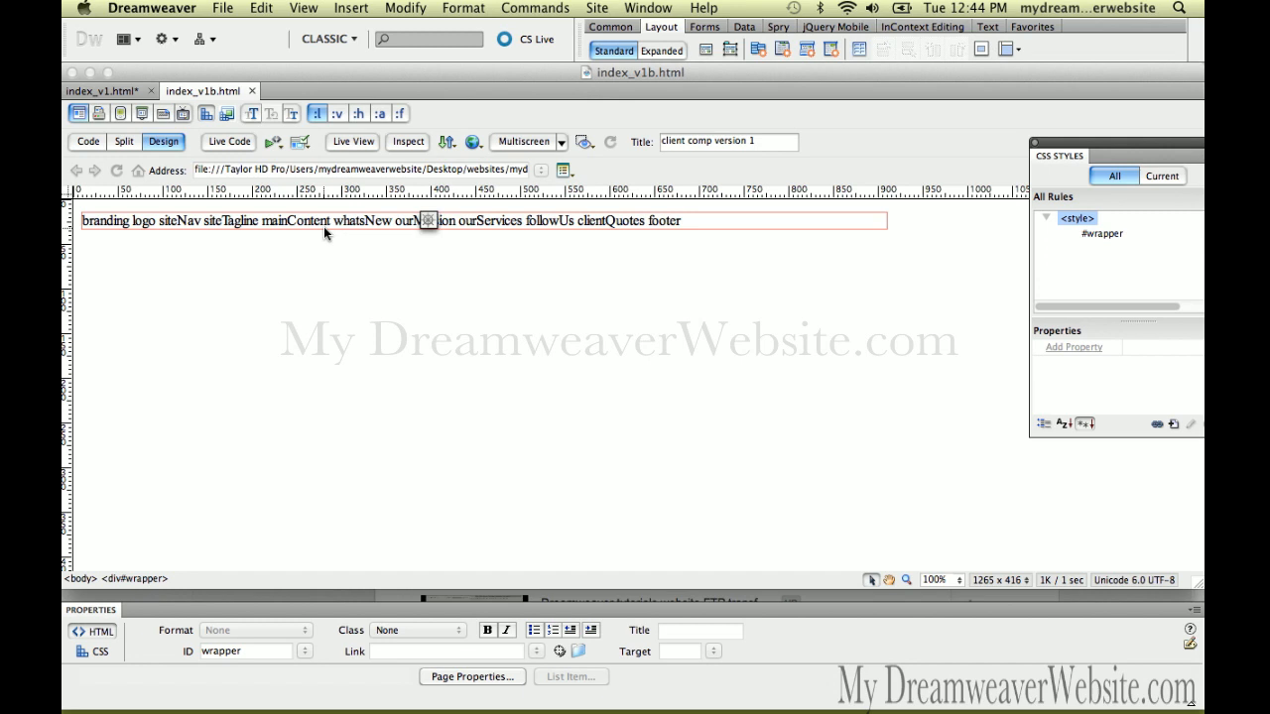
pyautogui.moveTo(95, 90)
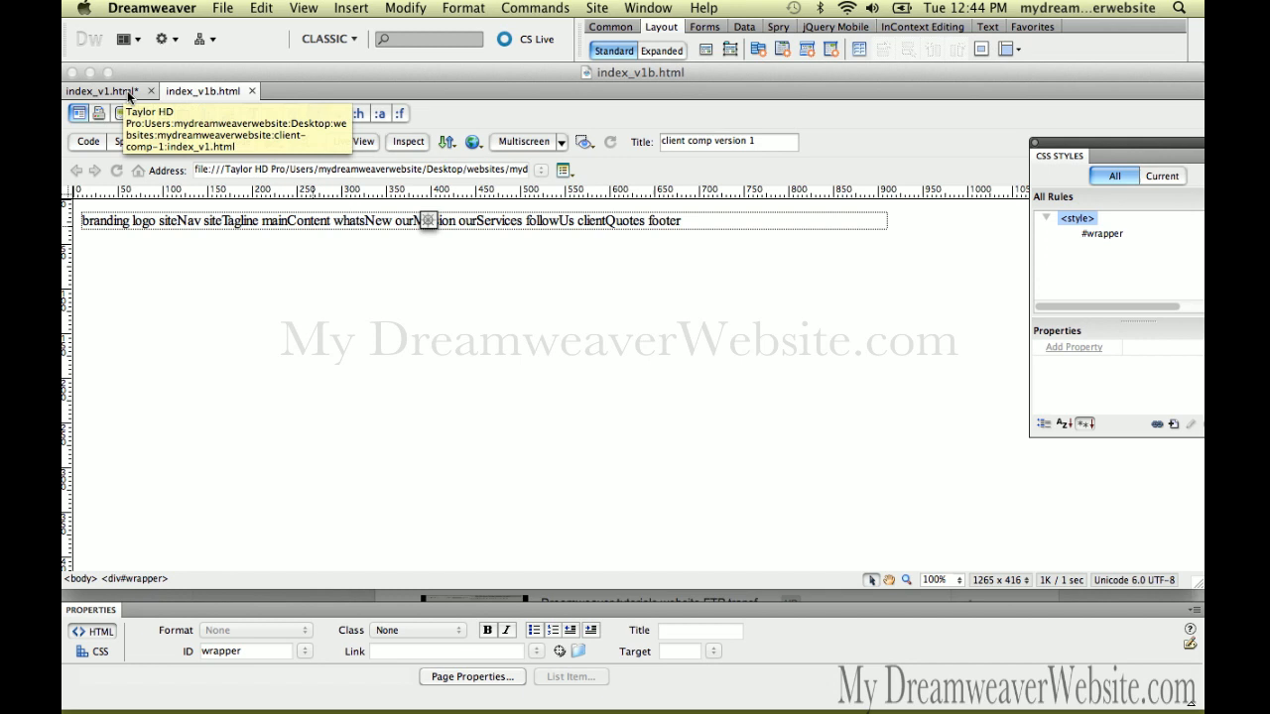
pyautogui.click(353, 141)
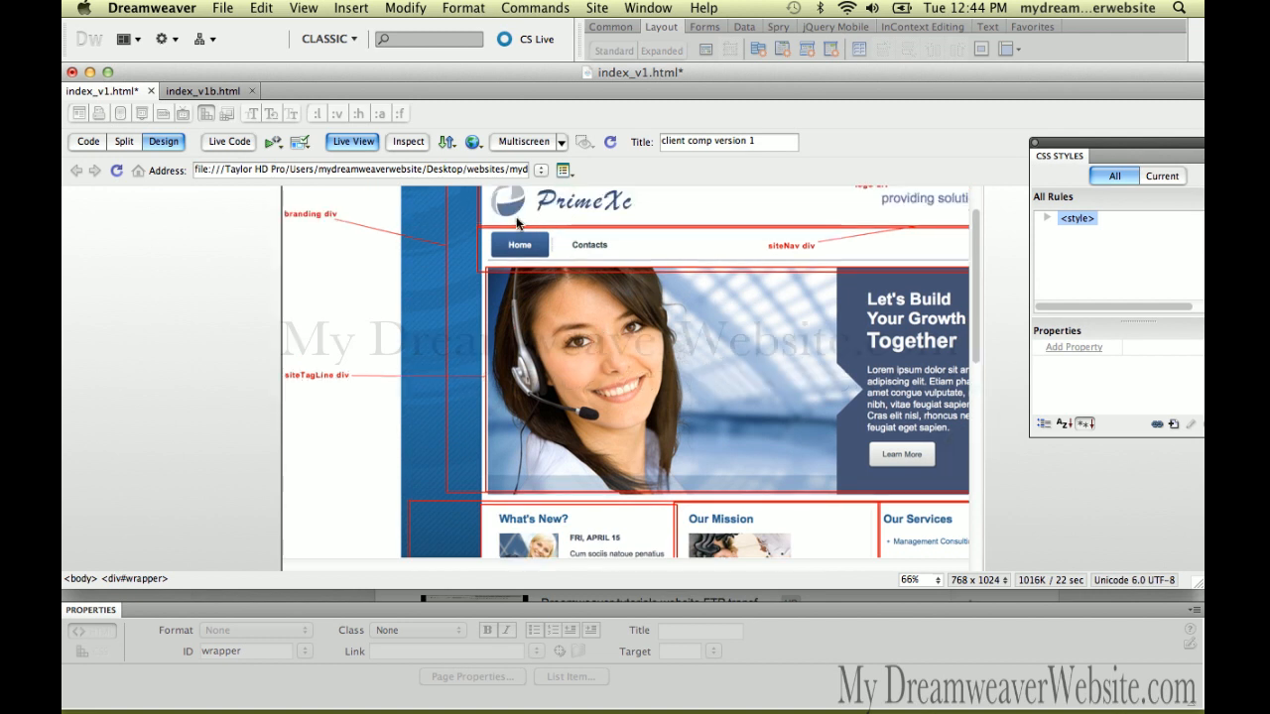
pyautogui.moveTo(793, 300)
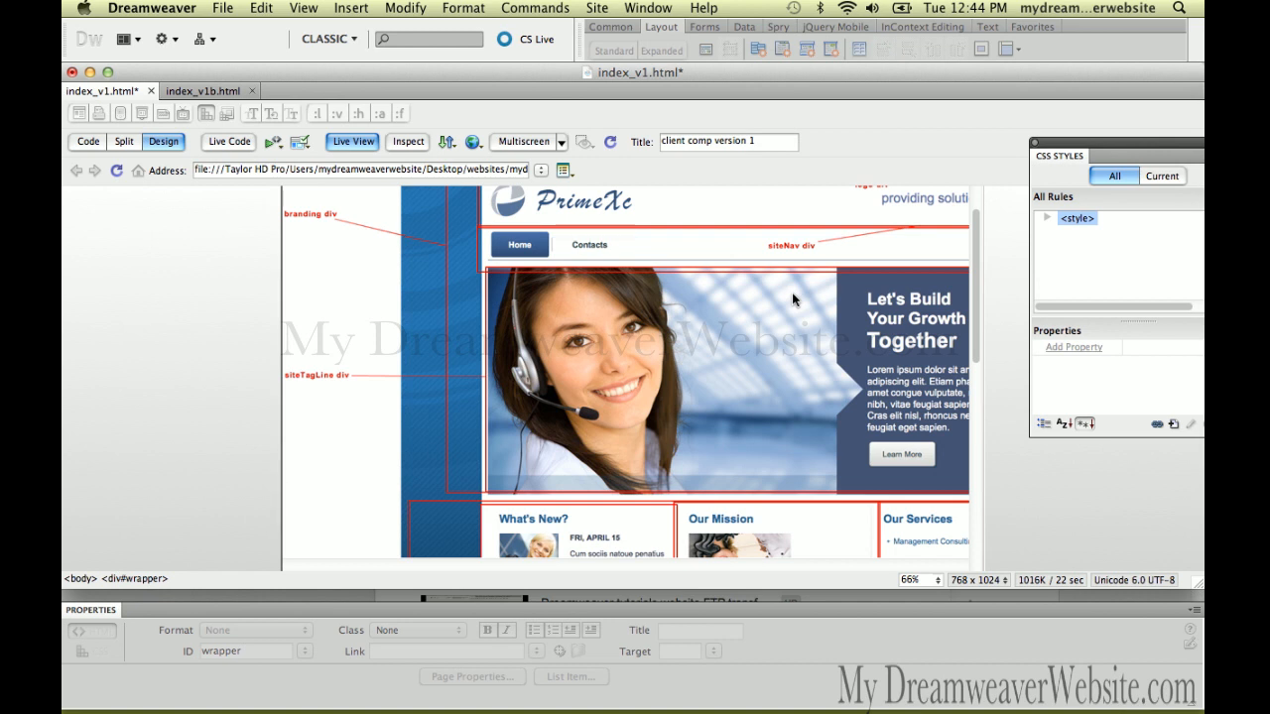
# Step: Return to the finished index_v1b.html list running branding through footer
pyautogui.click(199, 90)
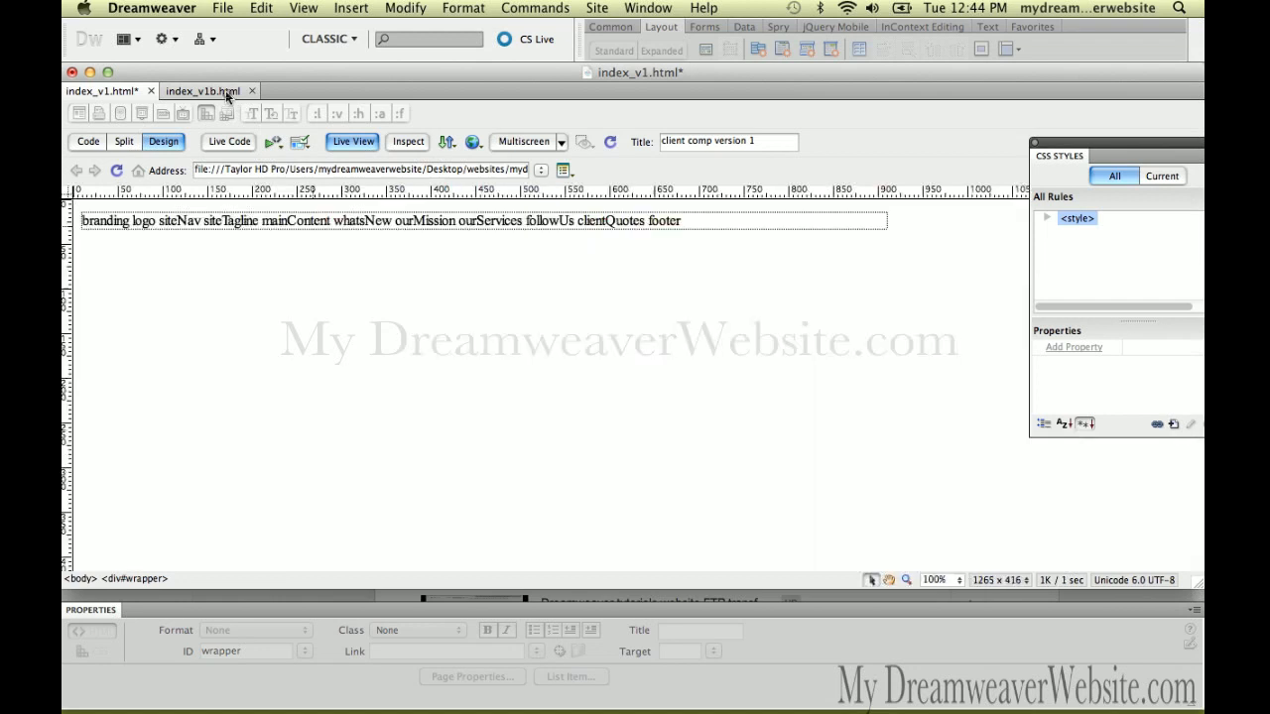